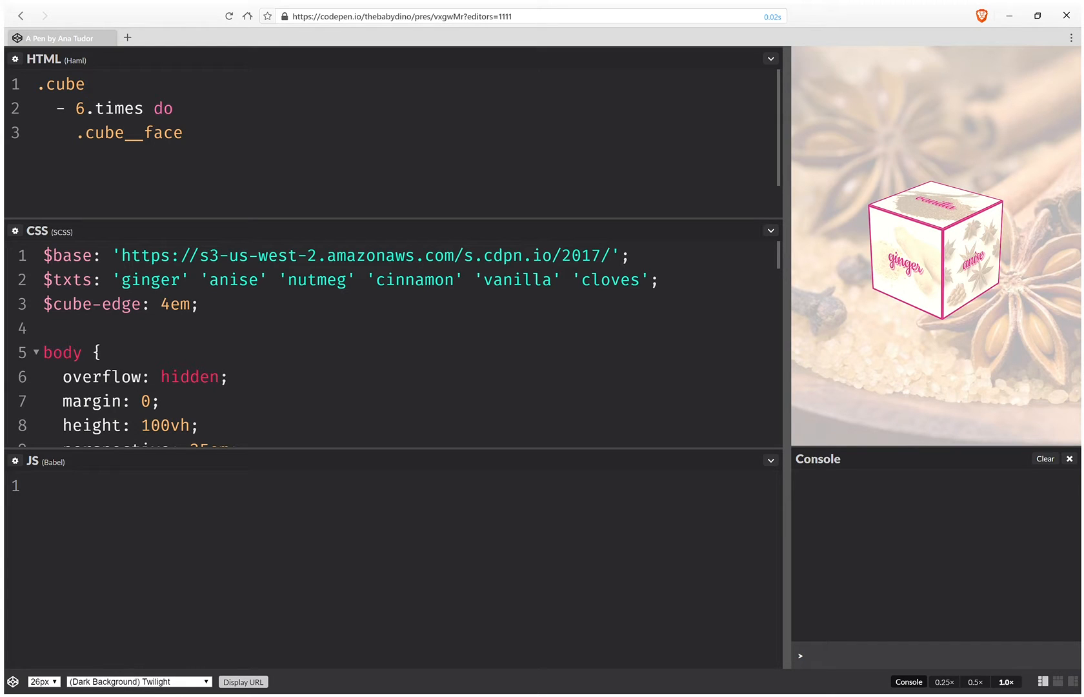
pyautogui.moveTo(783, 338)
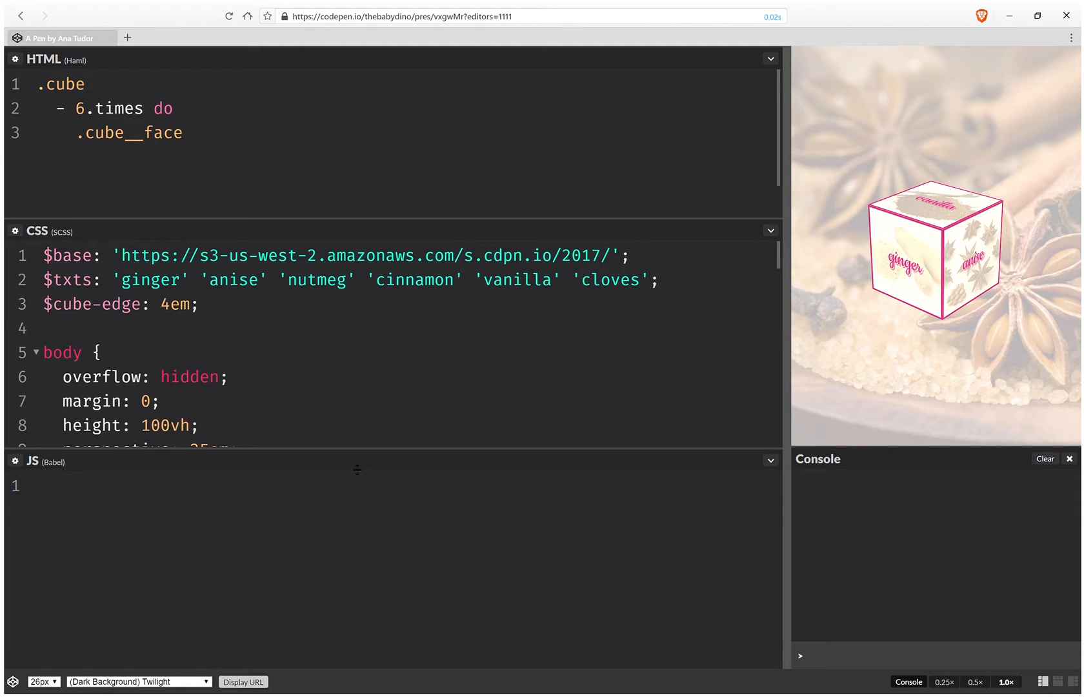
# Enlarge the JS editor and declare const SEL = '.cube' and _C = document.querySelector(SEL).
pyautogui.click(768, 59)
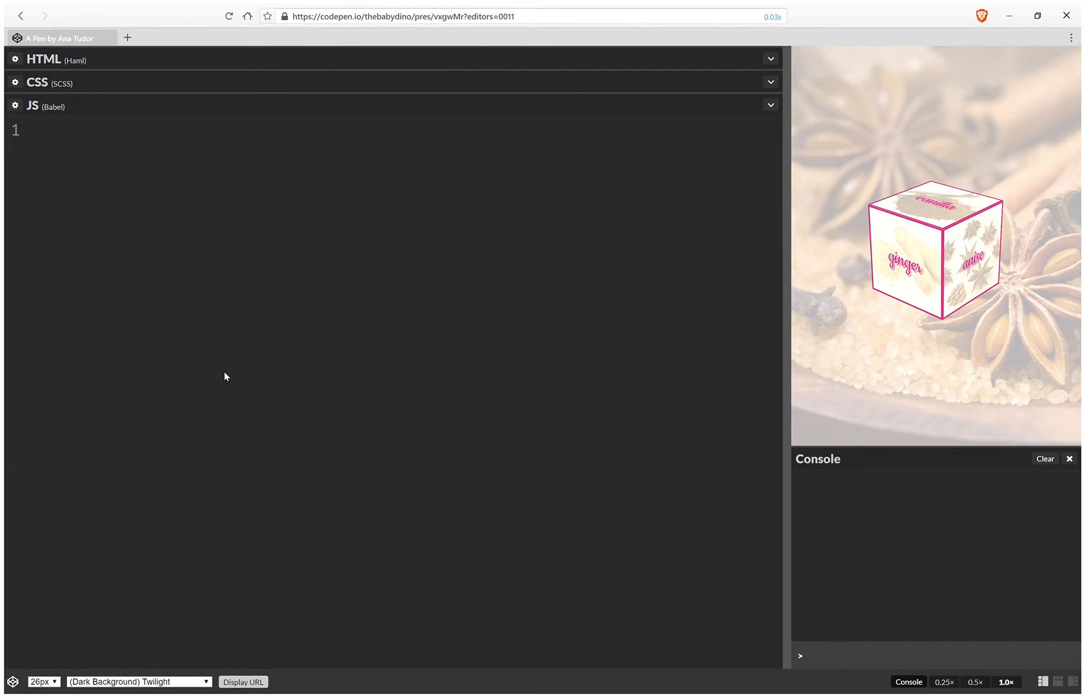
pyautogui.write('con')
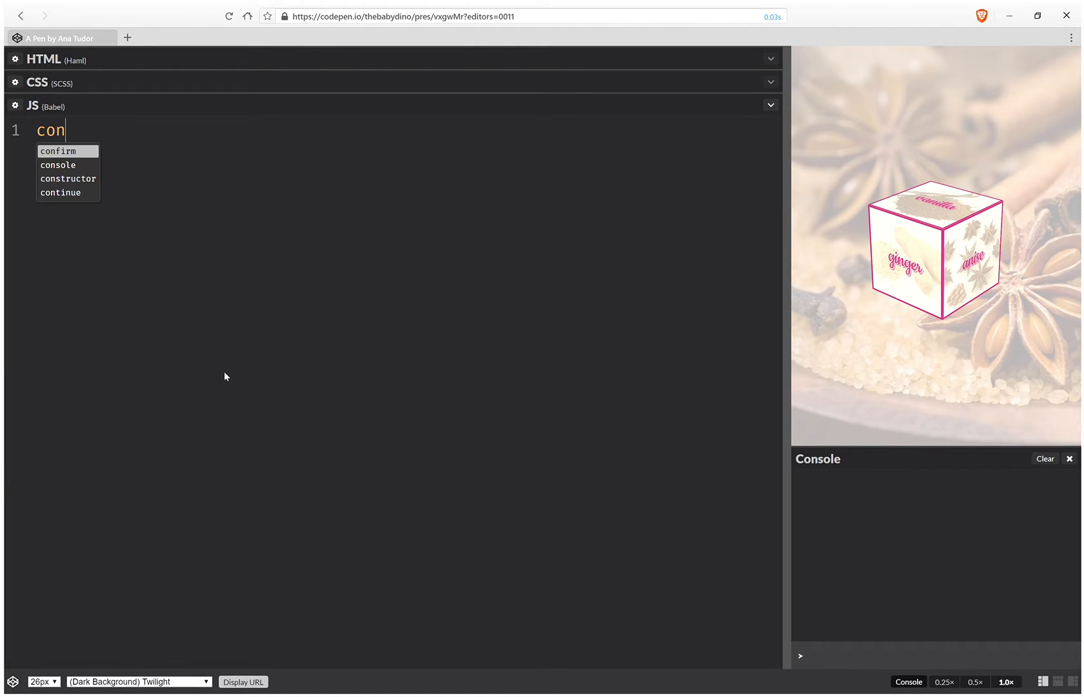
pyautogui.write('st')
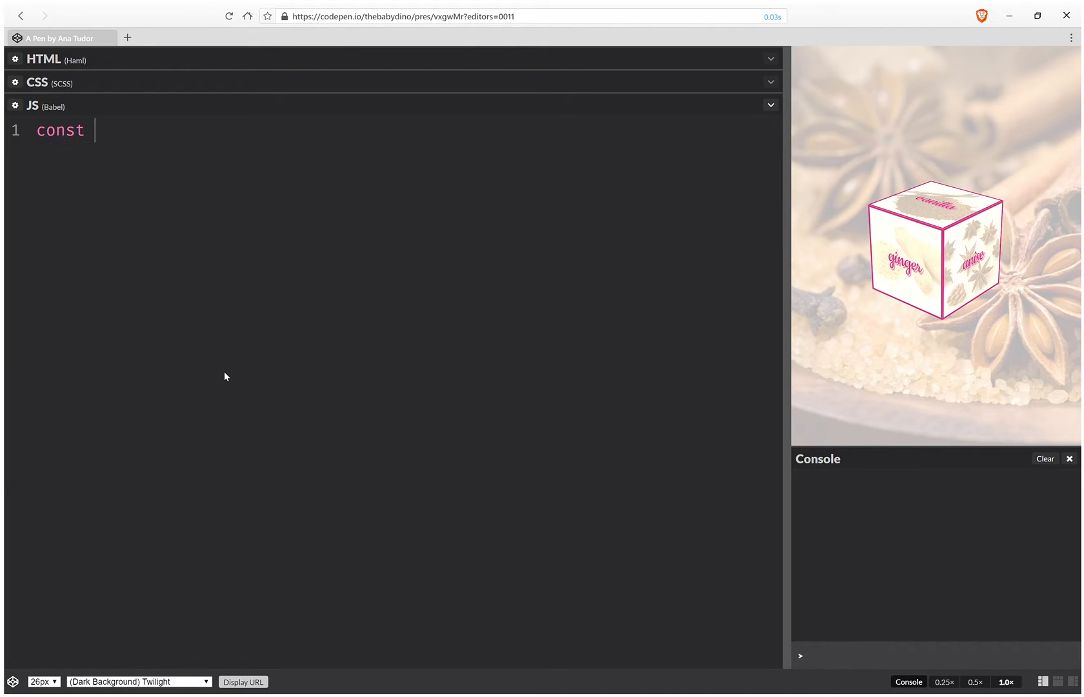
pyautogui.write('SEL')
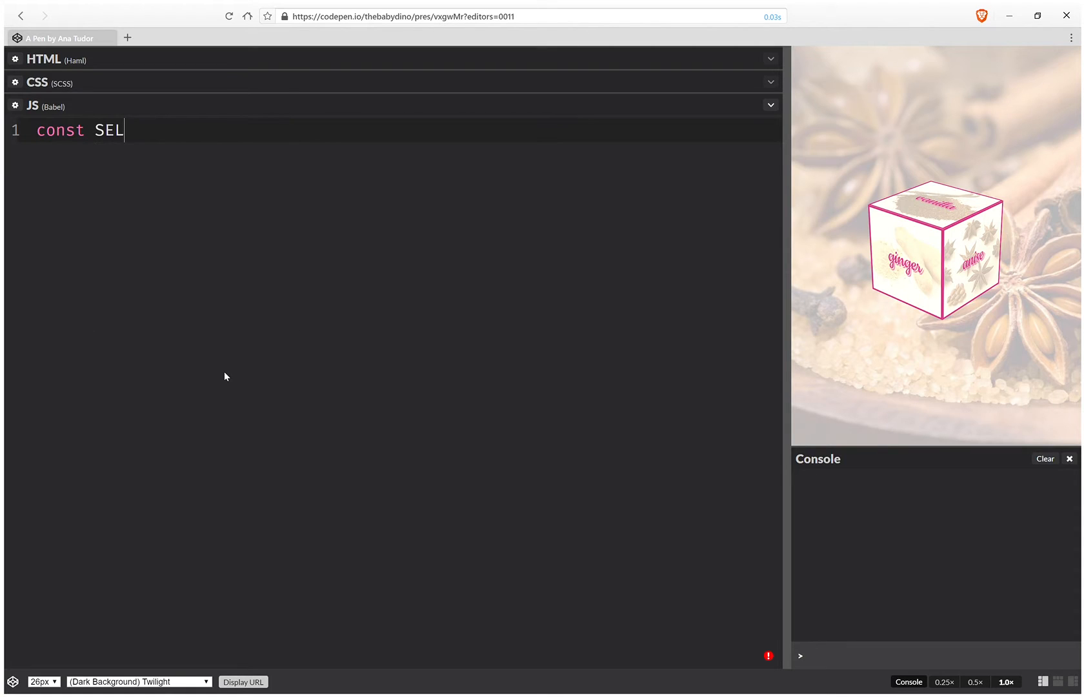
pyautogui.write("= '.cu")
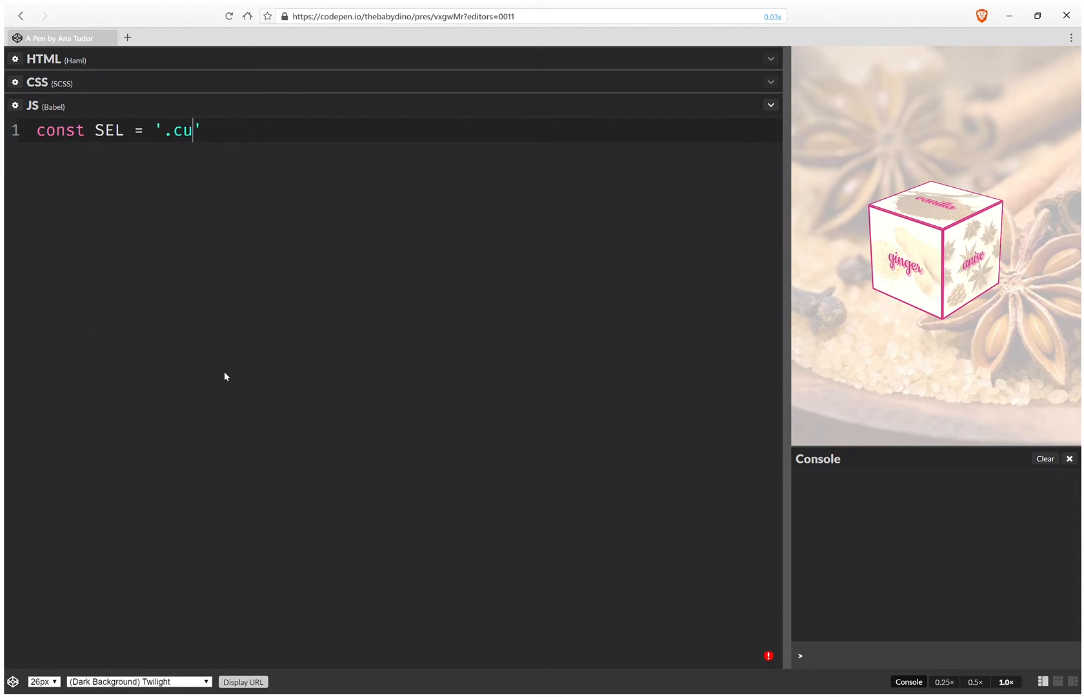
pyautogui.write("be',")
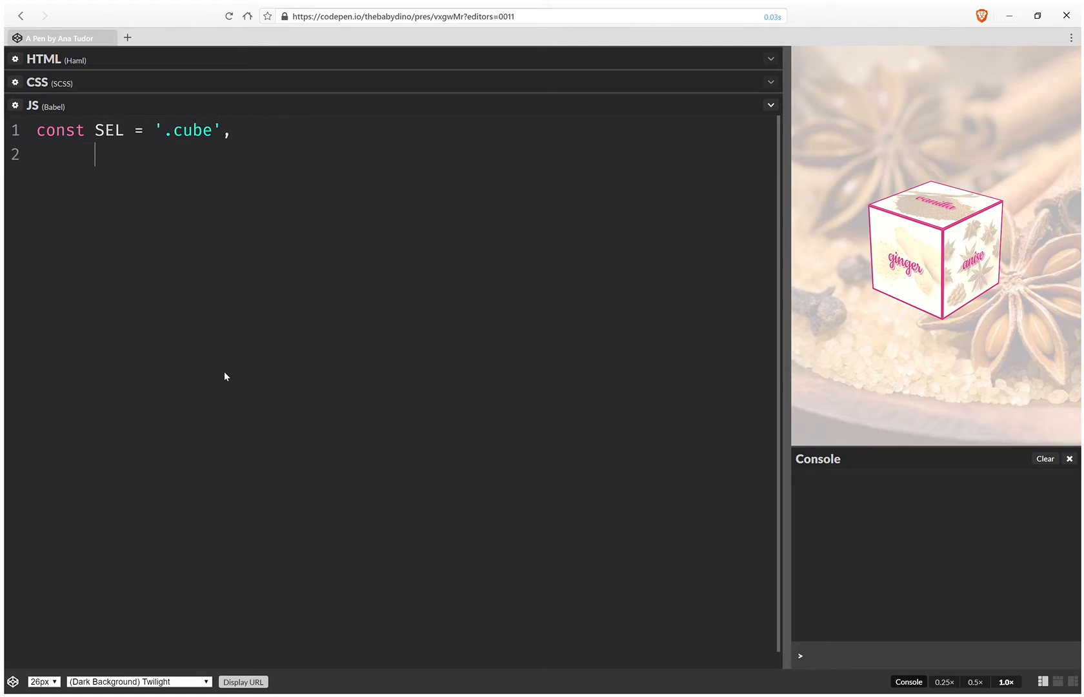
pyautogui.write('_C')
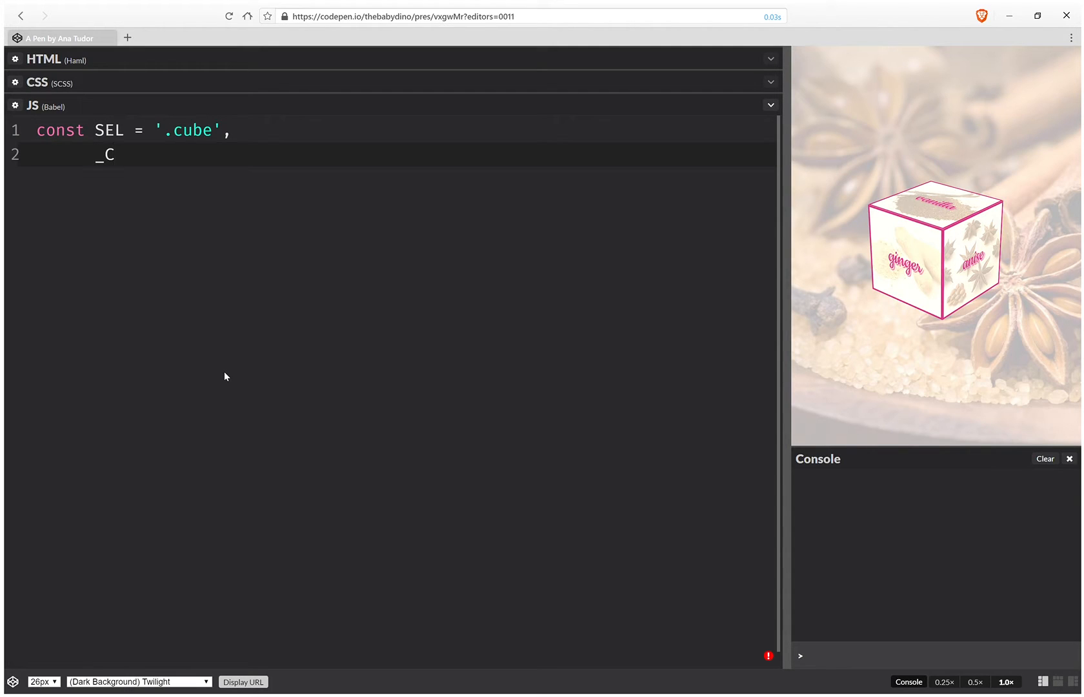
pyautogui.write('= d')
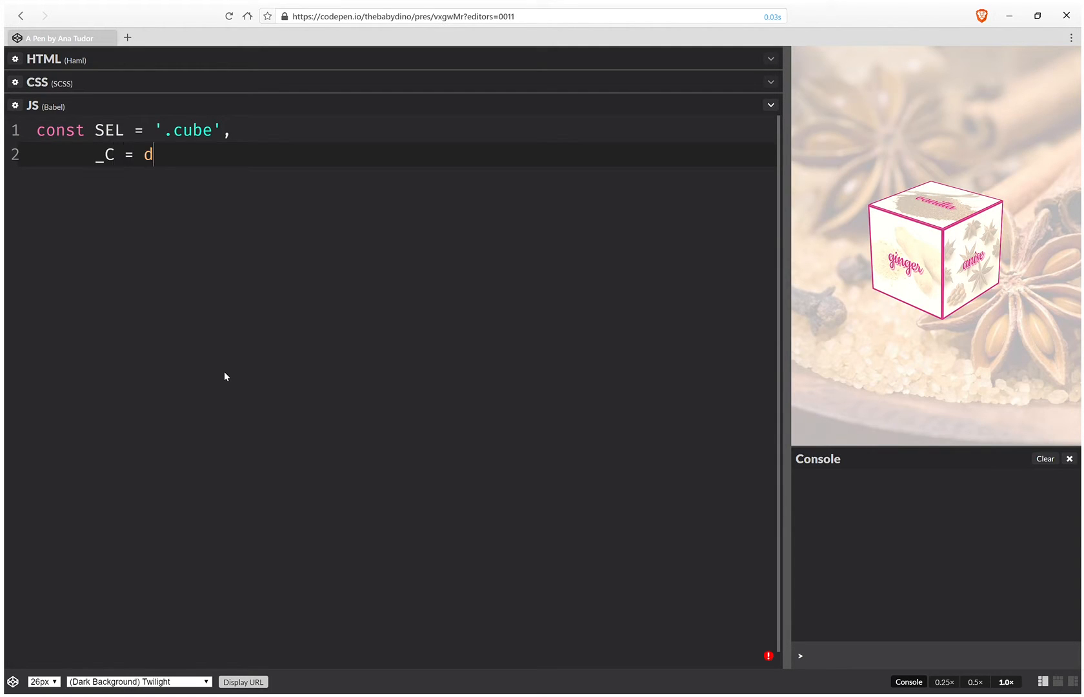
pyautogui.write('ocument.')
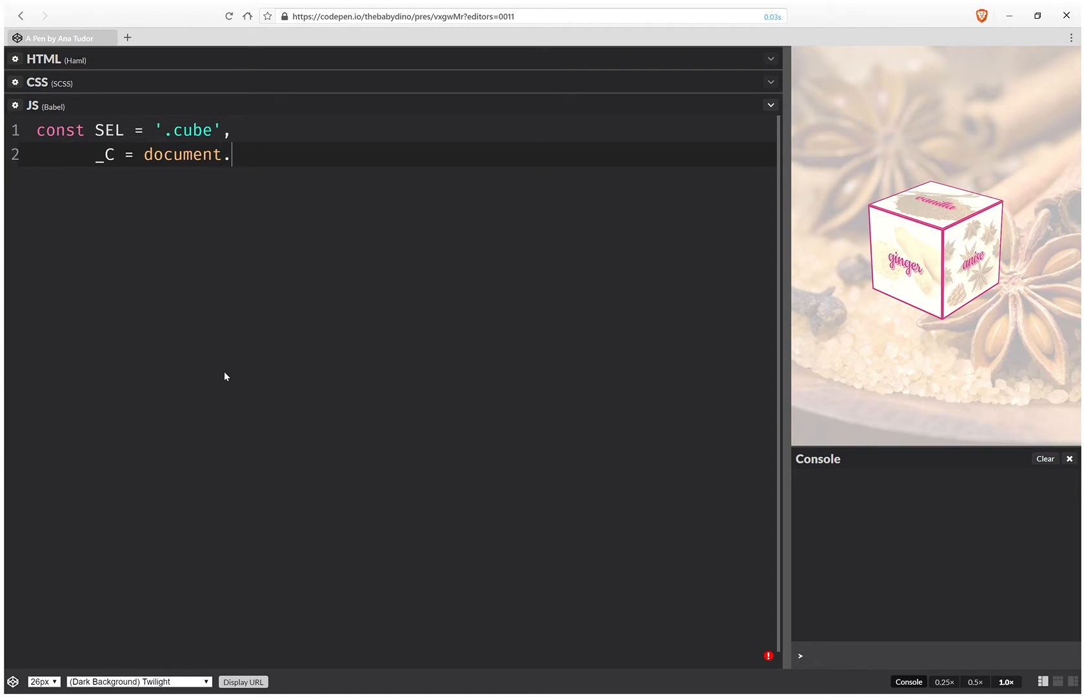
pyautogui.write('querySelector(')
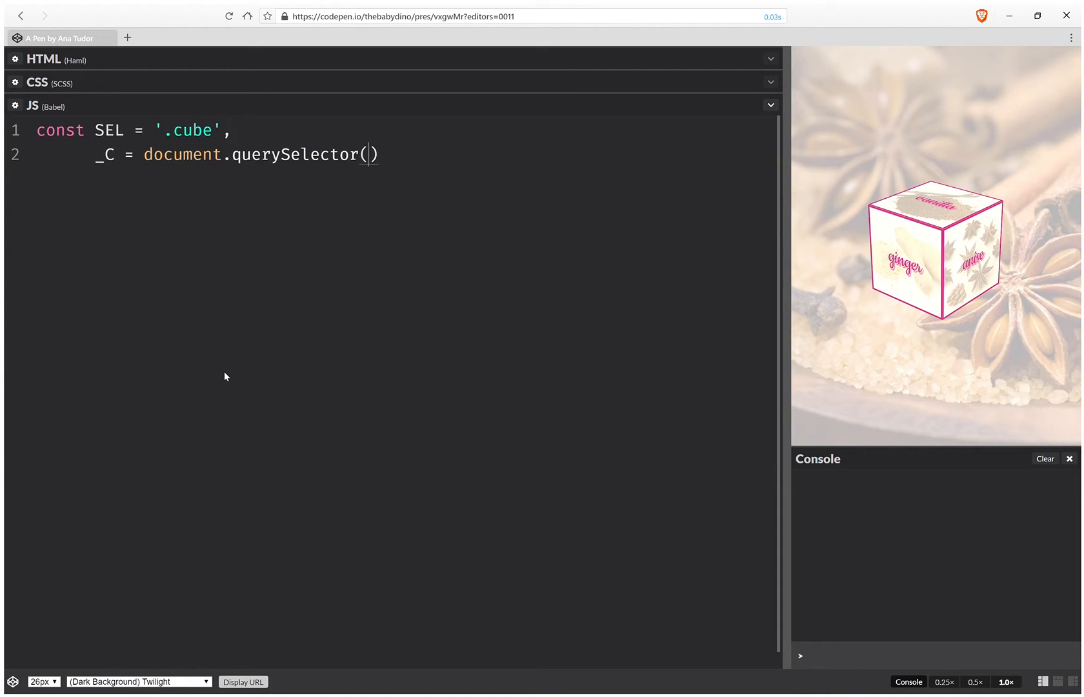
pyautogui.write('SEL')
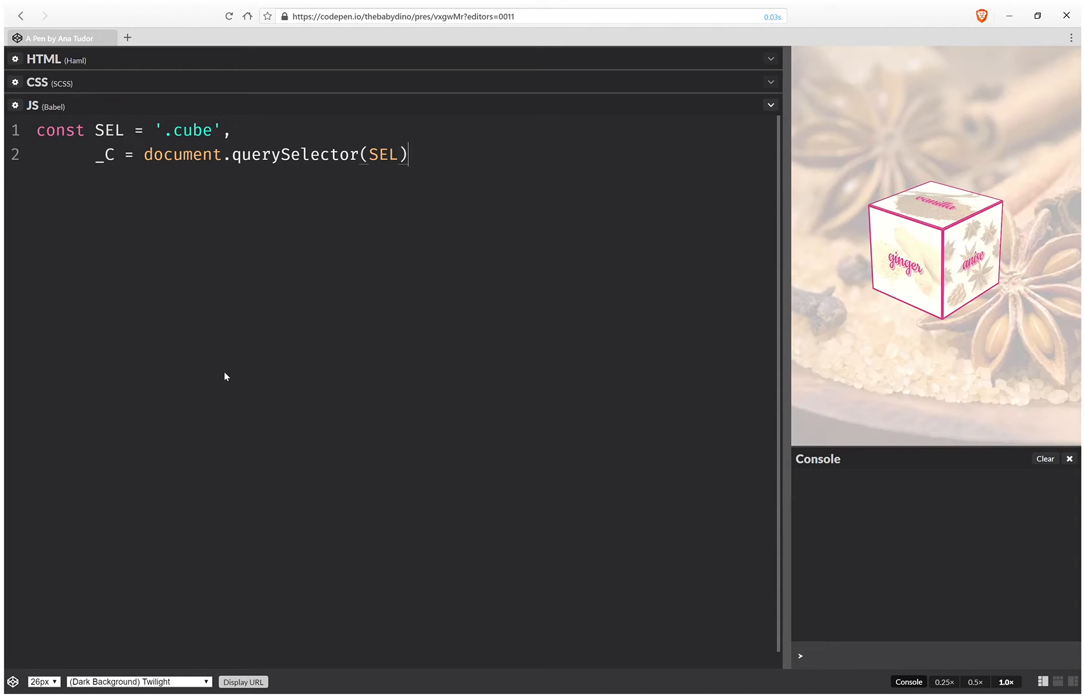
pyautogui.write(';')
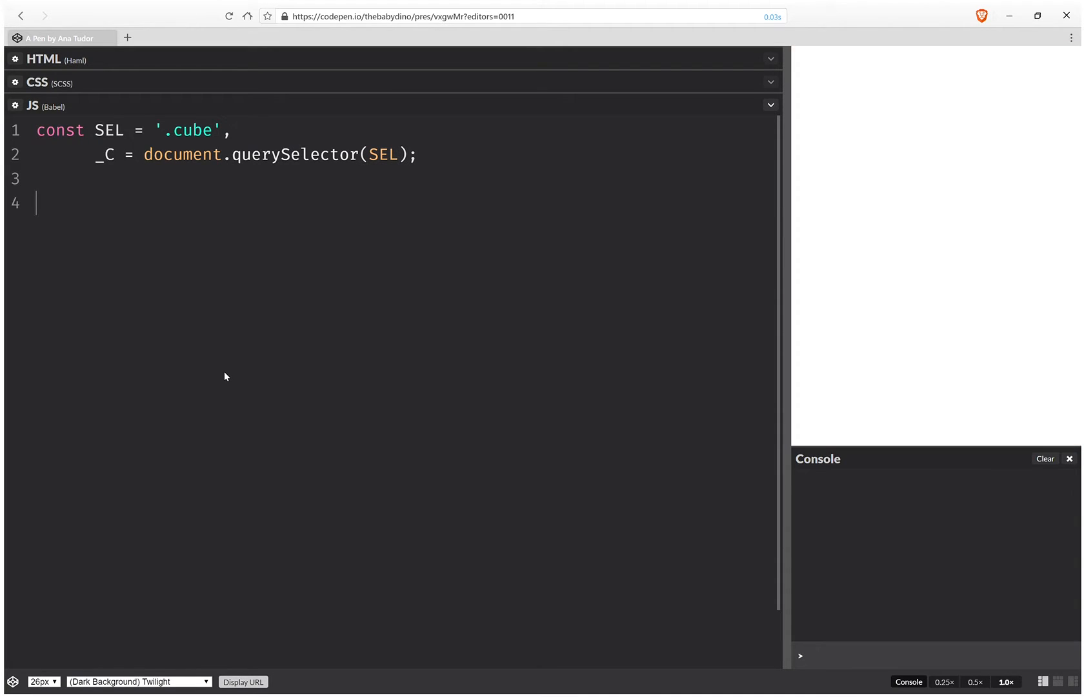
# Declare let drag = false, x0 = null, y0 = null.
pyautogui.write('let dr')
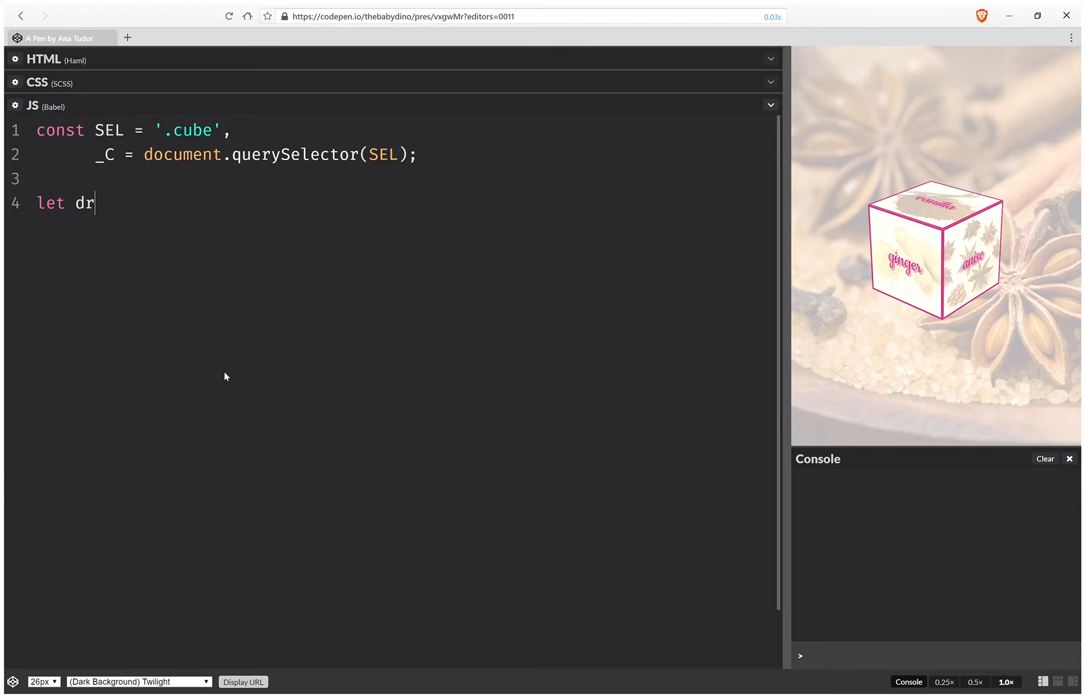
pyautogui.write('ag = fl')
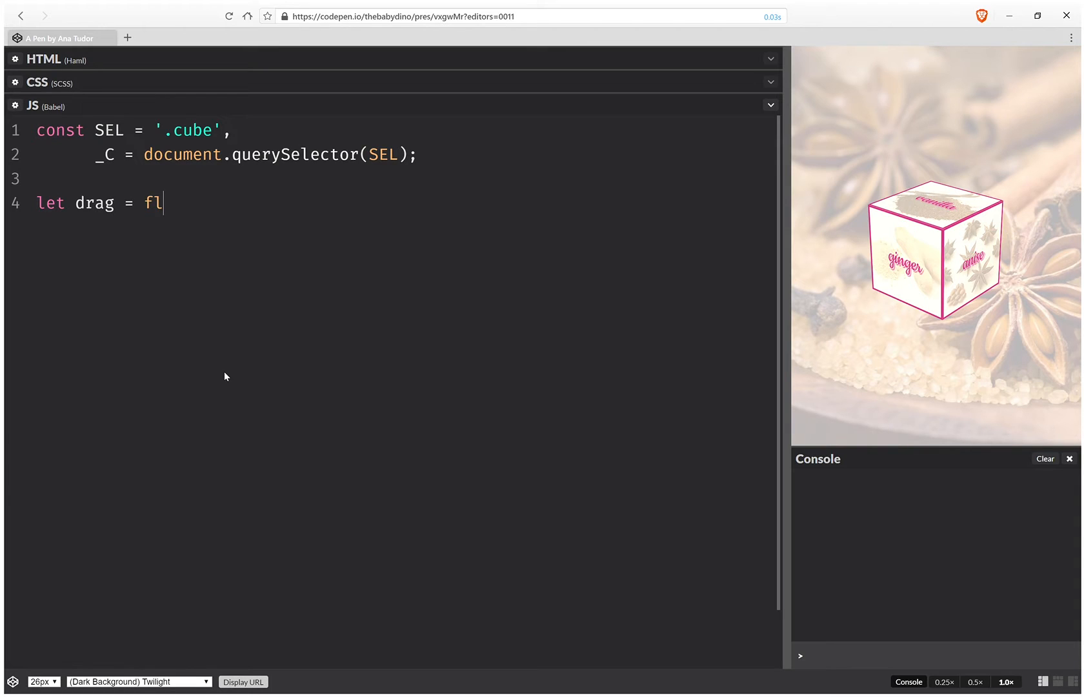
pyautogui.write('a')
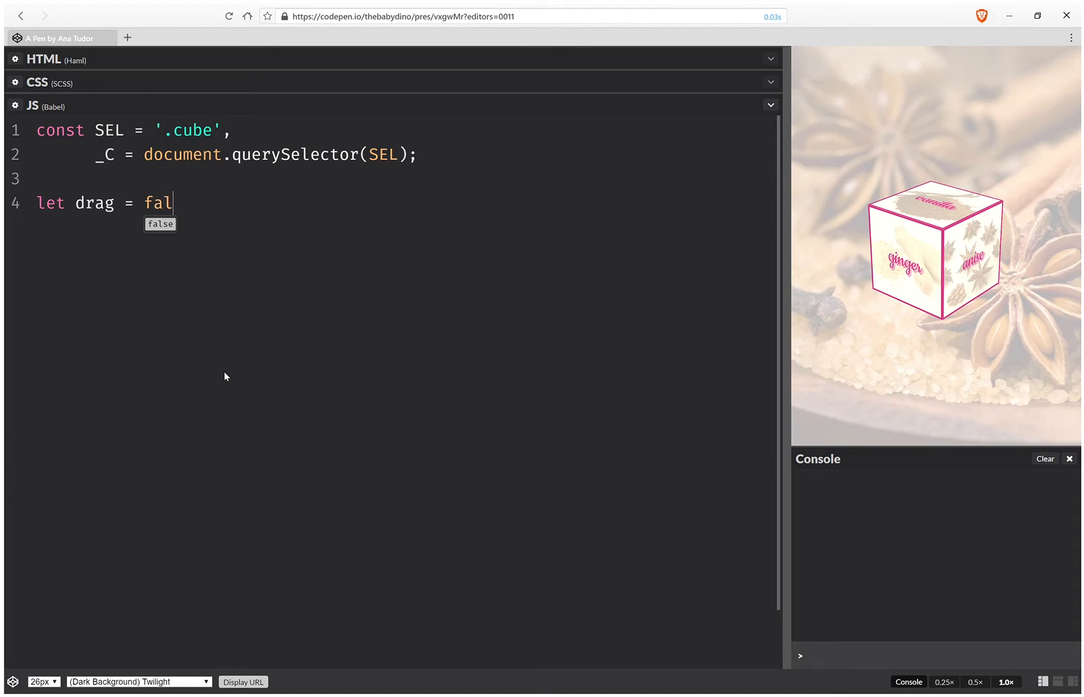
pyautogui.write('se, x0 =')
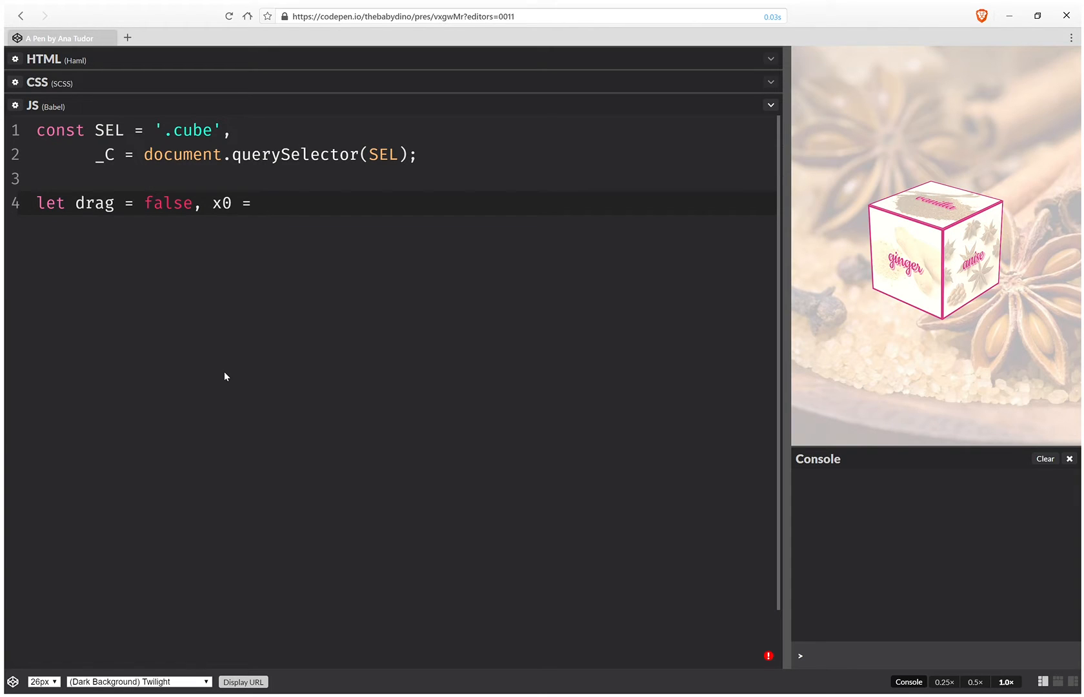
pyautogui.write('nu')
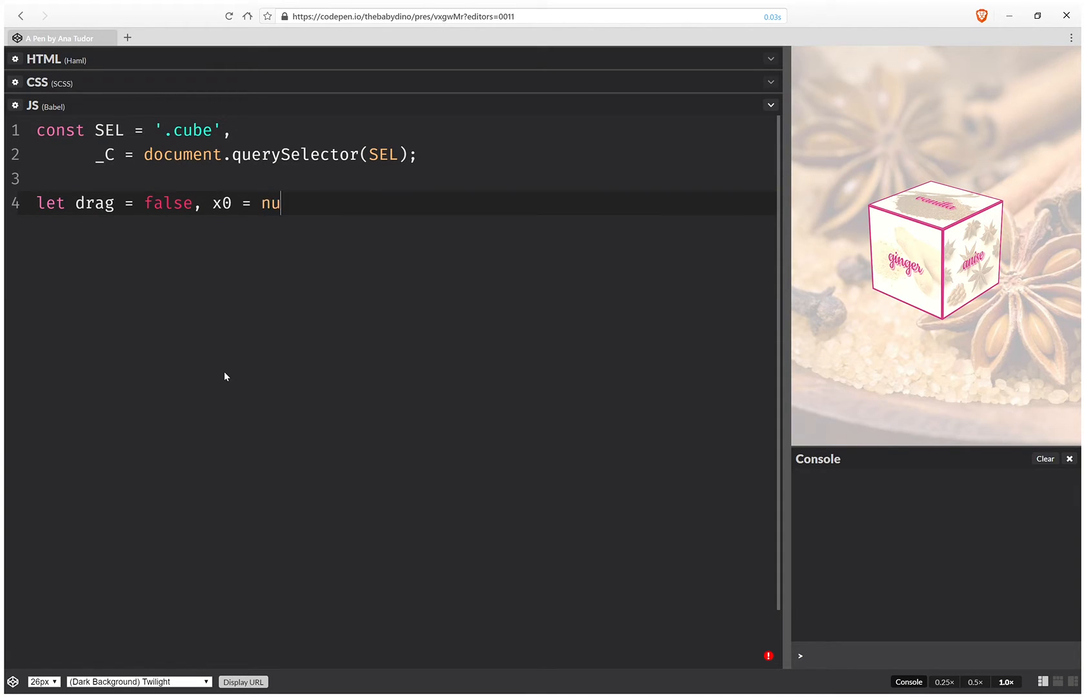
pyautogui.write('ll, y')
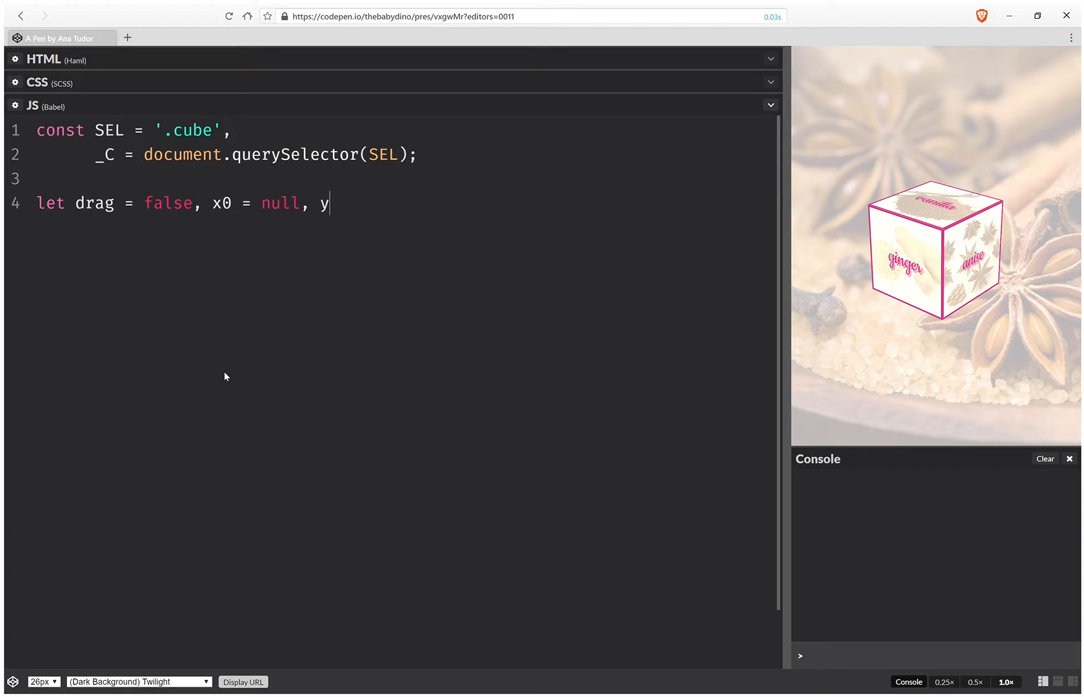
pyautogui.write('0')
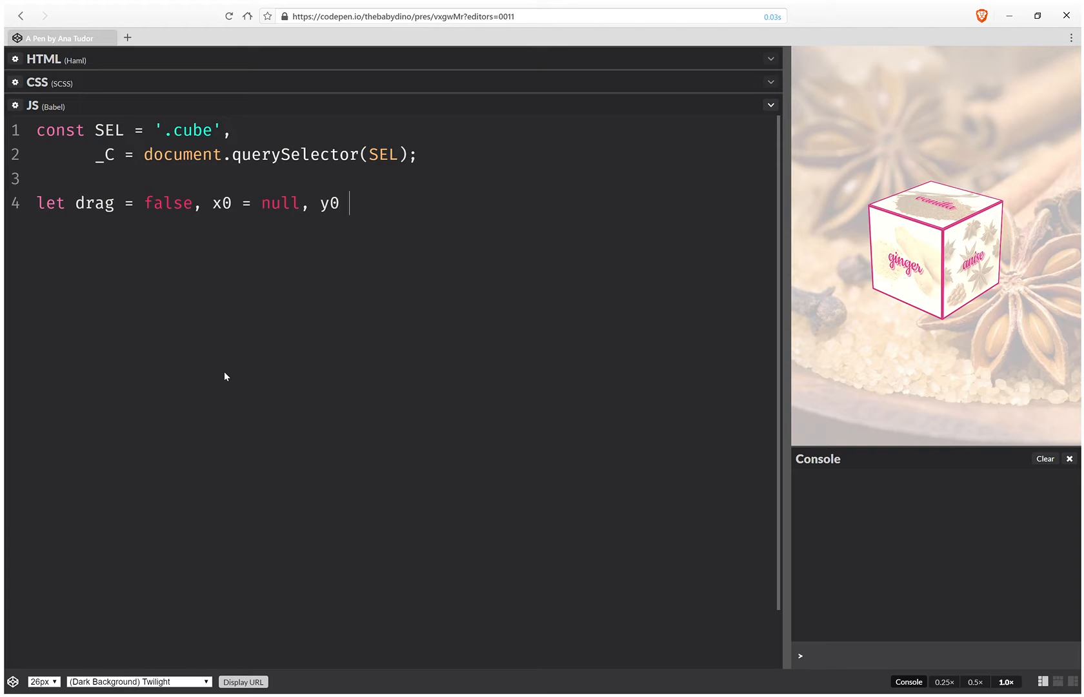
pyautogui.write('= null')
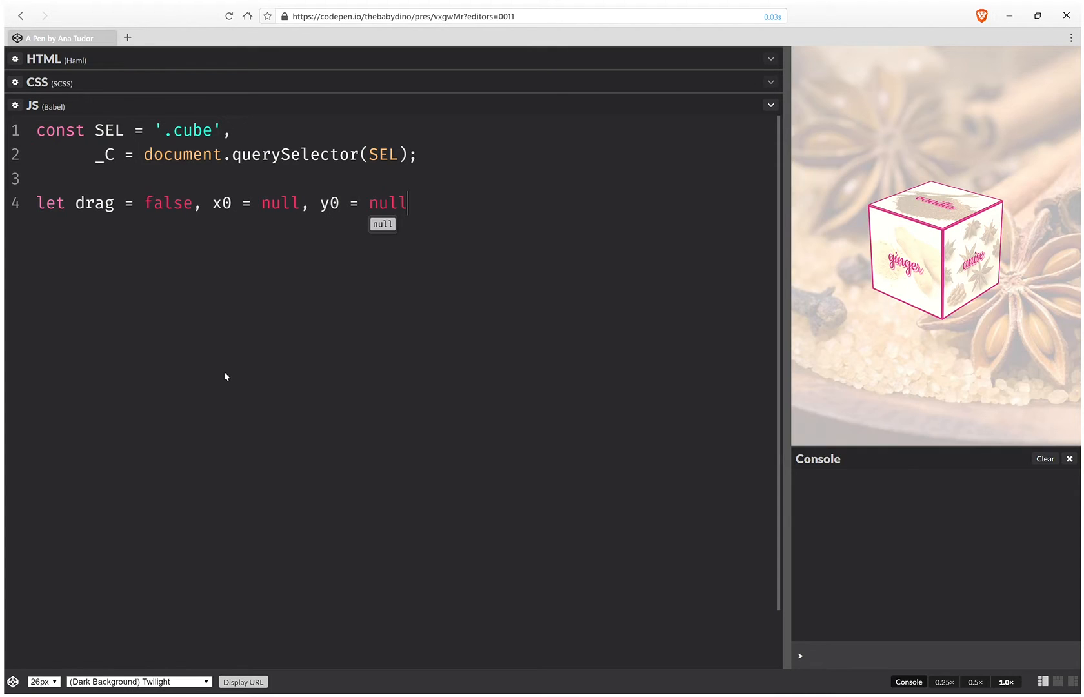
pyautogui.write(';')
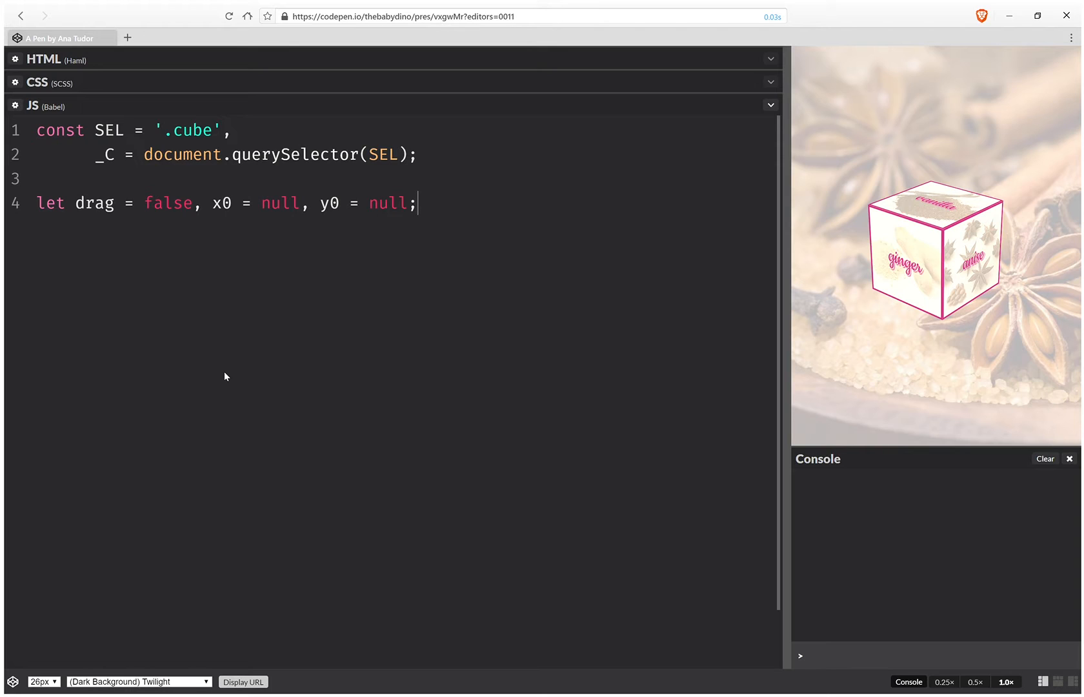
# Add addEventListener('mousedown', lock, false) on a new line.
pyautogui.press('Enter')
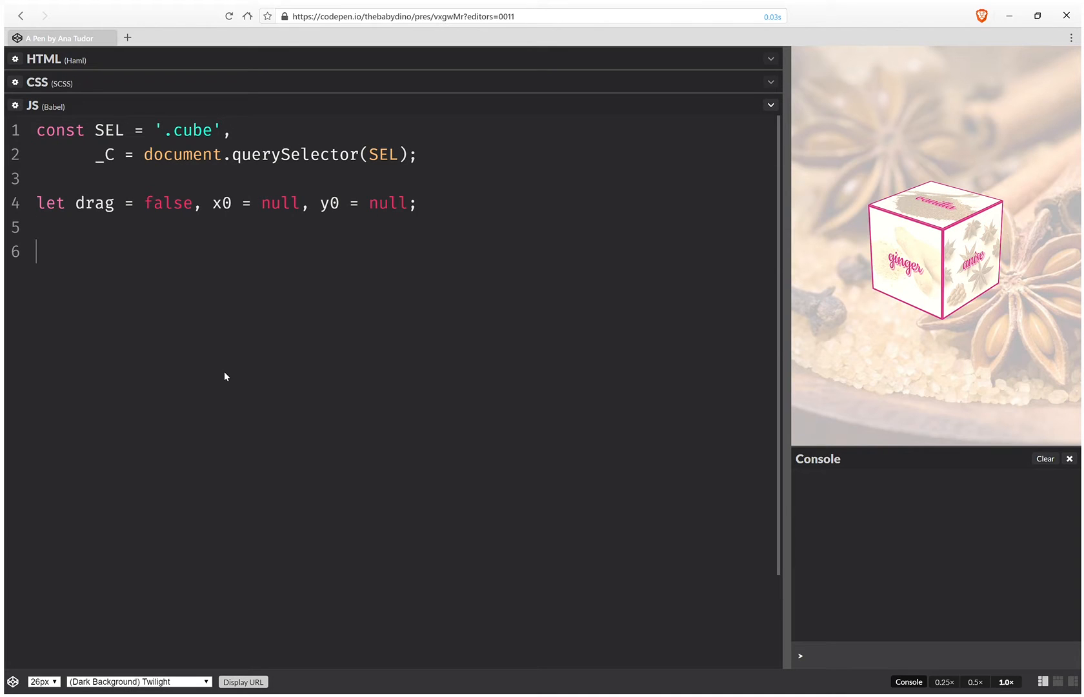
pyautogui.write('addEventListener(')
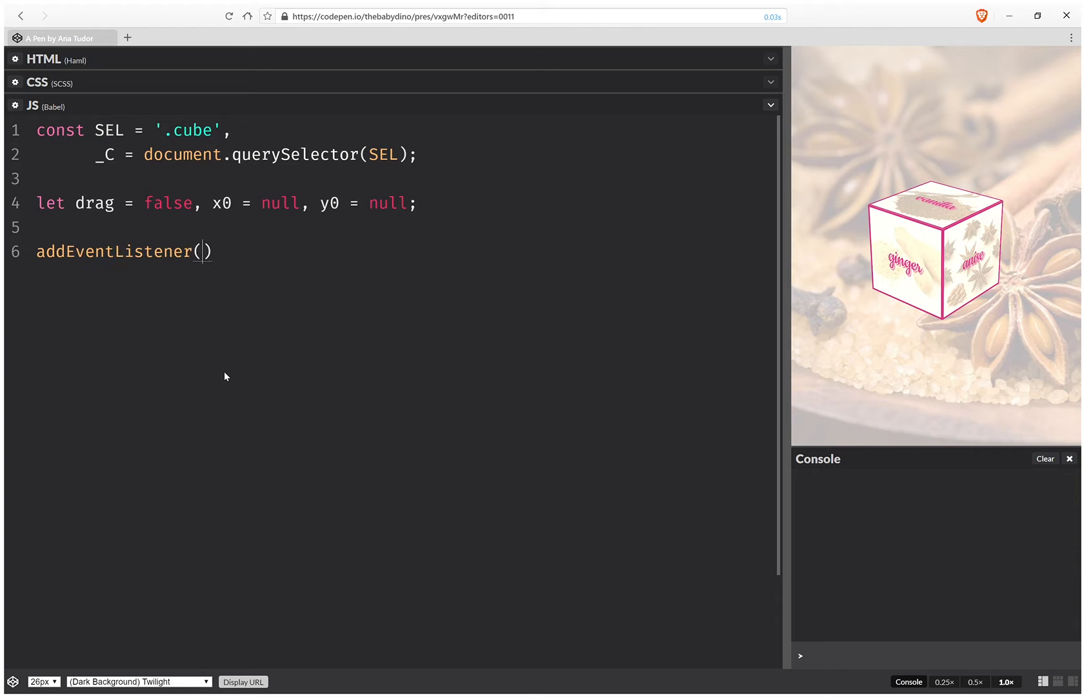
pyautogui.write("'mo'")
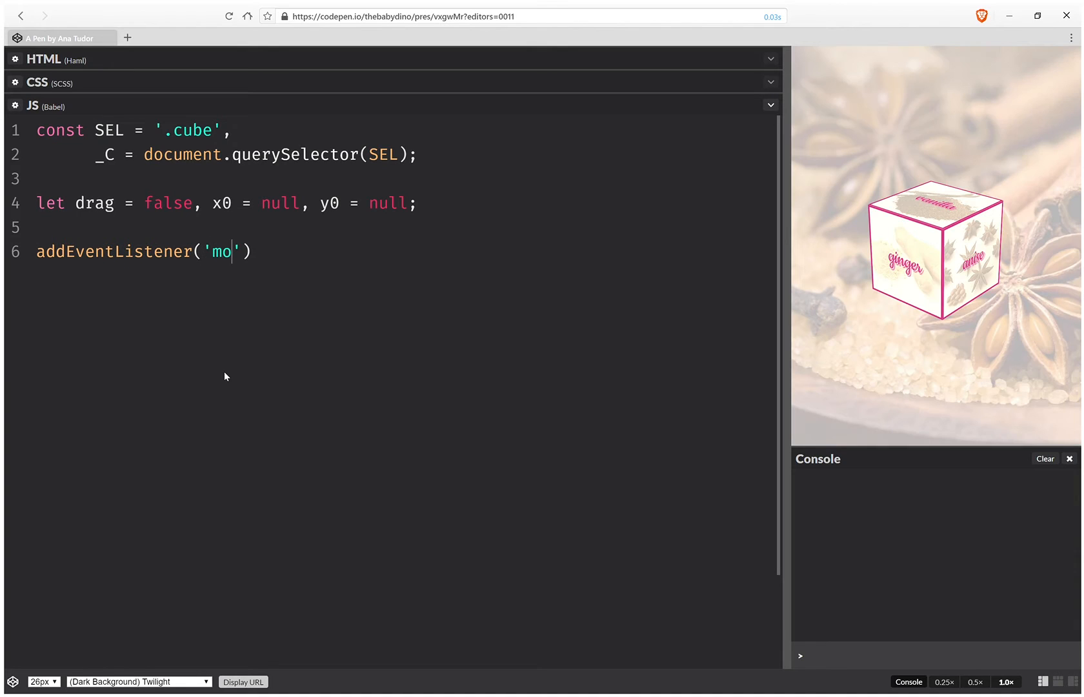
pyautogui.write('us')
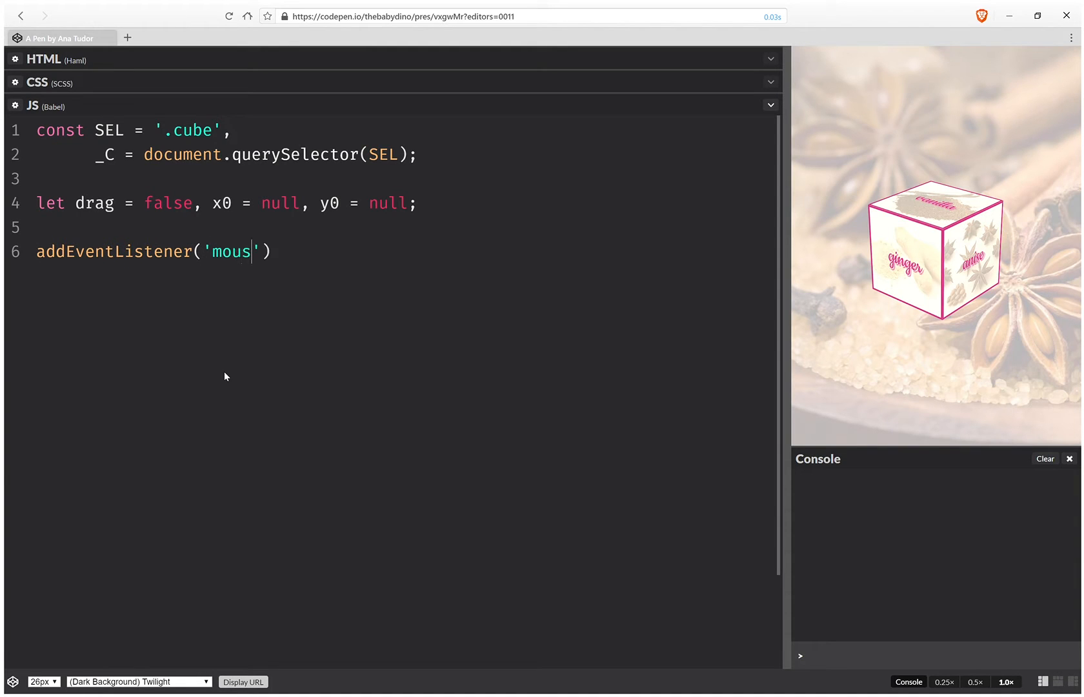
pyautogui.write('edown')
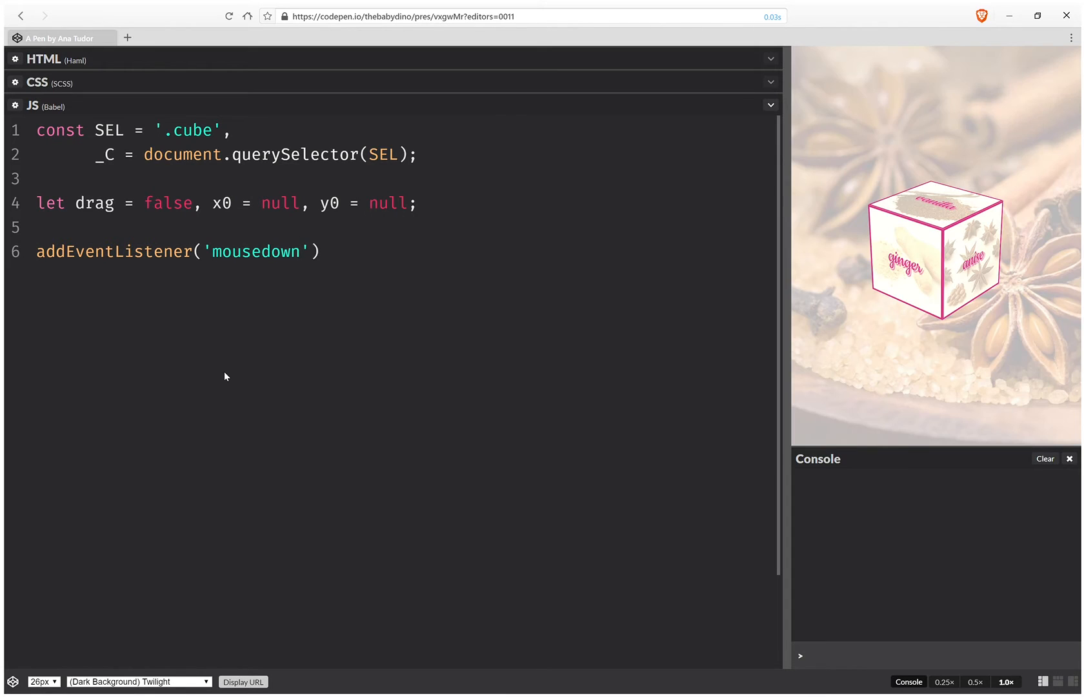
pyautogui.write(',')
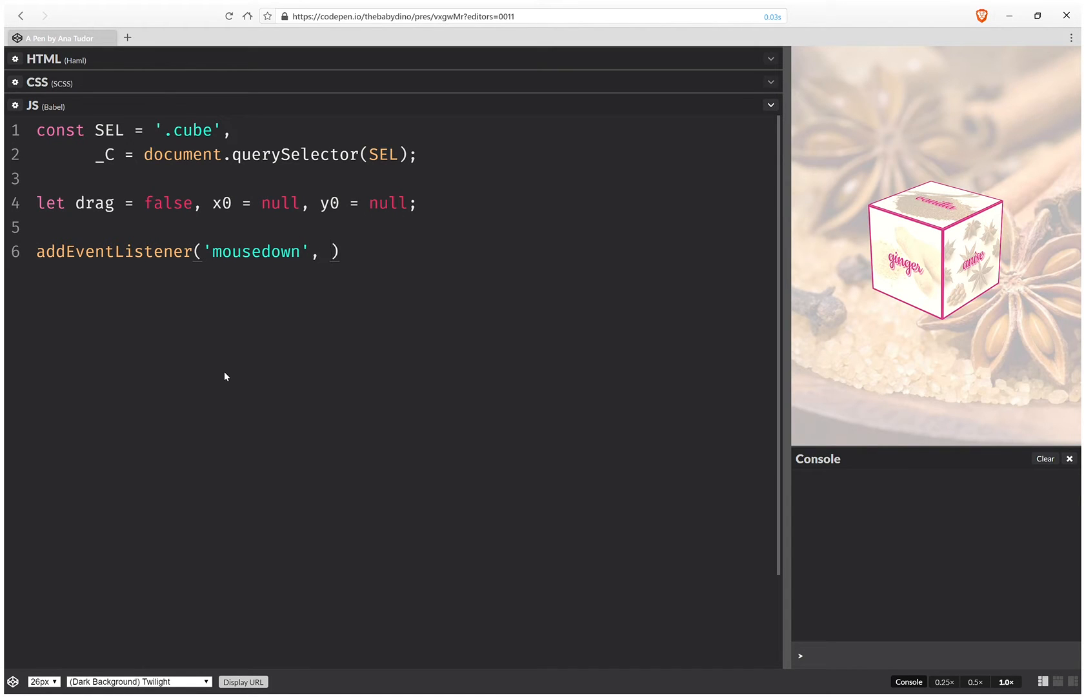
pyautogui.write('lock,')
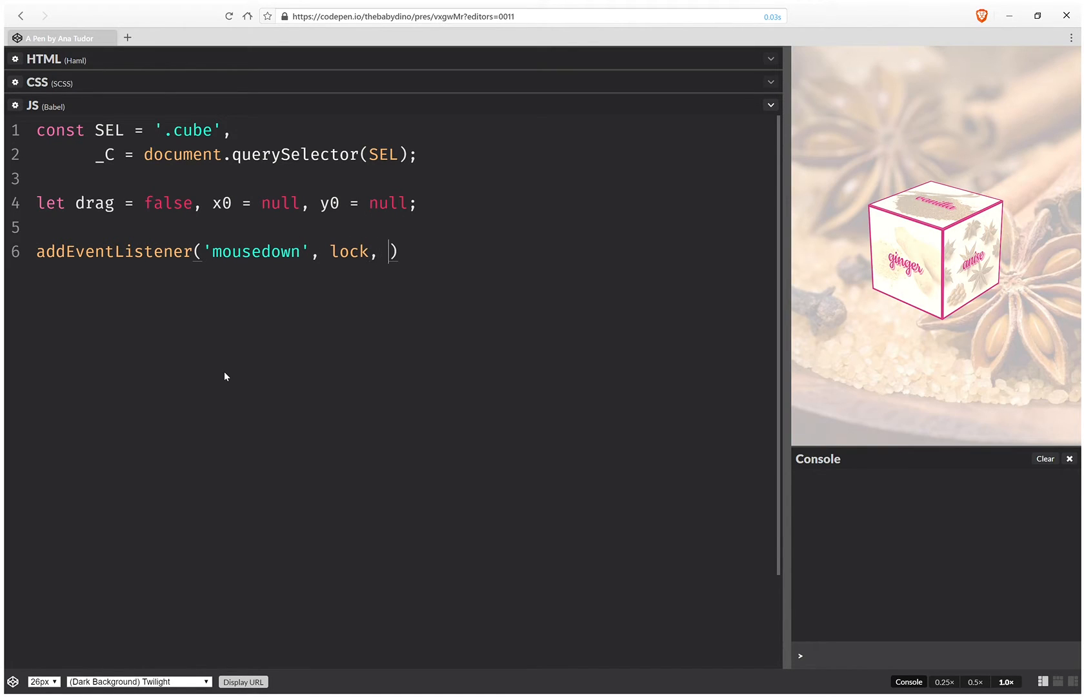
pyautogui.write('fa')
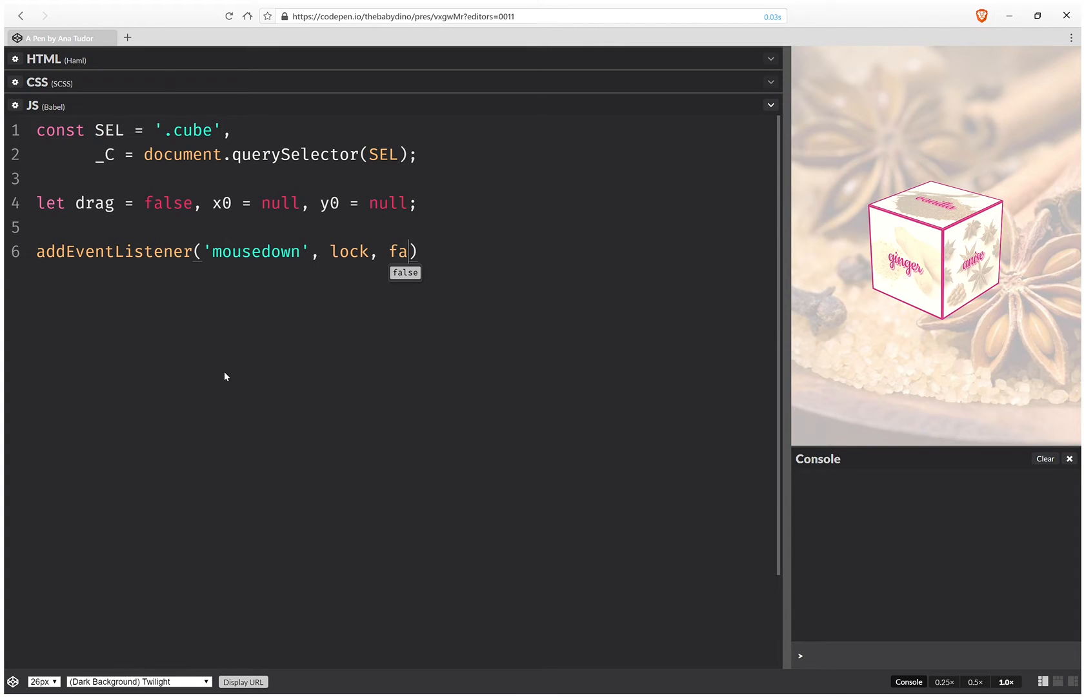
pyautogui.write('lse')
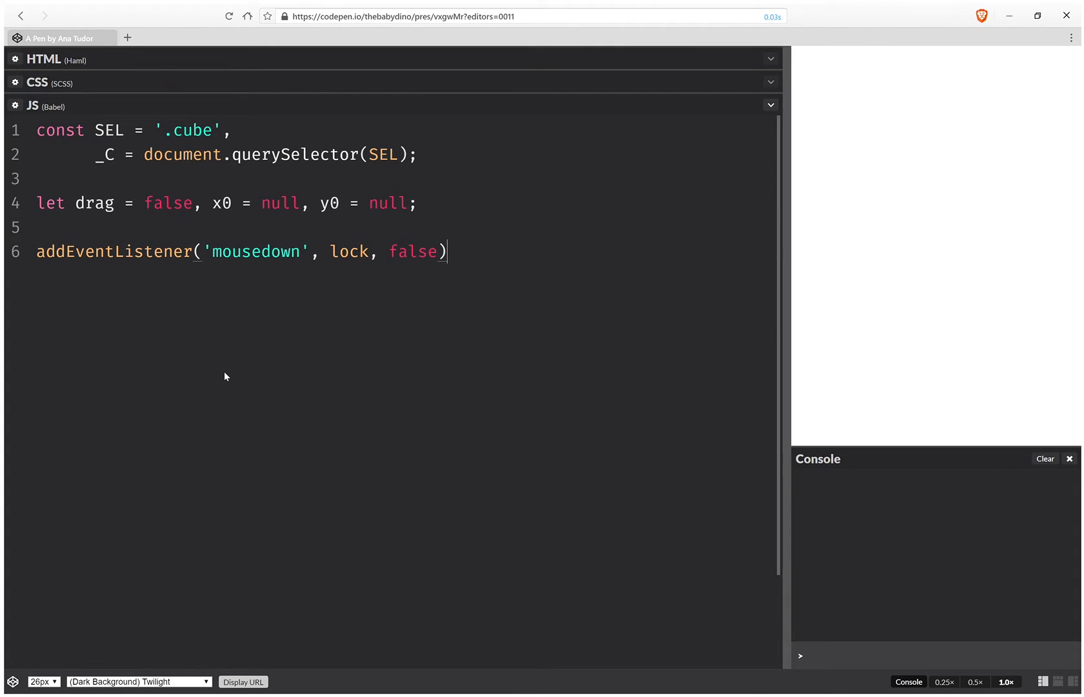
pyautogui.write(';')
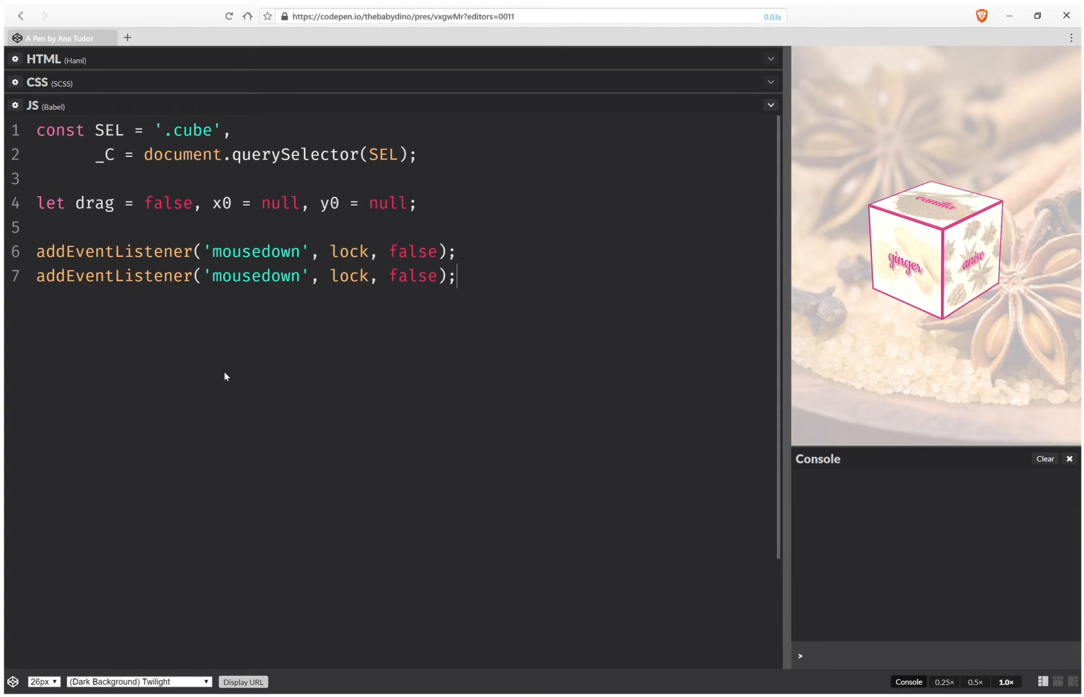
# Change the duplicated listener's event from mousedown to 'touchstart'.
pyautogui.doubleClick(255, 275)
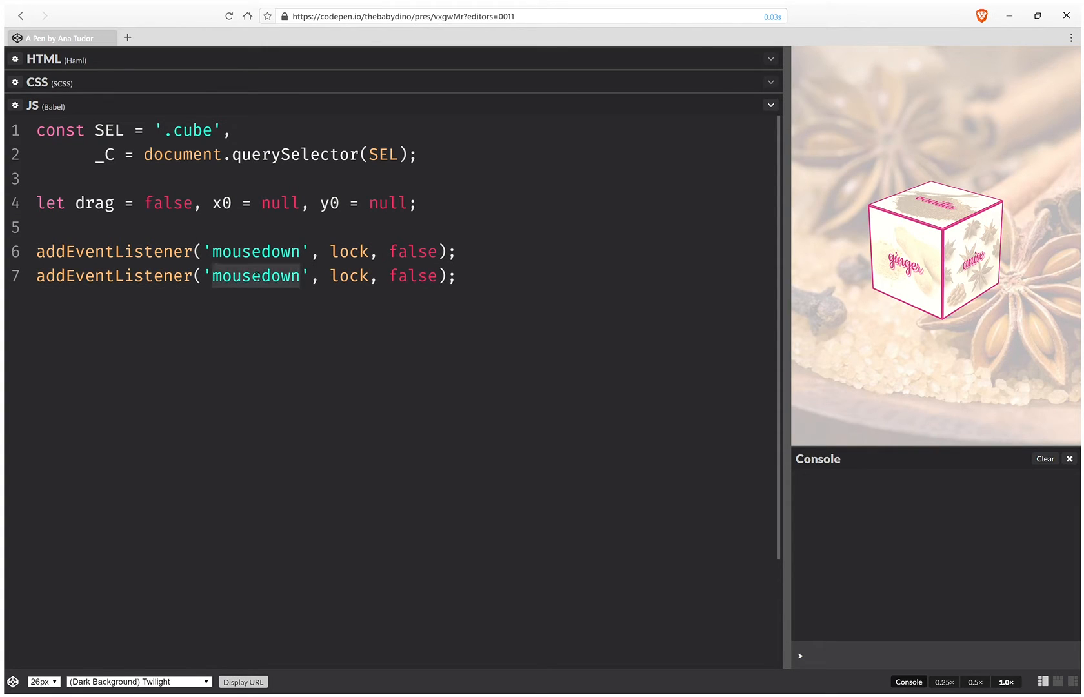
pyautogui.write('touchsta')
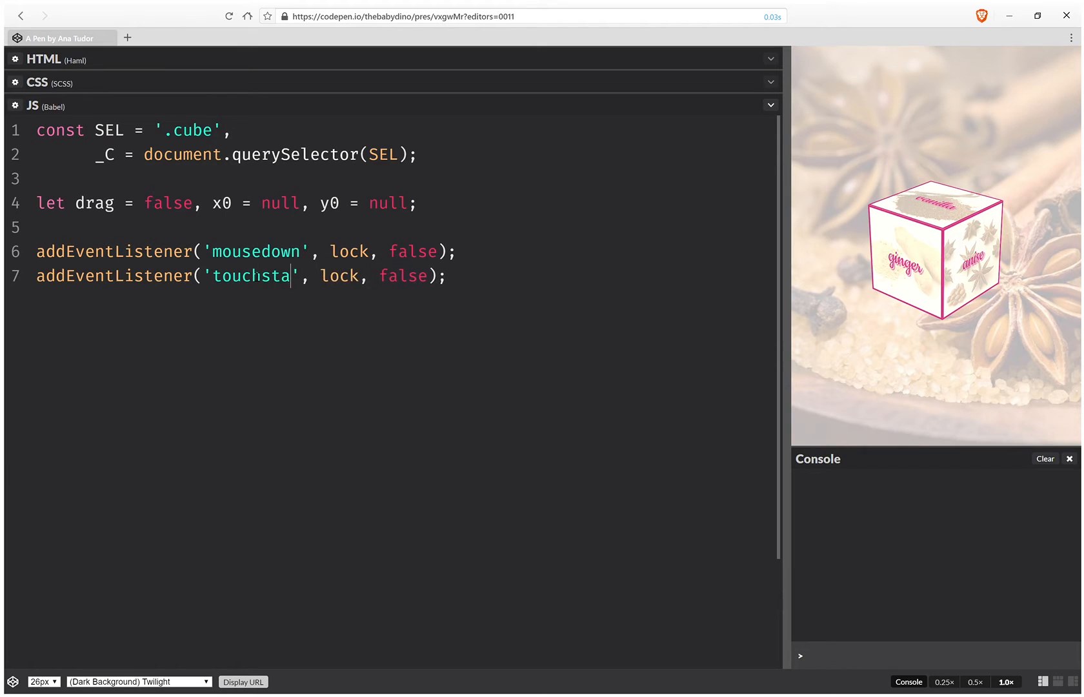
pyautogui.write('rt')
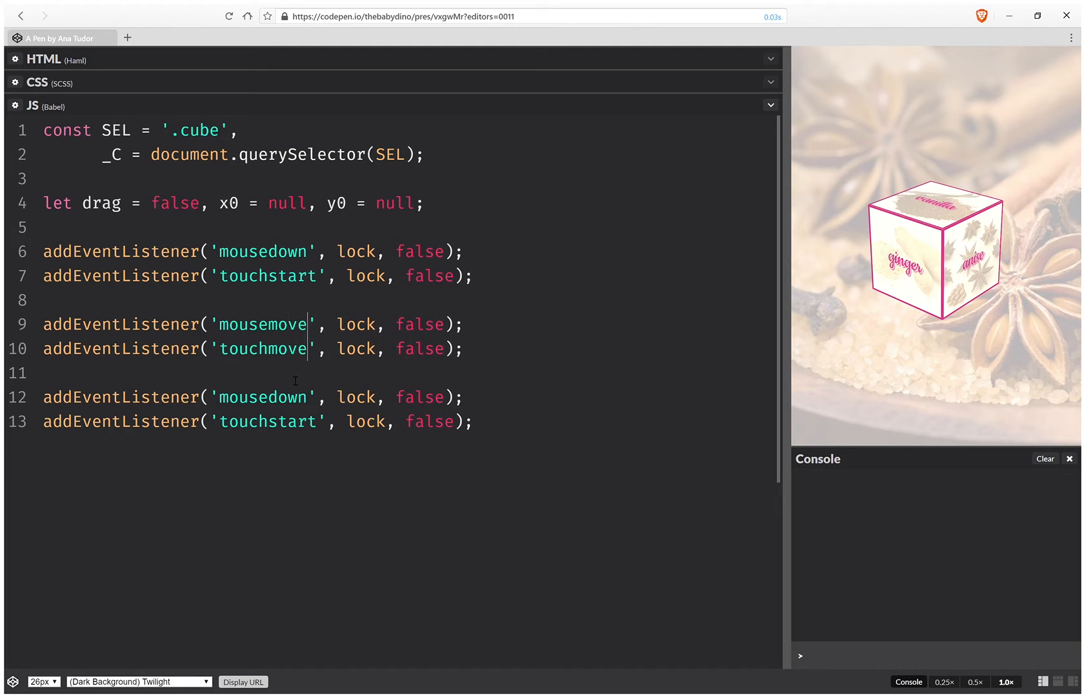
# Rename the move listeners' handler to rot and the last pair's handler to rel.
pyautogui.doubleClick(356, 323)
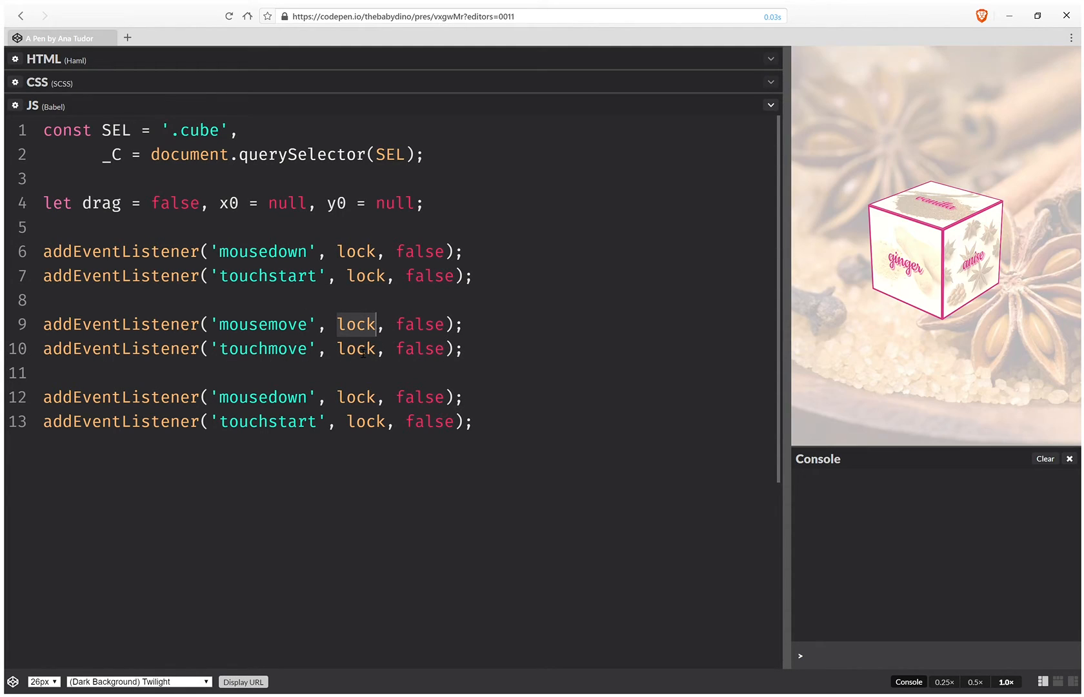
pyautogui.write('rot')
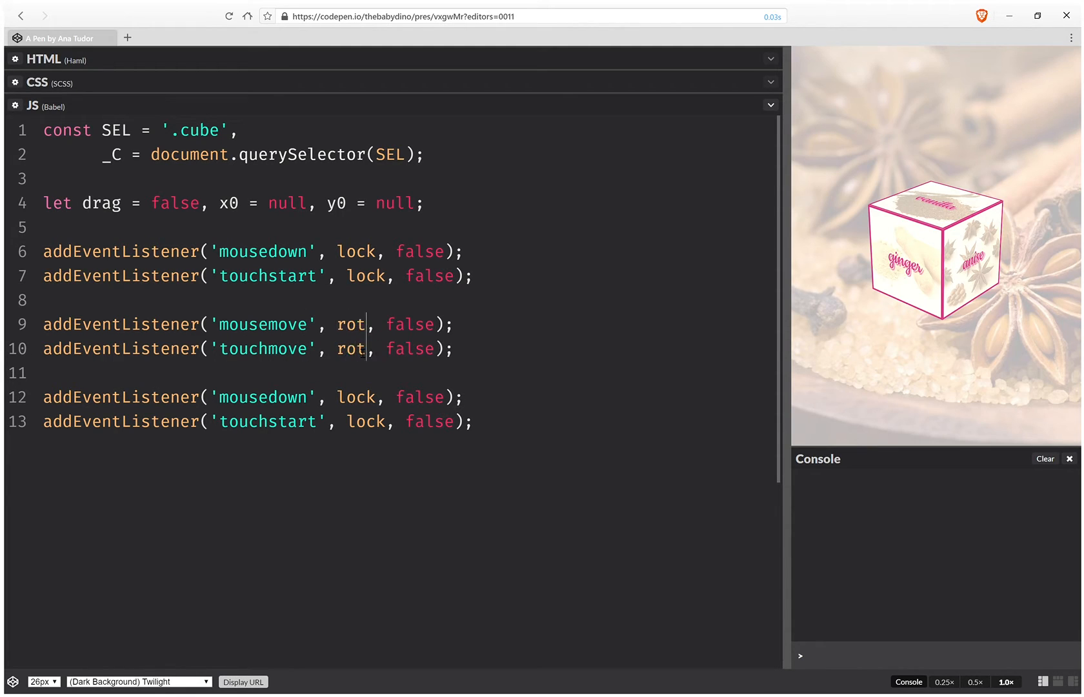
pyautogui.doubleClick(356, 396)
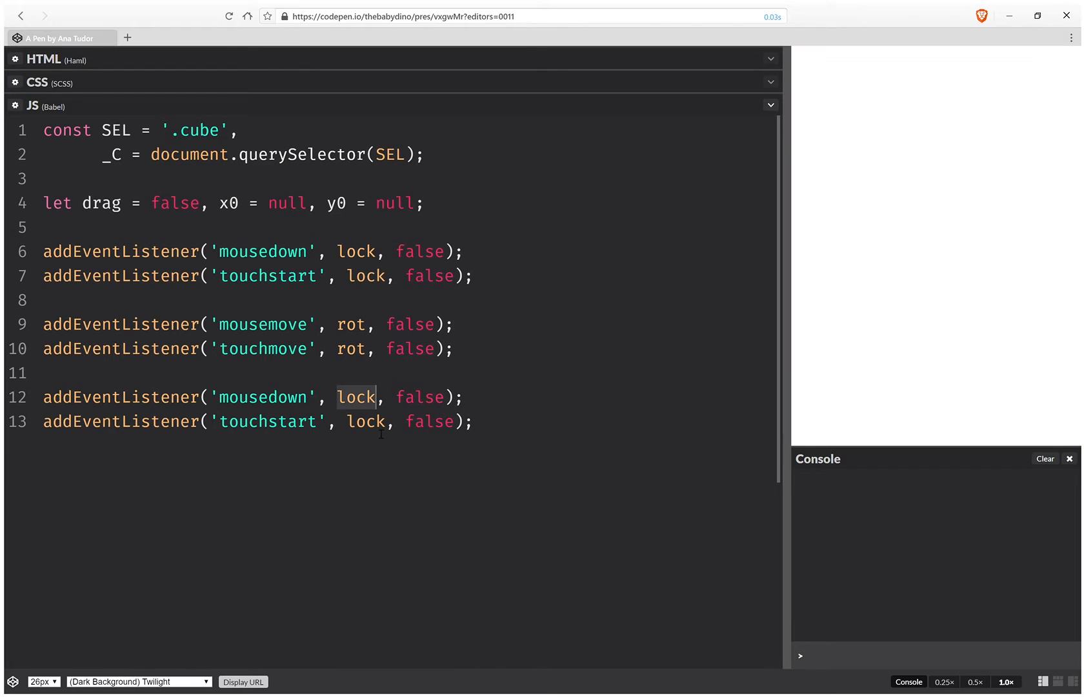
pyautogui.write('rel')
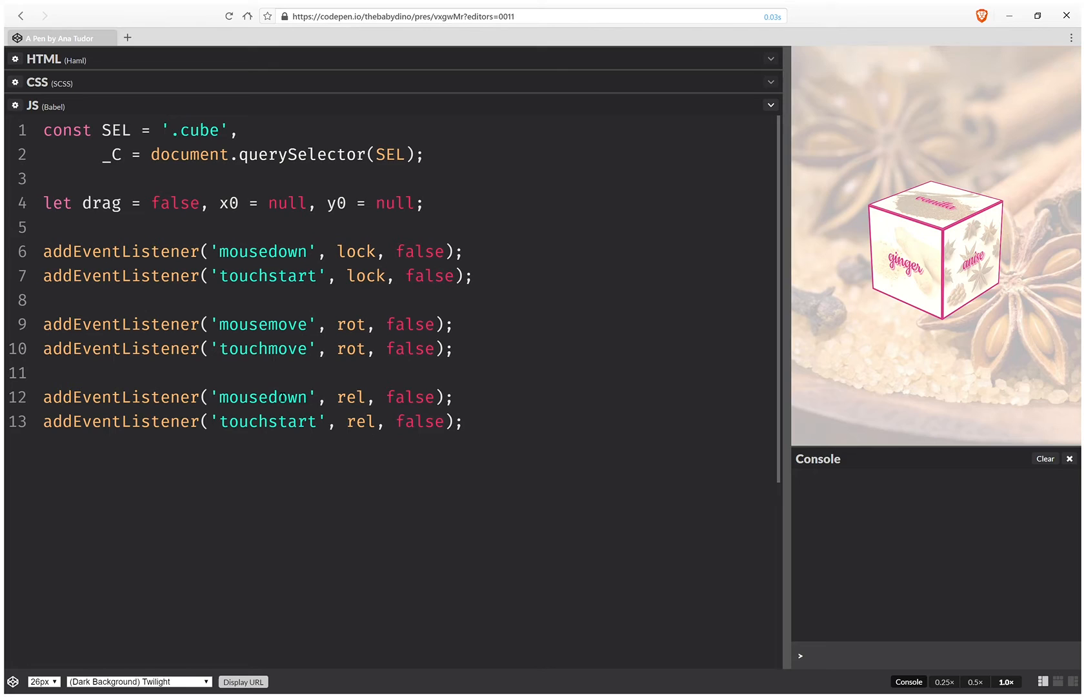
# Change the last listener pair's events to mouseup and touchend.
pyautogui.doubleClick(282, 396)
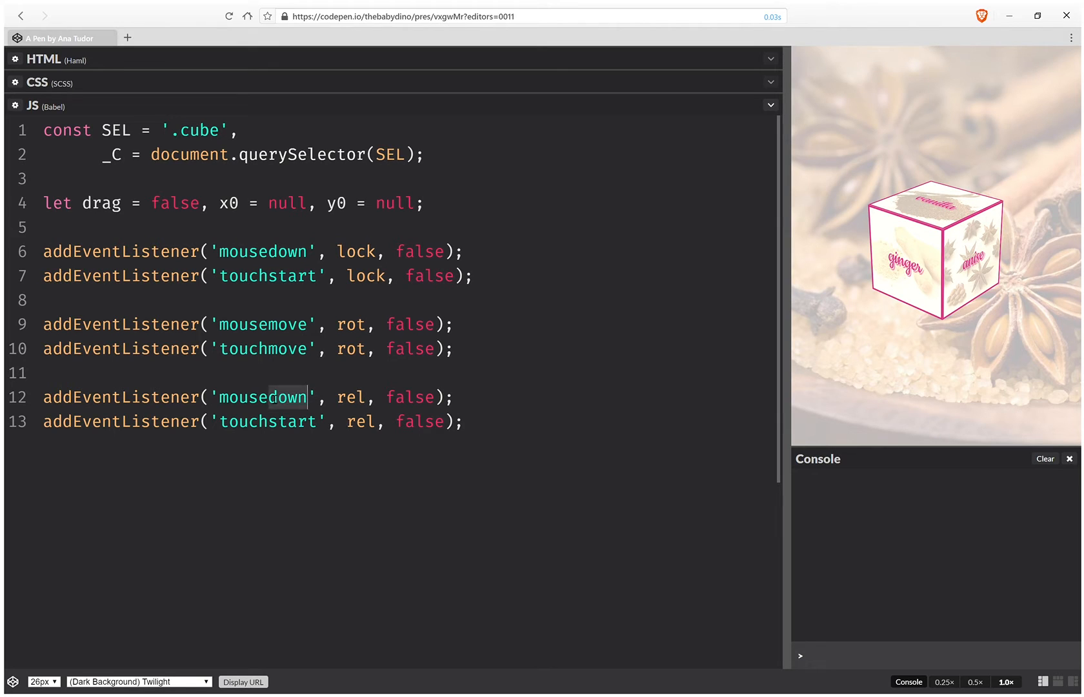
pyautogui.write('mouseup')
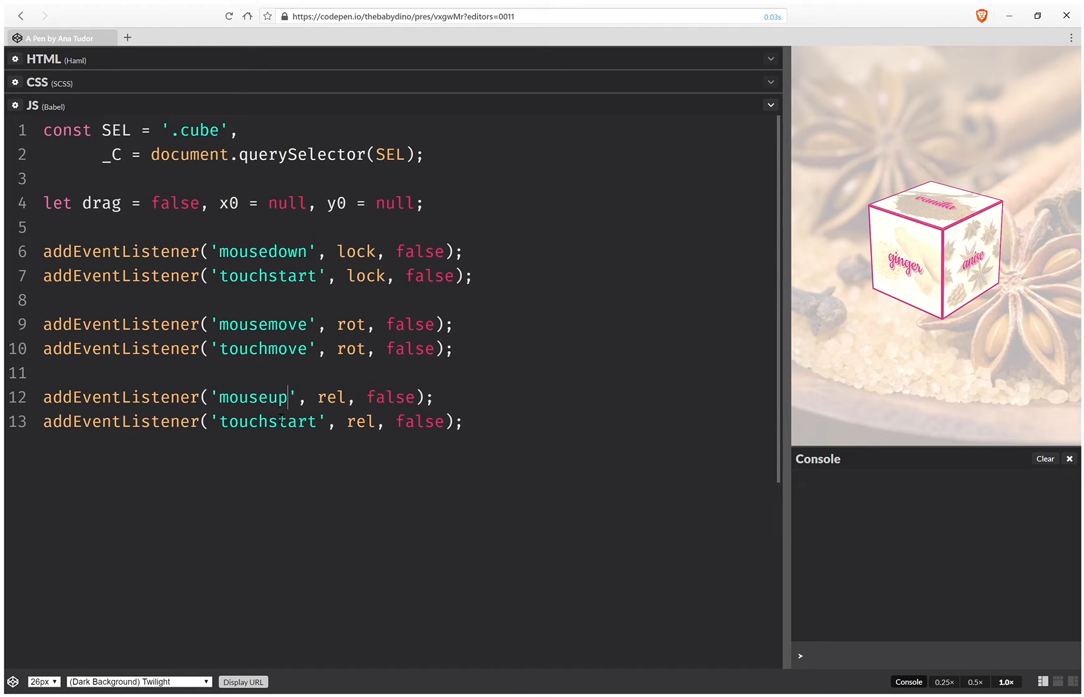
pyautogui.doubleClick(287, 421)
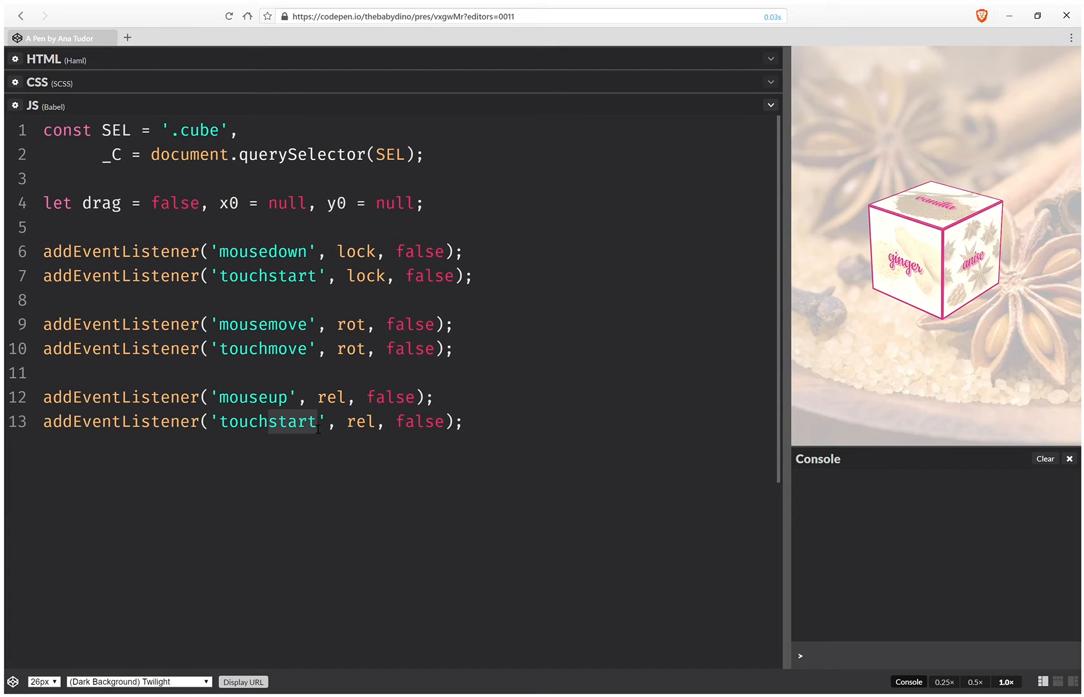
pyautogui.write('touchend')
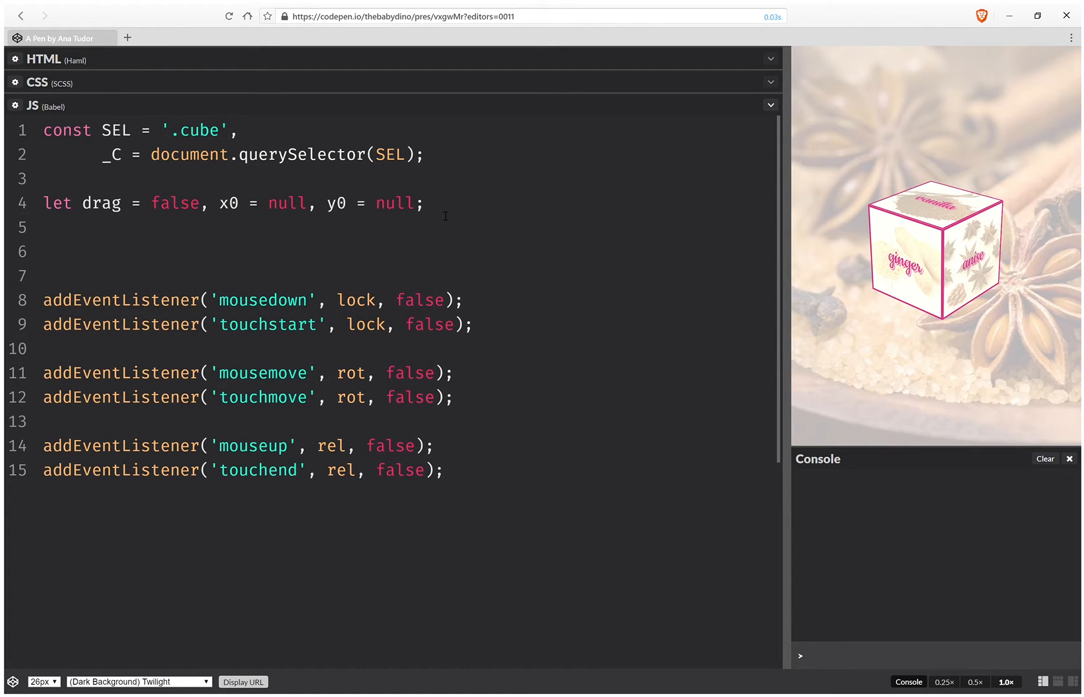
# Write function getE(ev) { return ev.touches ? ev.touches[0] : ev; } above the listeners.
pyautogui.write('functio')
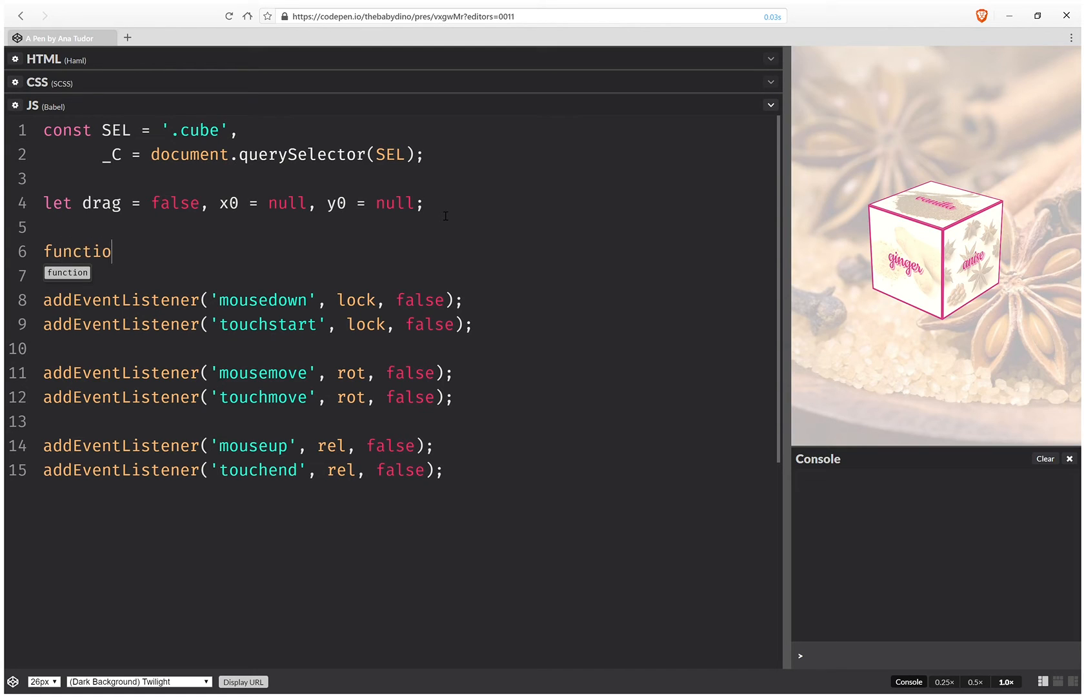
pyautogui.write('n get')
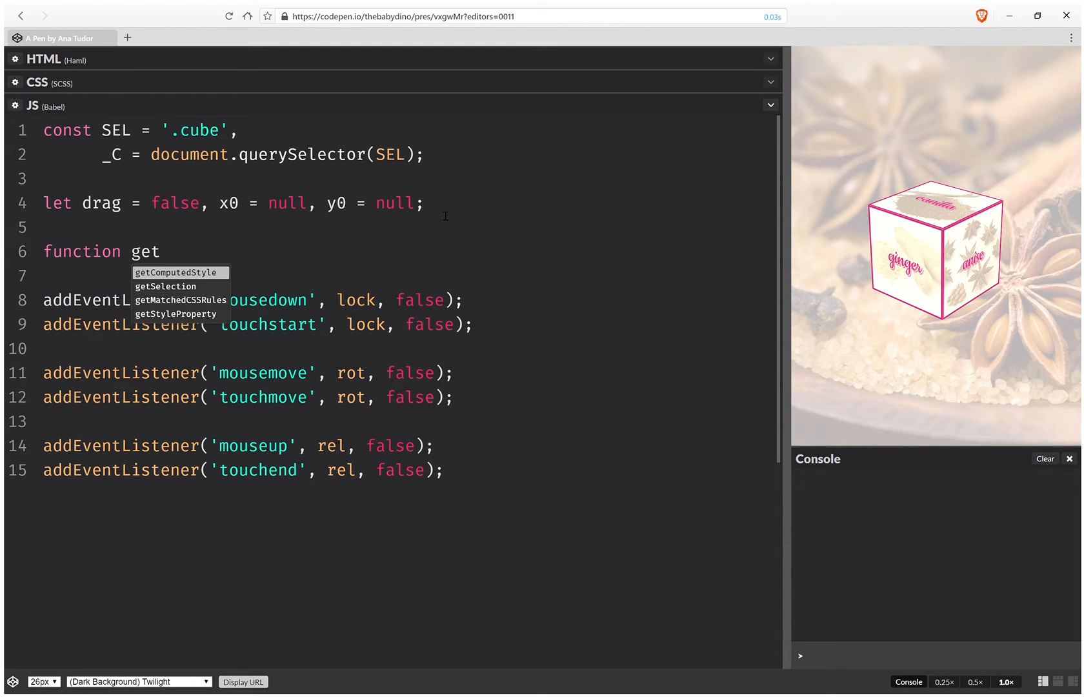
pyautogui.write('E(ev)')
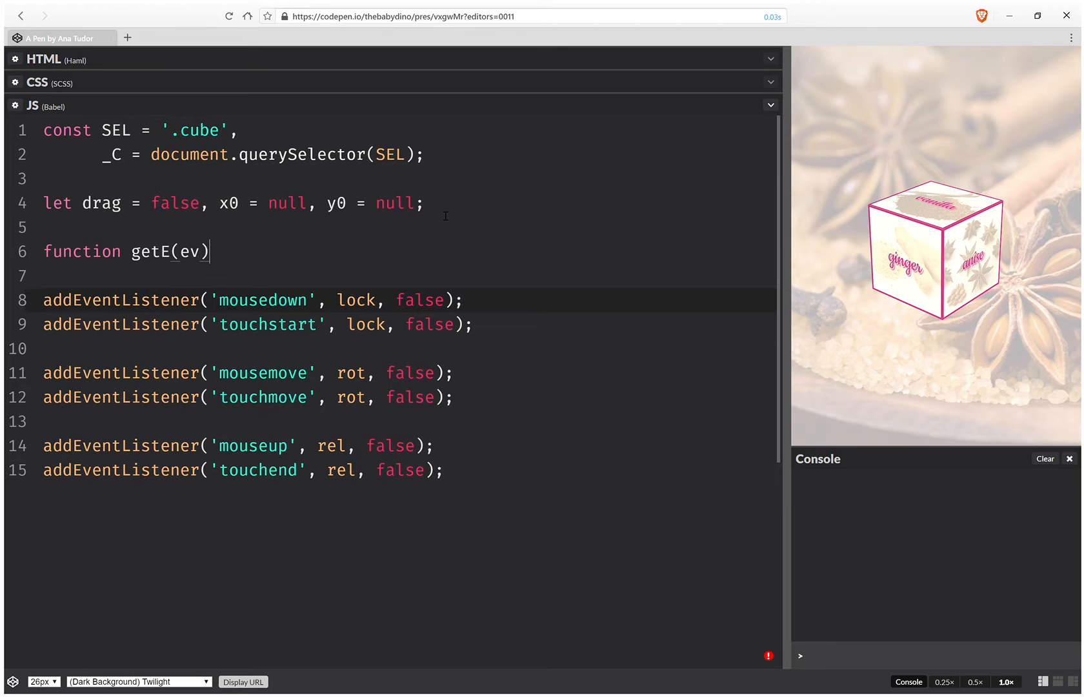
pyautogui.write('{')
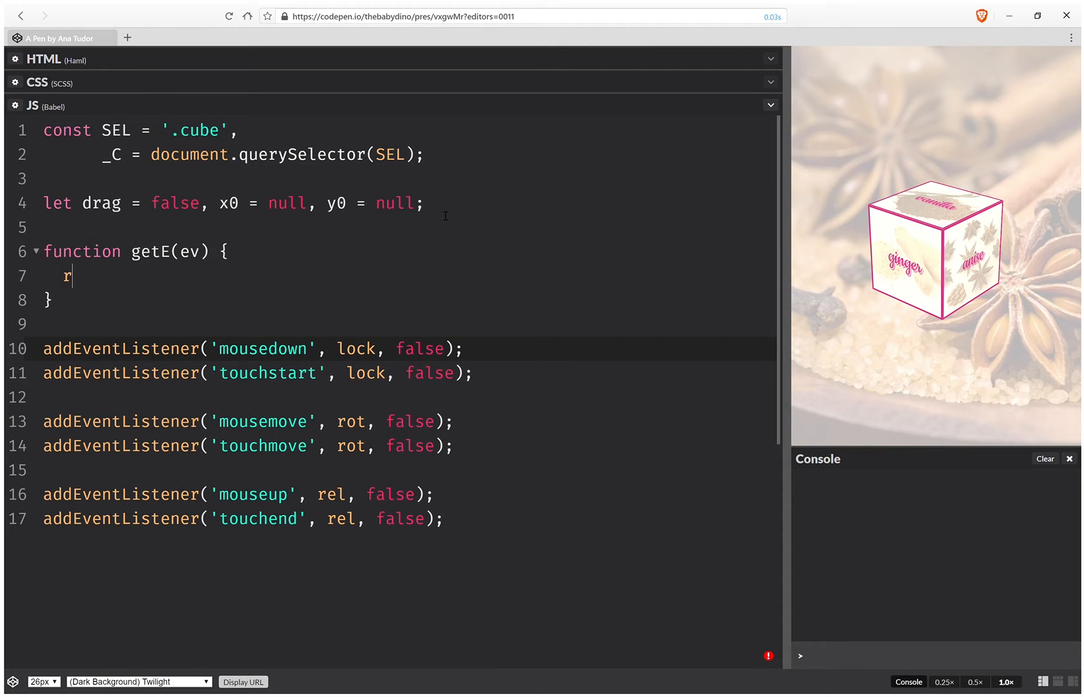
pyautogui.write('eturn')
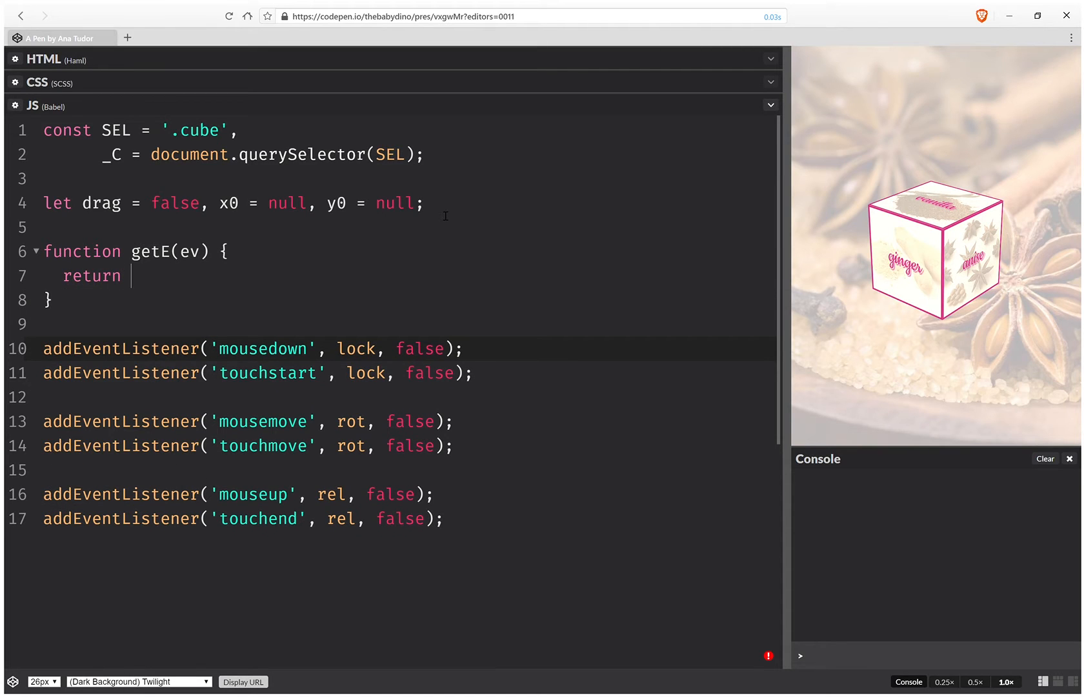
pyautogui.write('ev.tou')
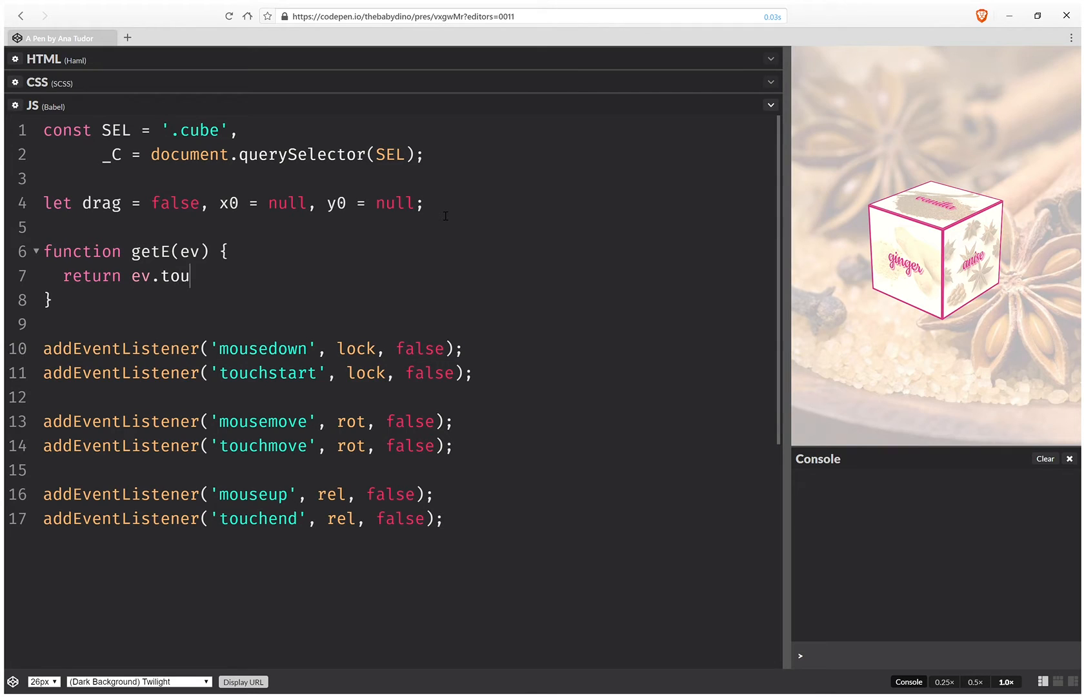
pyautogui.write('ches ?')
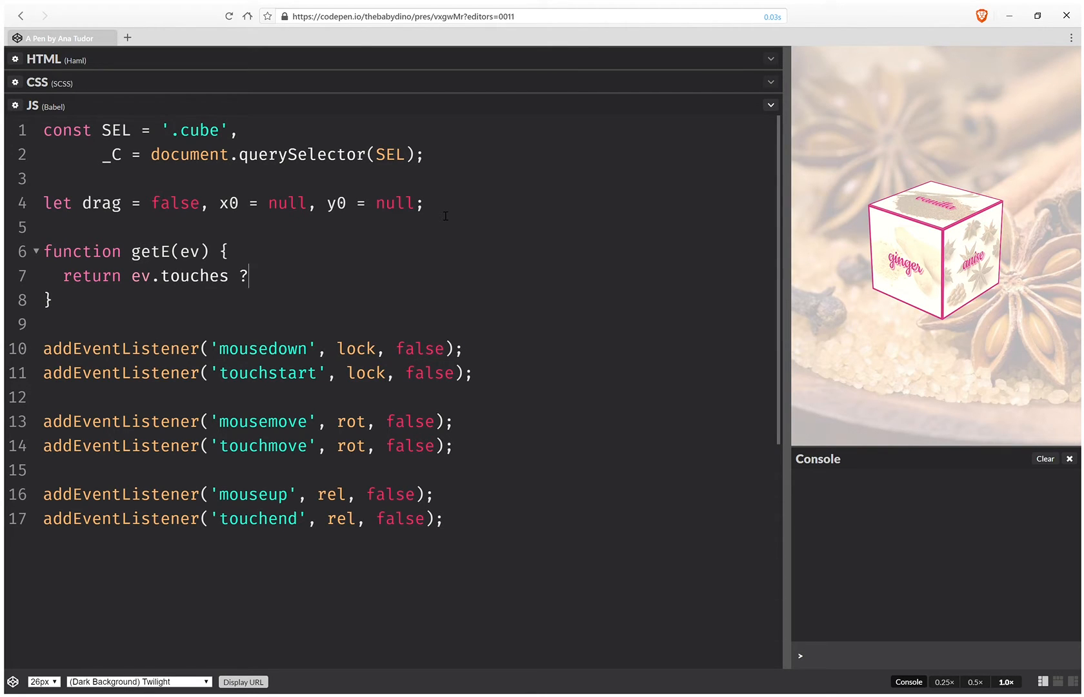
pyautogui.write('ev')
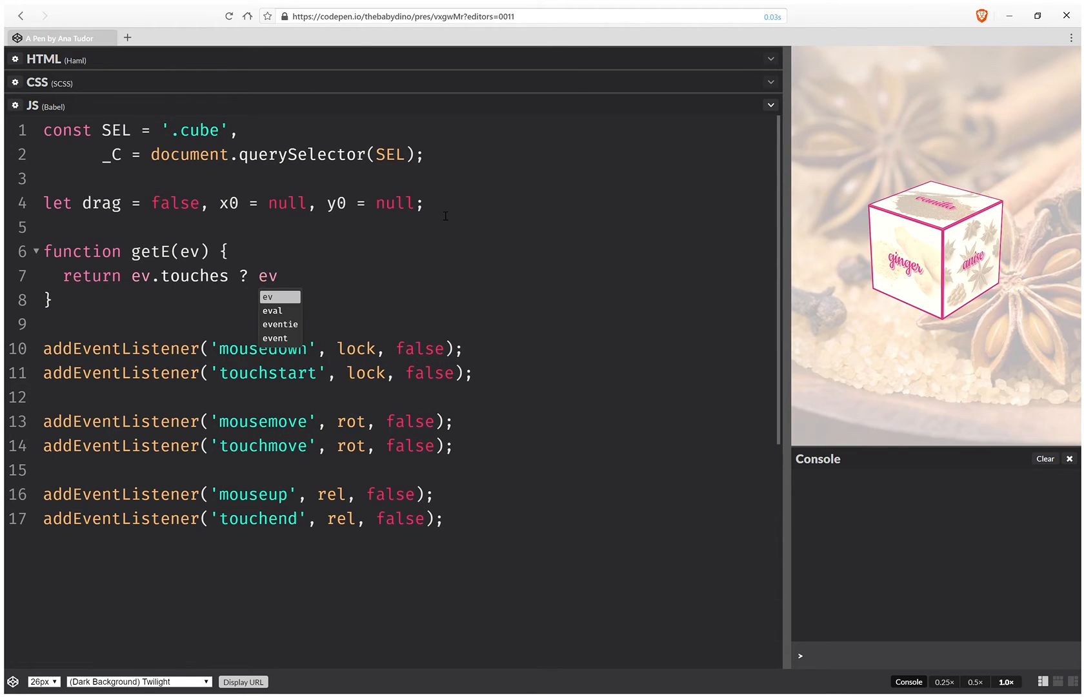
pyautogui.write('.touches')
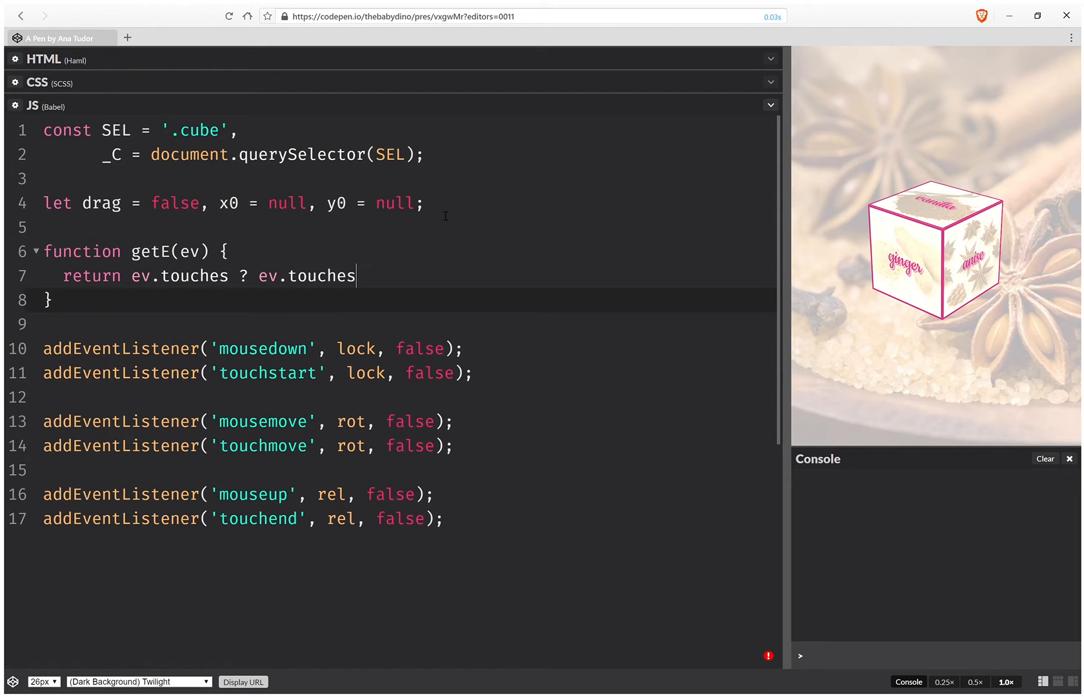
pyautogui.write('[0]')
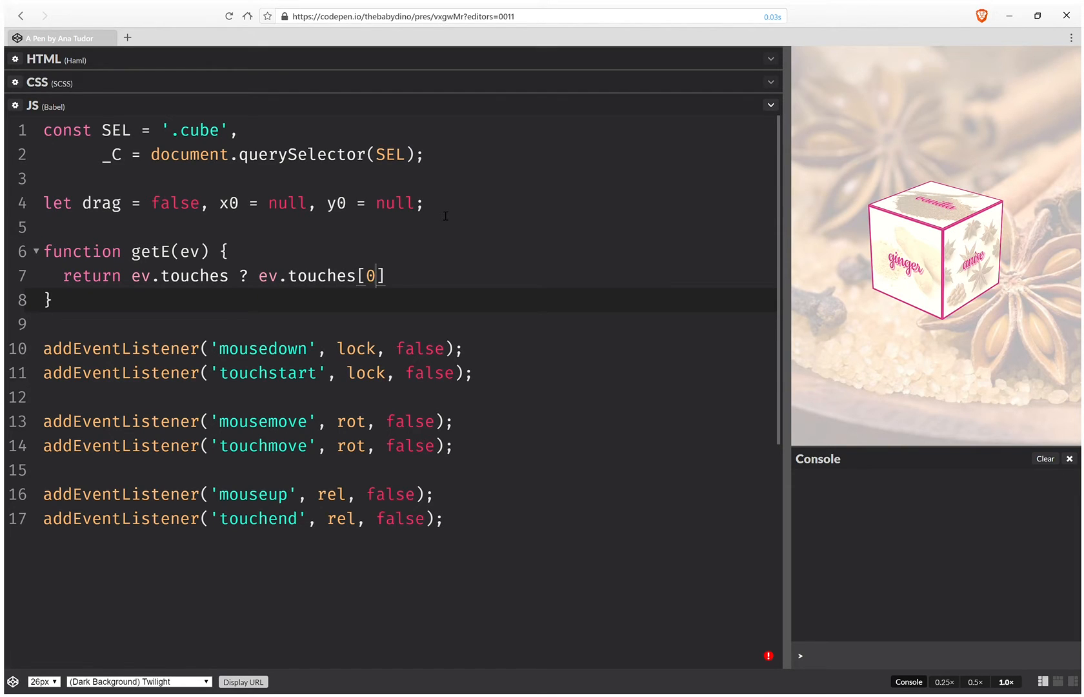
pyautogui.write(': ev;')
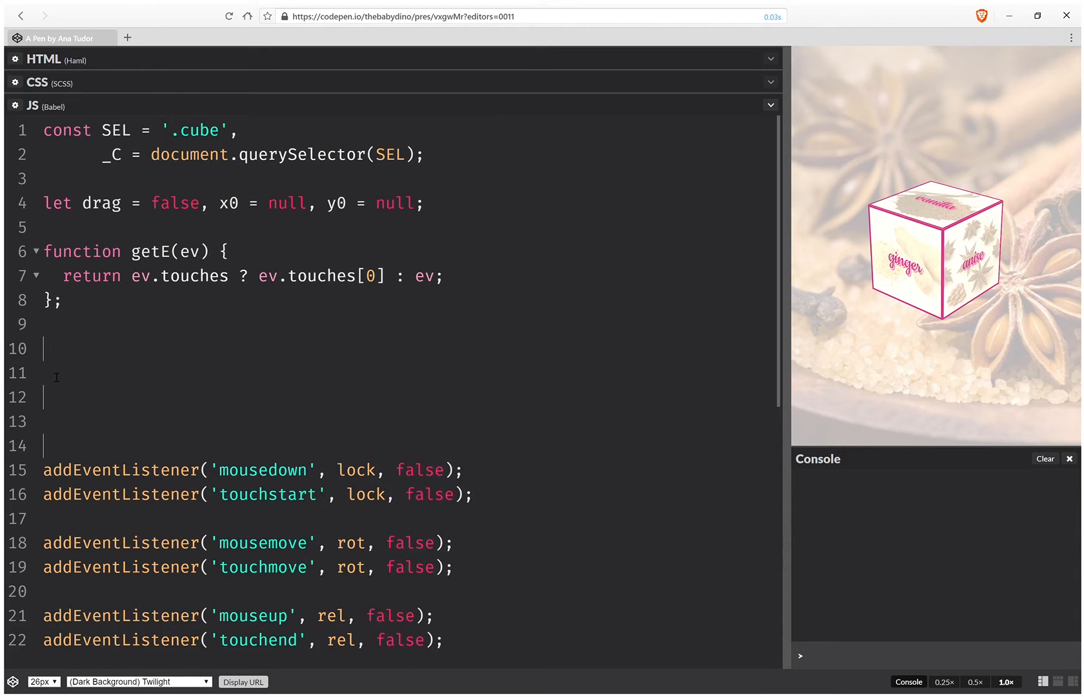
# Add empty function stubs lock(ev) {}, rot(ev) {} and rel(ev) {}.
pyautogui.write('funct')
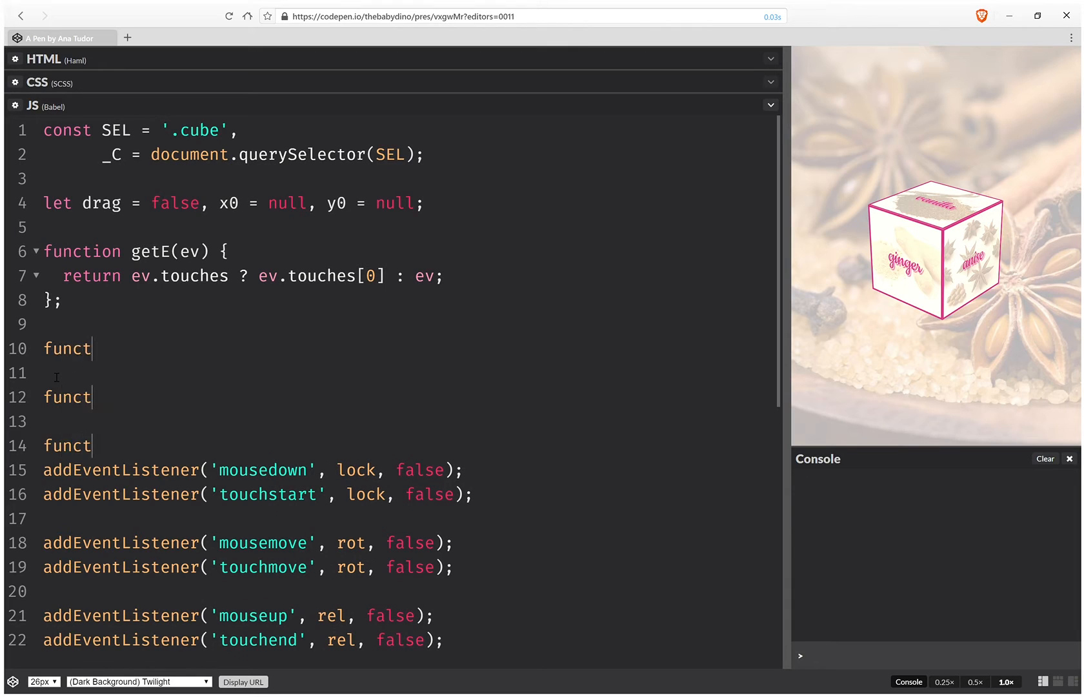
pyautogui.write('ion lo')
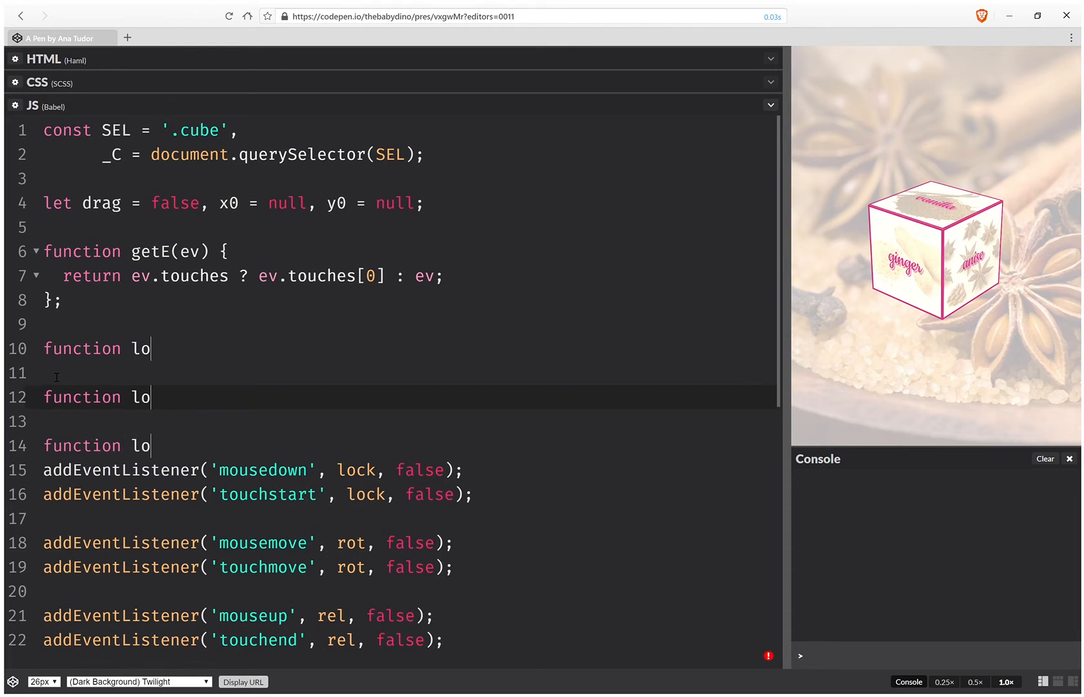
pyautogui.write('ck(ev) {')
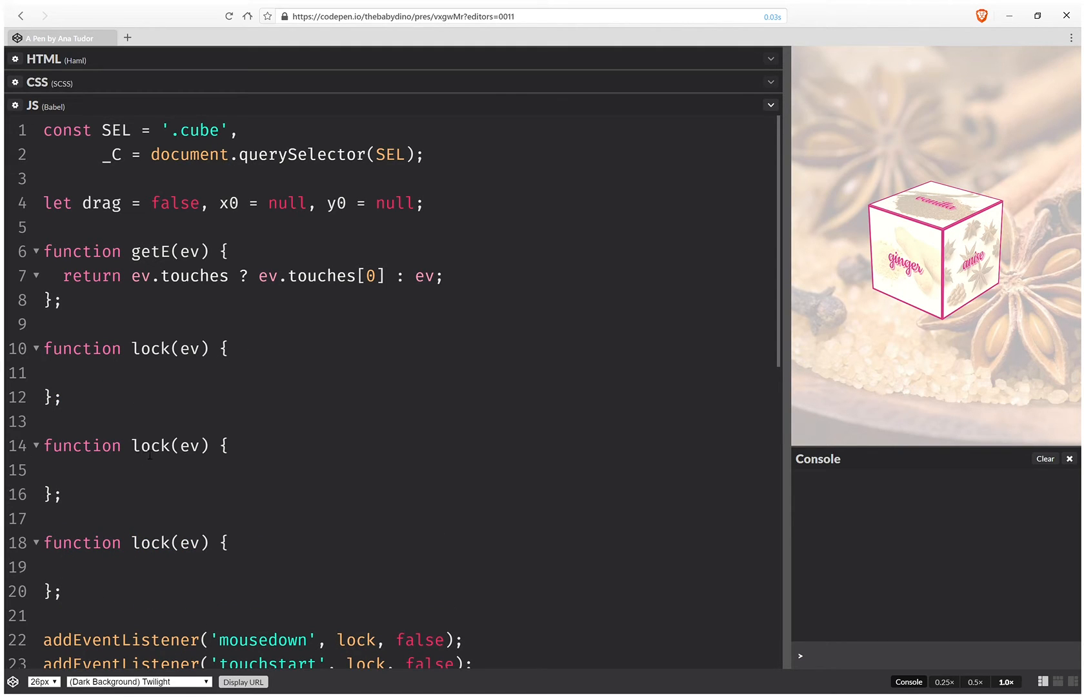
pyautogui.write('rot')
pyautogui.write('re')
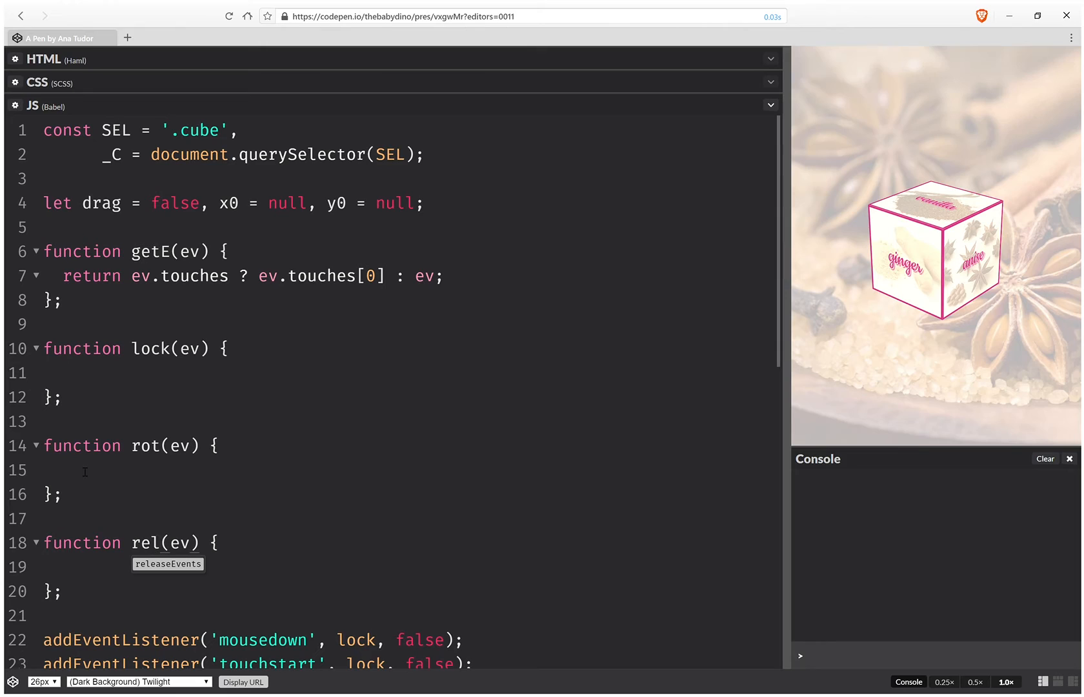
# Set drag = true inside lock and add an empty if(drag) {} block in rot.
pyautogui.write('drag = tr')
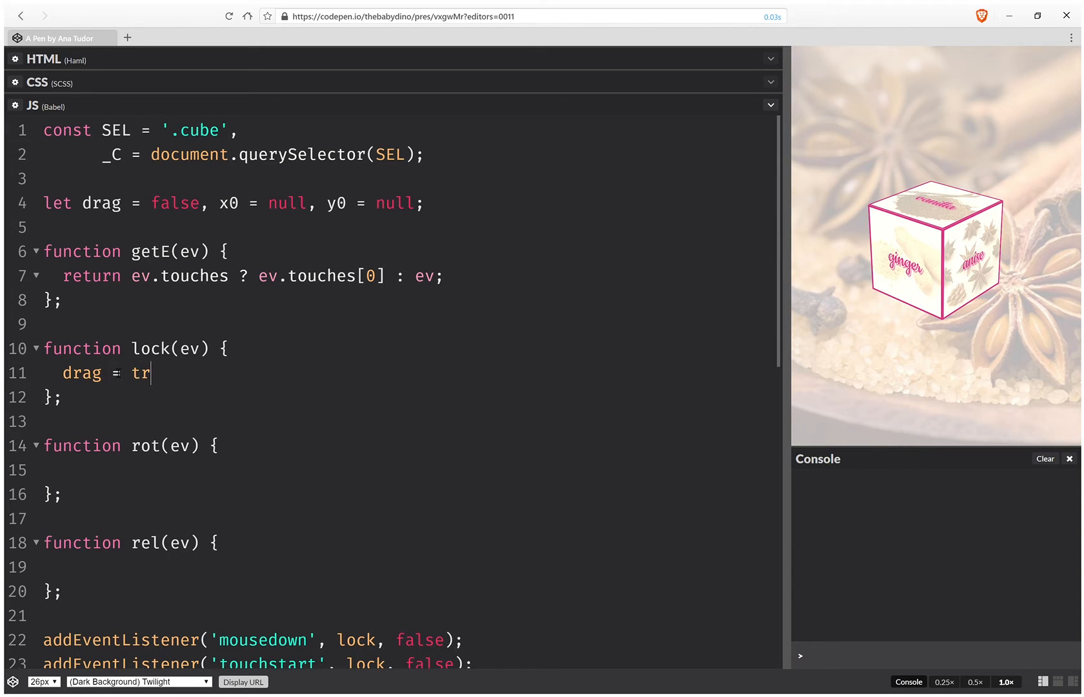
pyautogui.write('ue;')
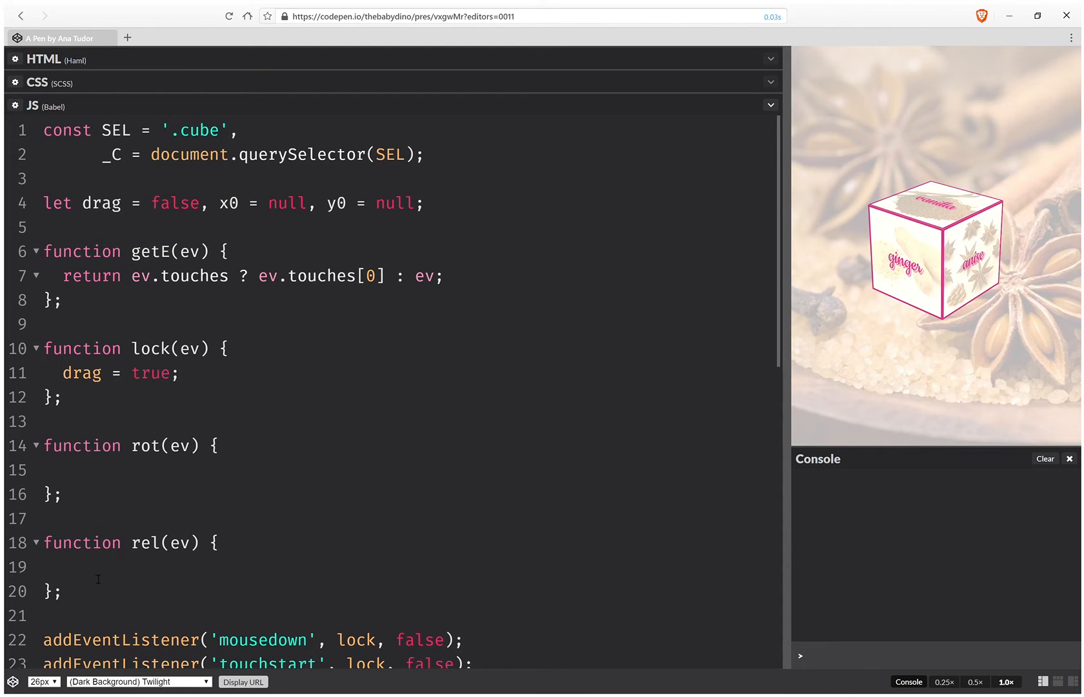
pyautogui.write('if')
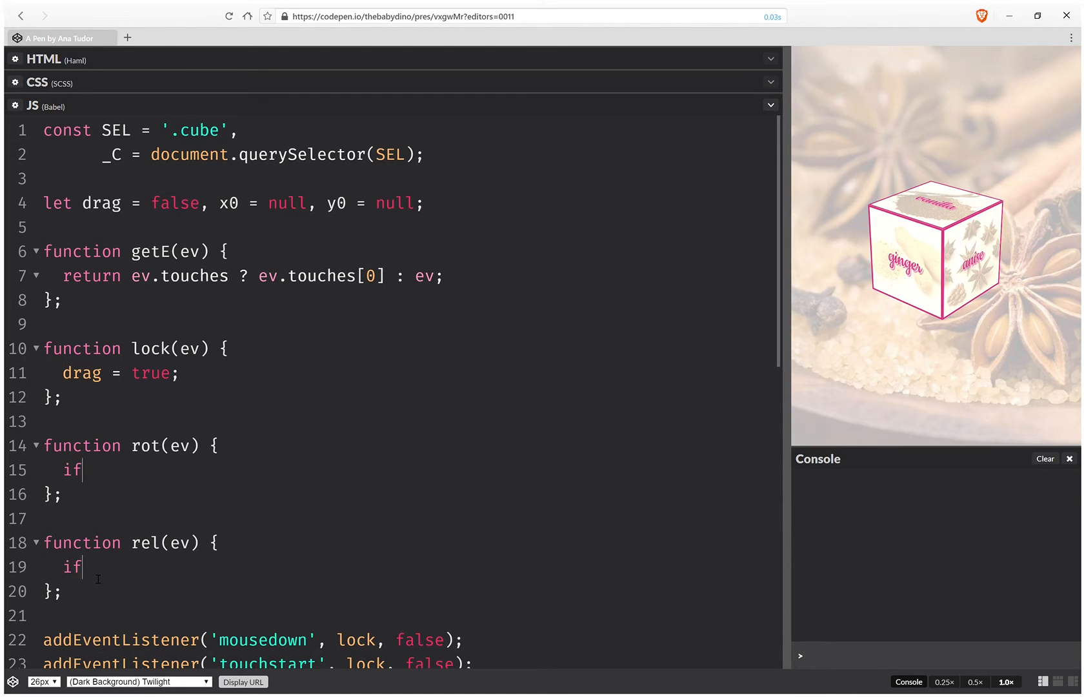
pyautogui.write('(drag) {')
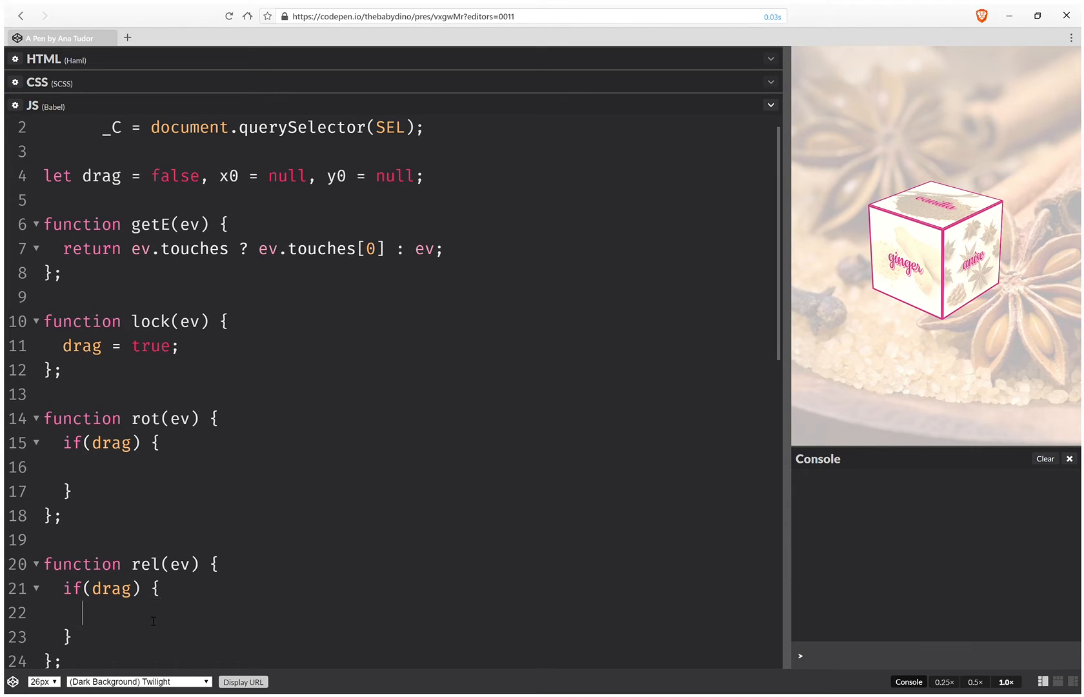
# Make rel's if(drag) block set drag = false and x0 = y0 = null.
pyautogui.write('drag =')
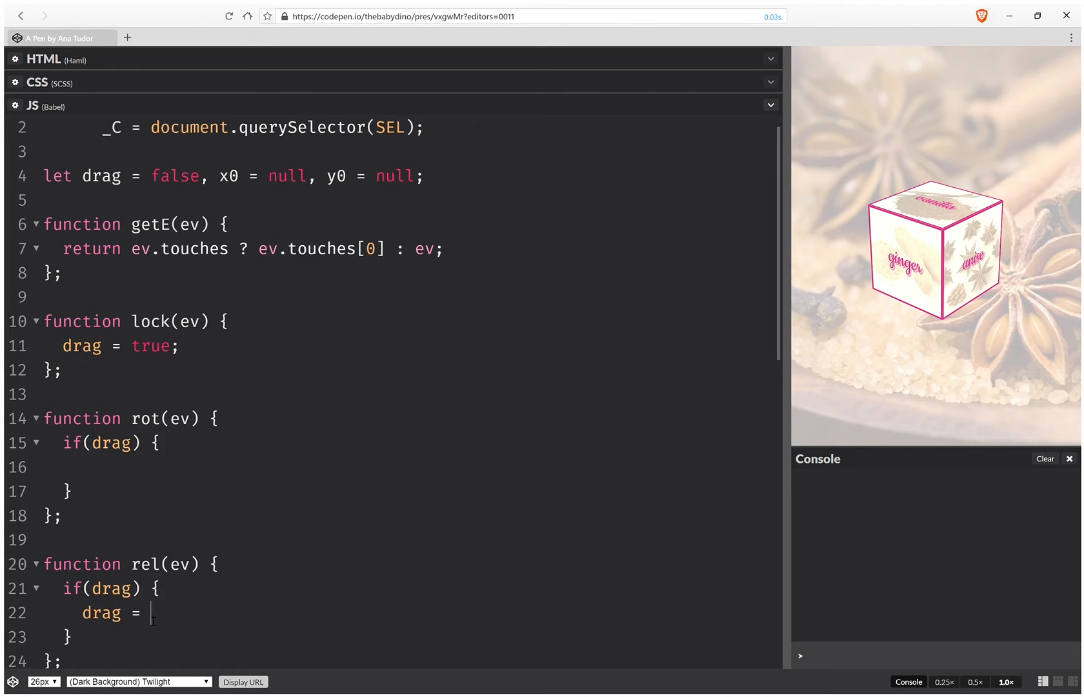
pyautogui.write('false;')
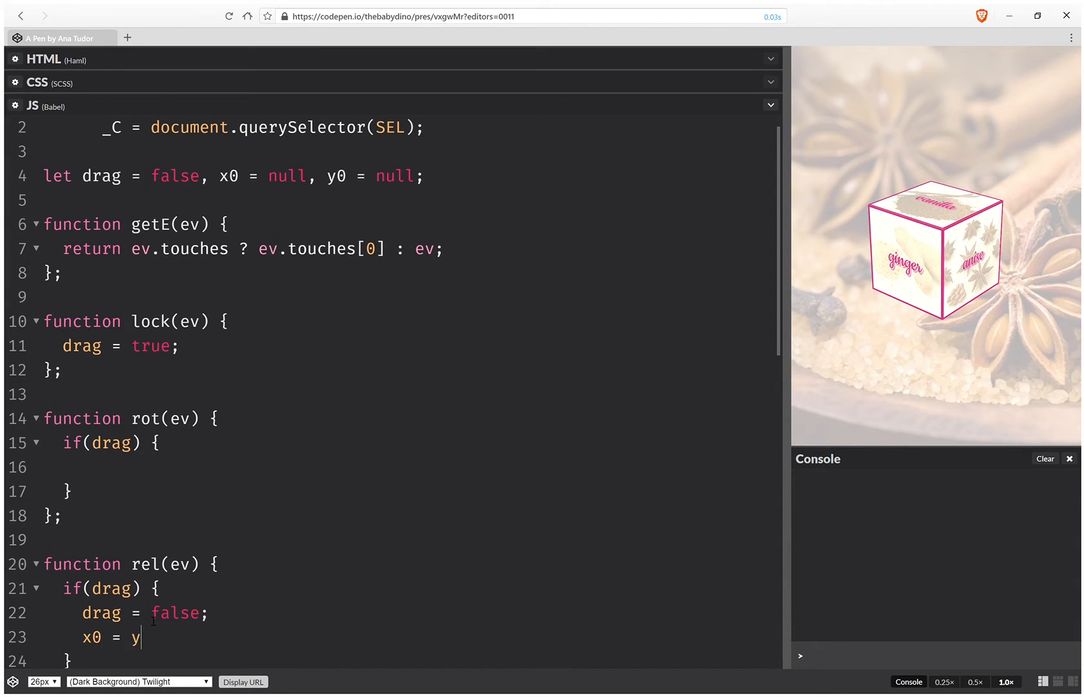
pyautogui.write('0 = null')
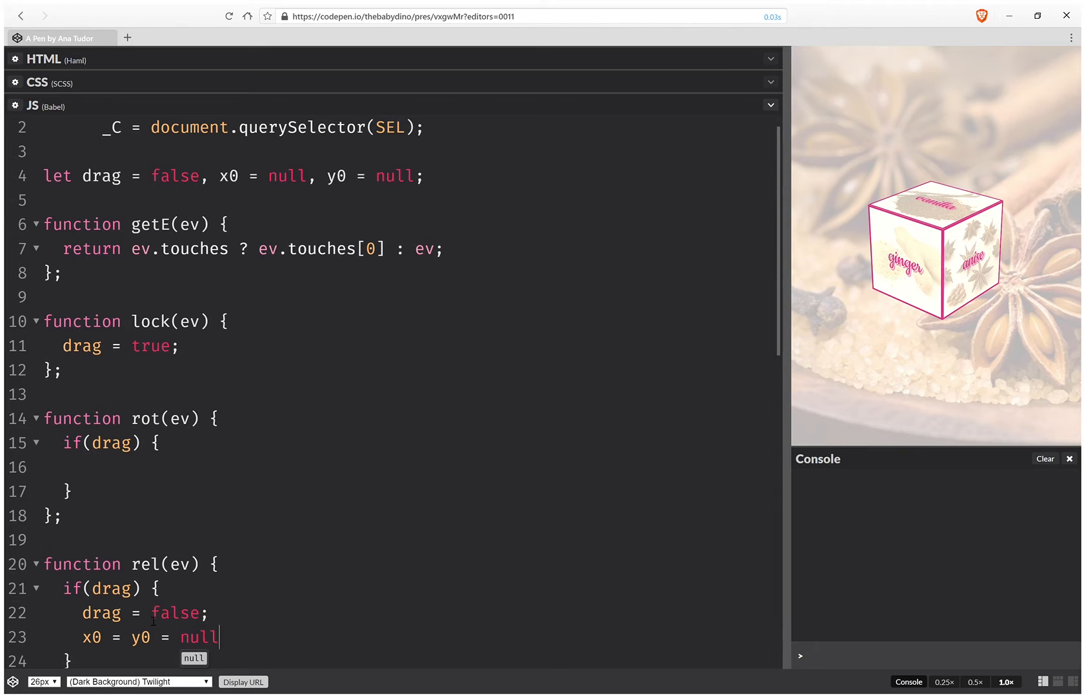
pyautogui.write(';')
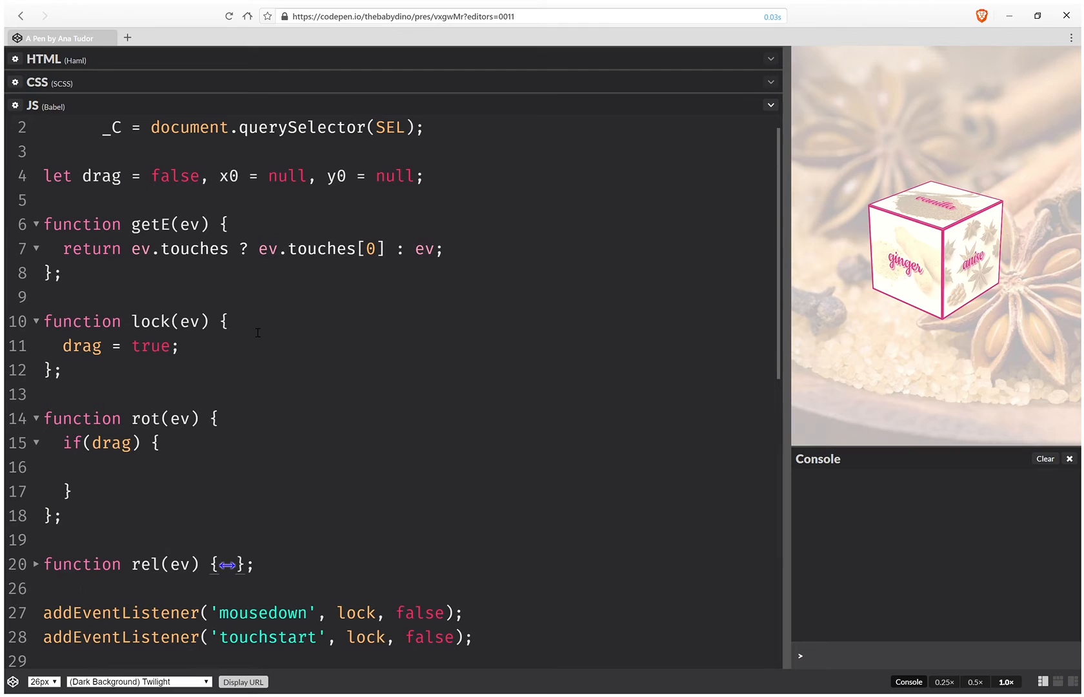
# In lock, write let e = getE(ev); x0 = e.clientX; y0 = e.clientY;.
pyautogui.write('l')
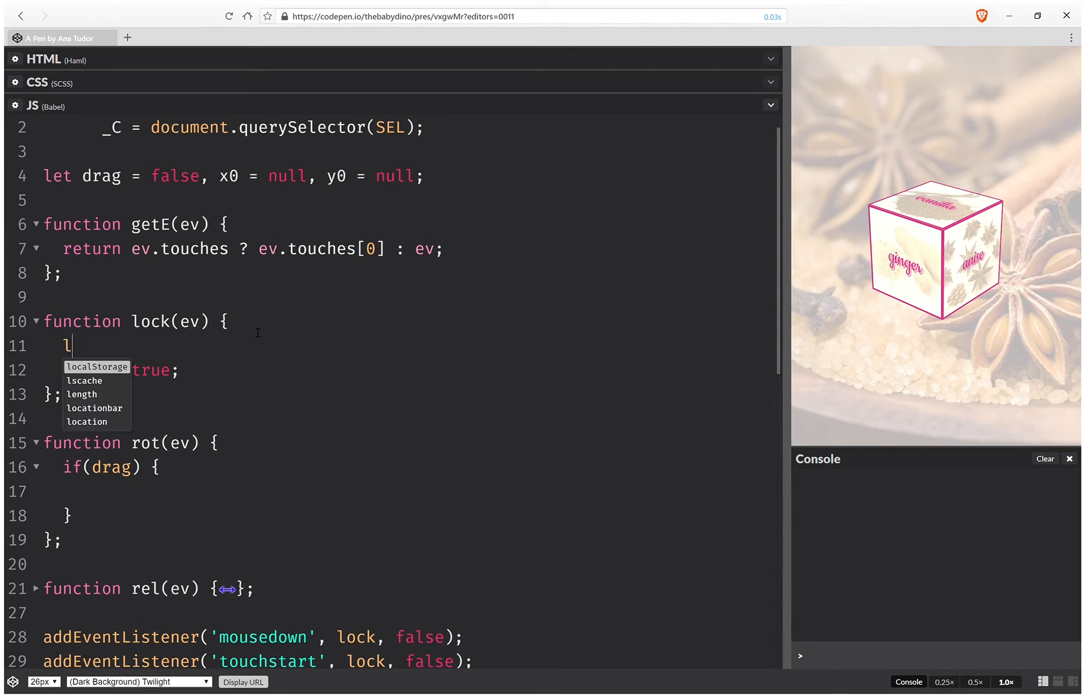
pyautogui.write('et e =')
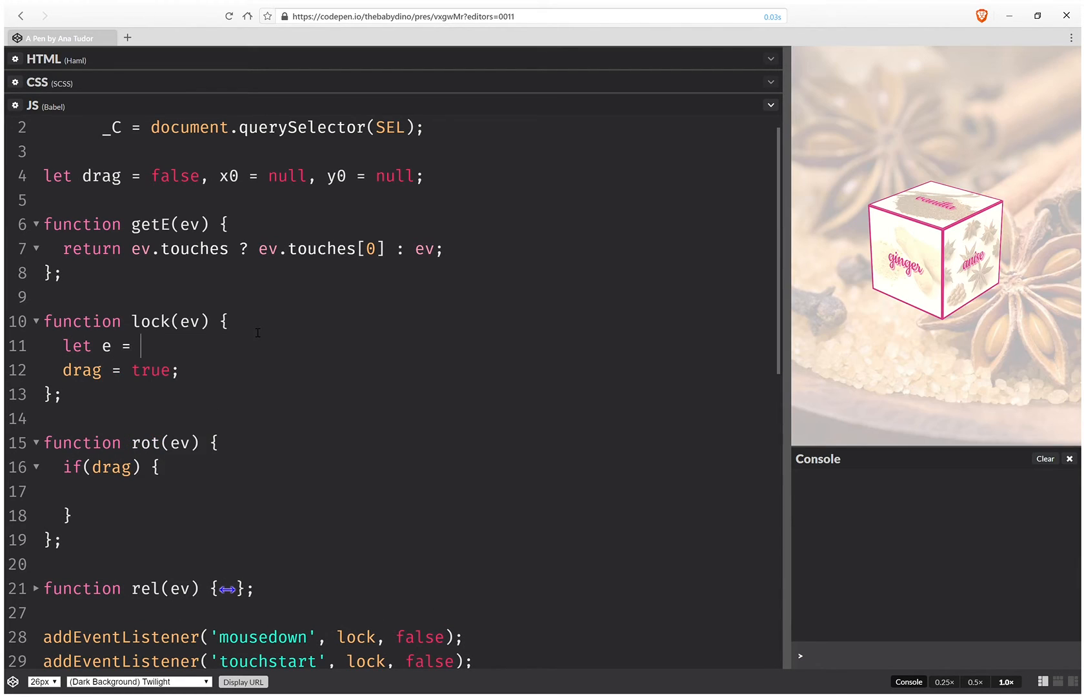
pyautogui.write('getE(r')
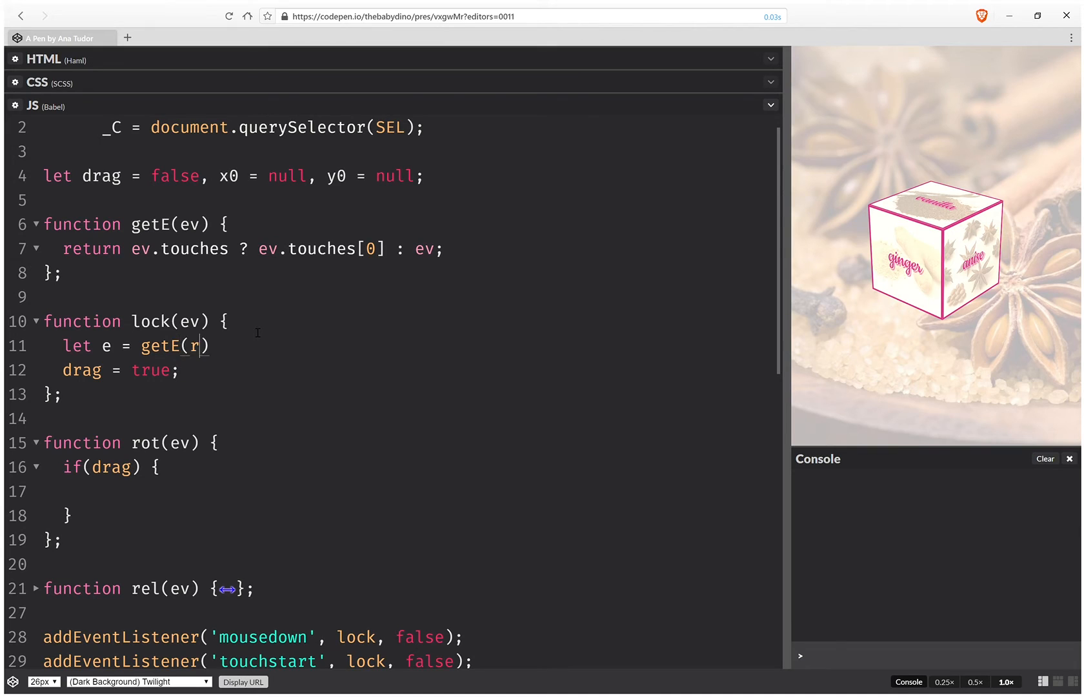
pyautogui.write('ev')
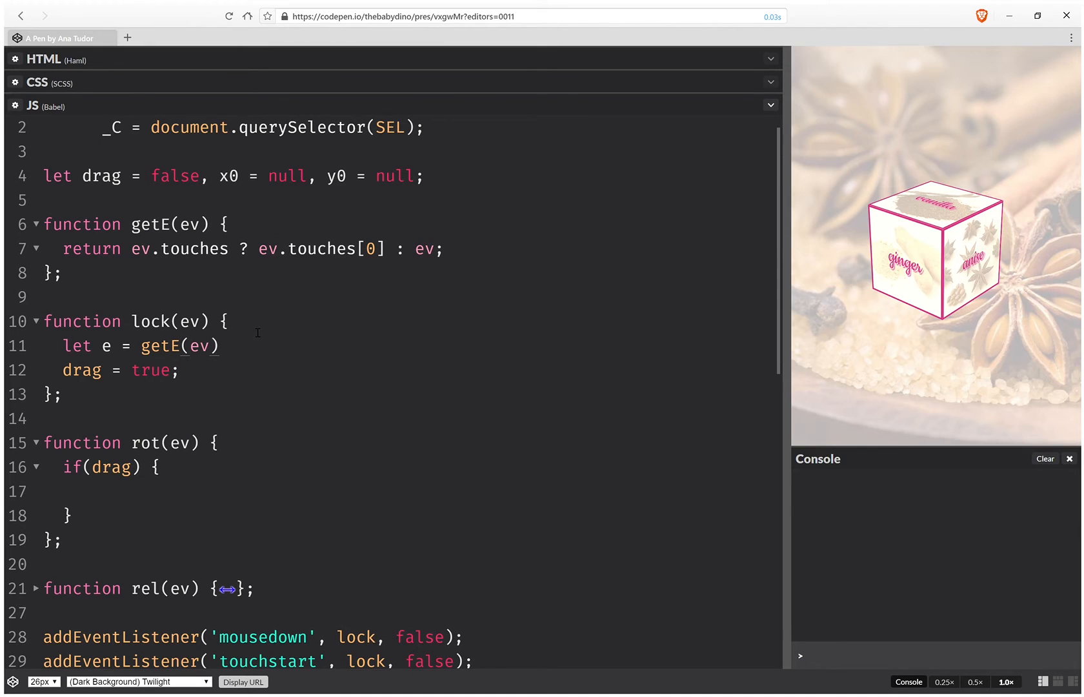
pyautogui.write('x')
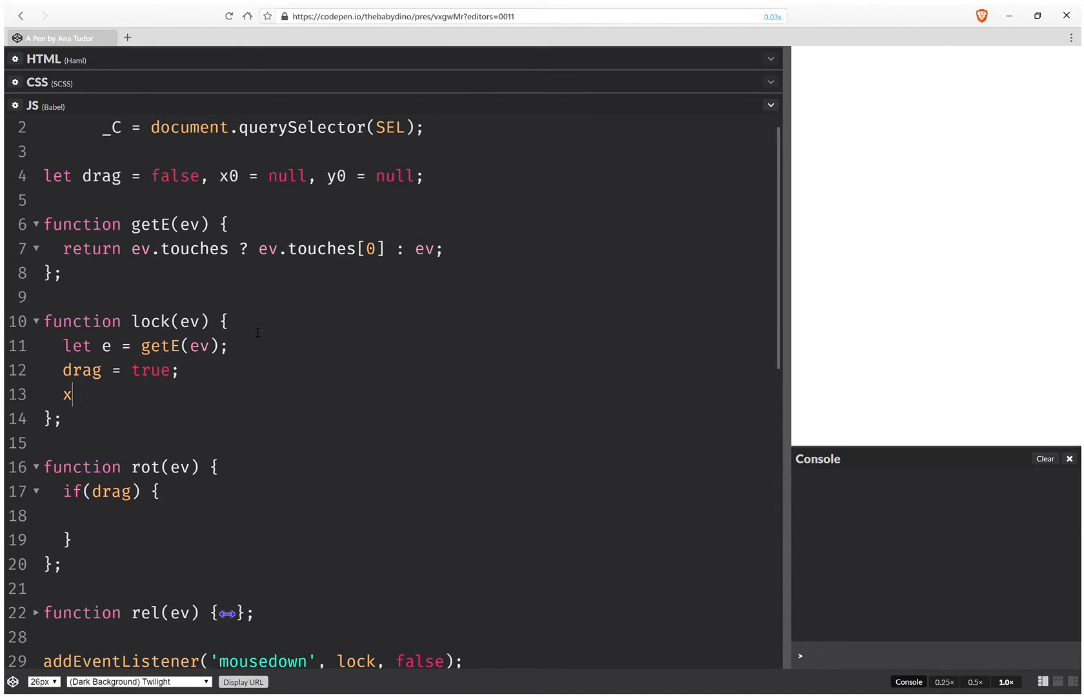
pyautogui.write('0 =')
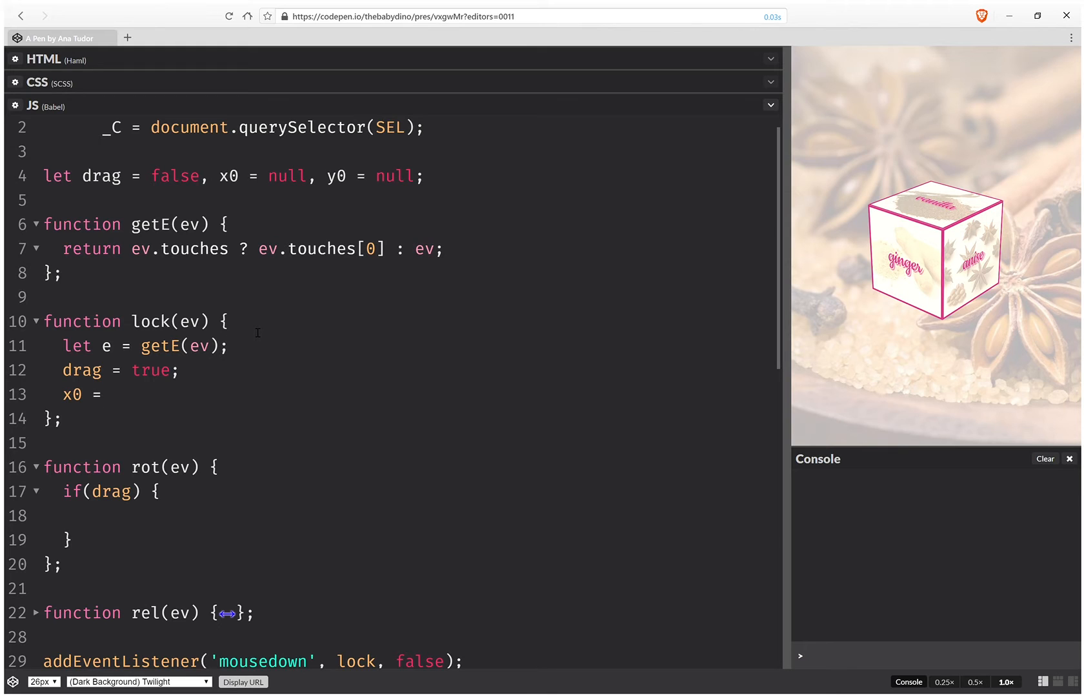
pyautogui.click(111, 394)
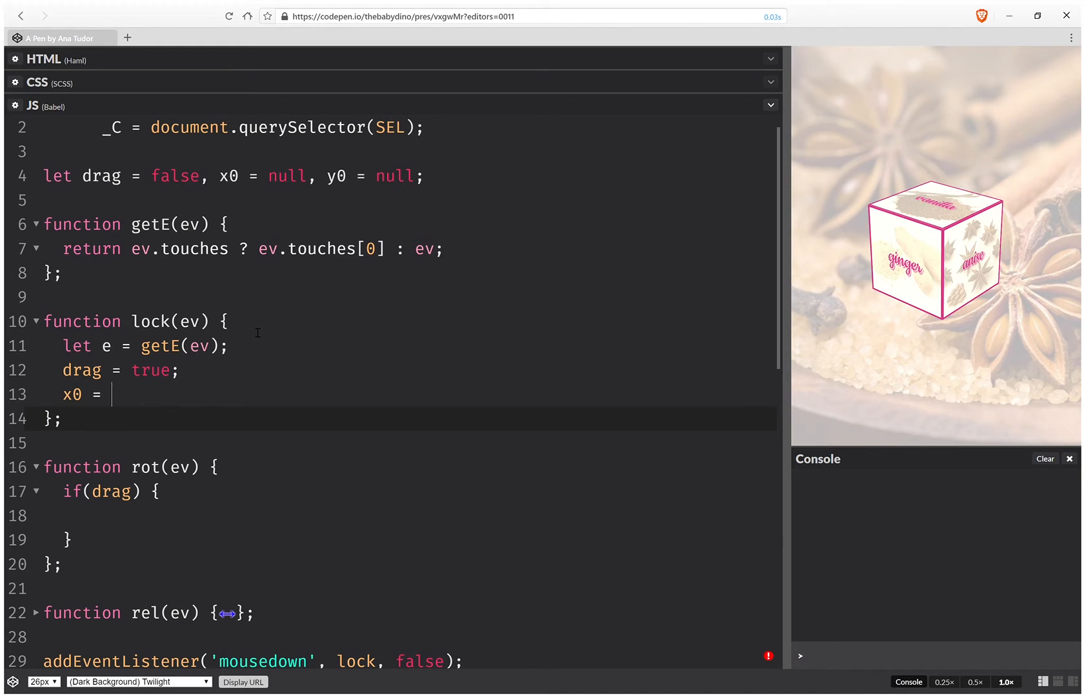
pyautogui.write('e.cli')
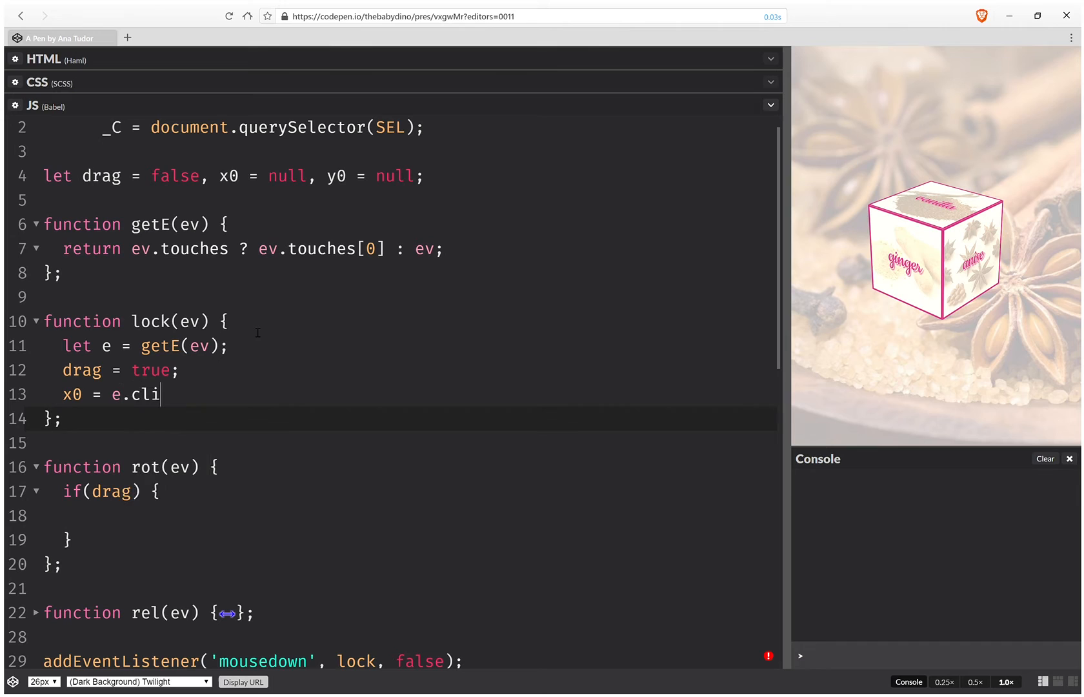
pyautogui.write('entX;')
pyautogui.write('y')
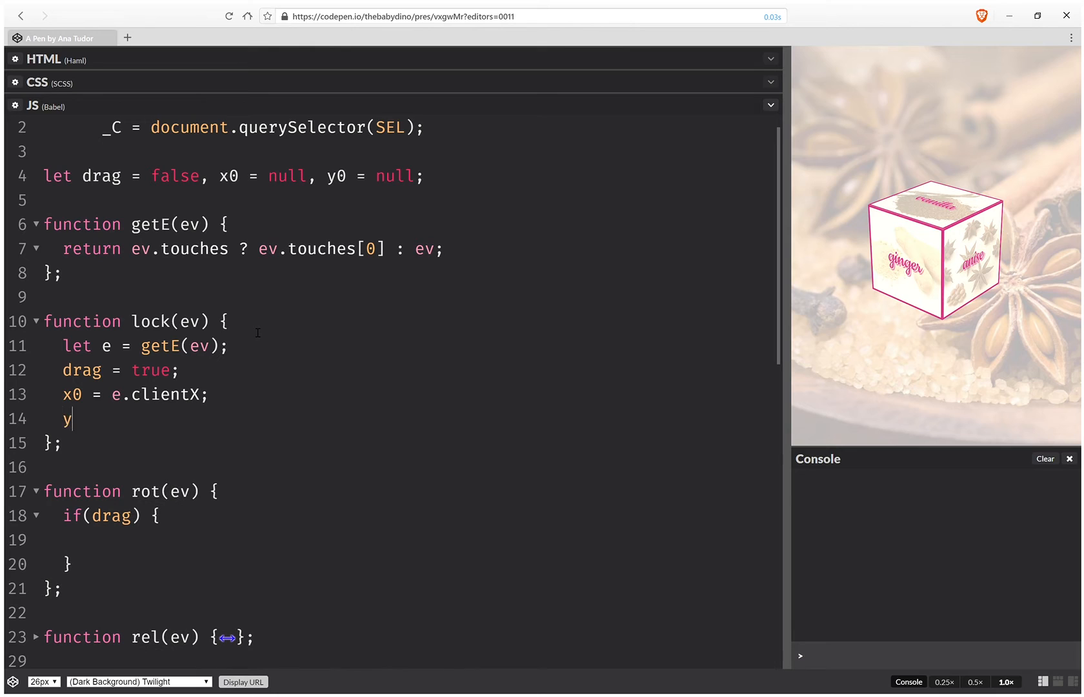
pyautogui.write('0')
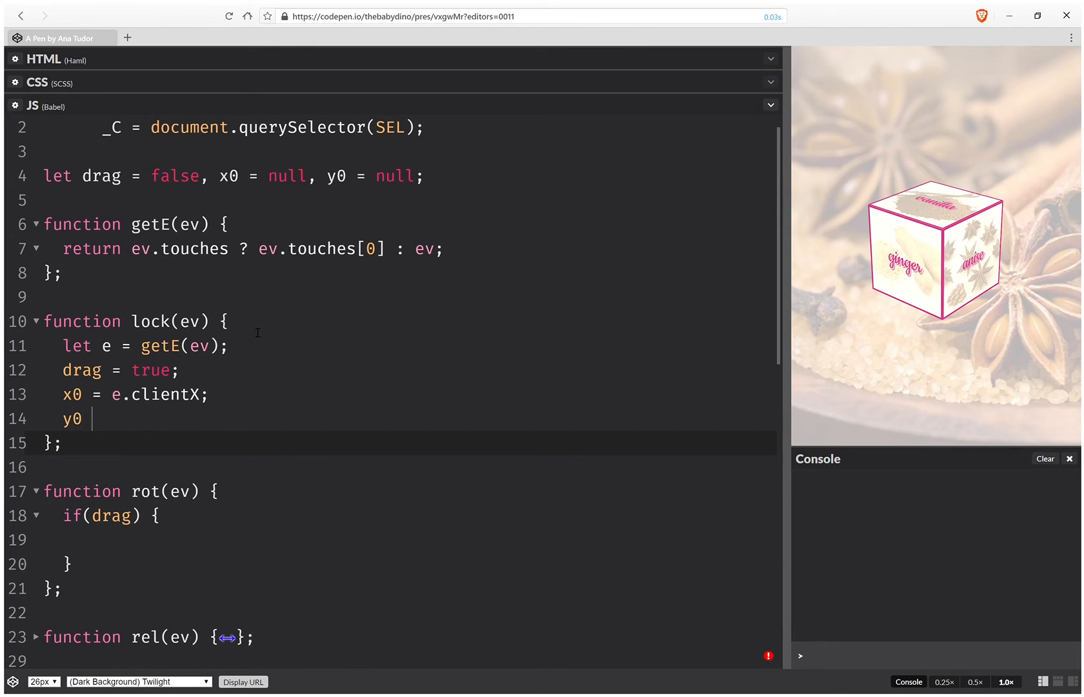
pyautogui.write('= e.clie')
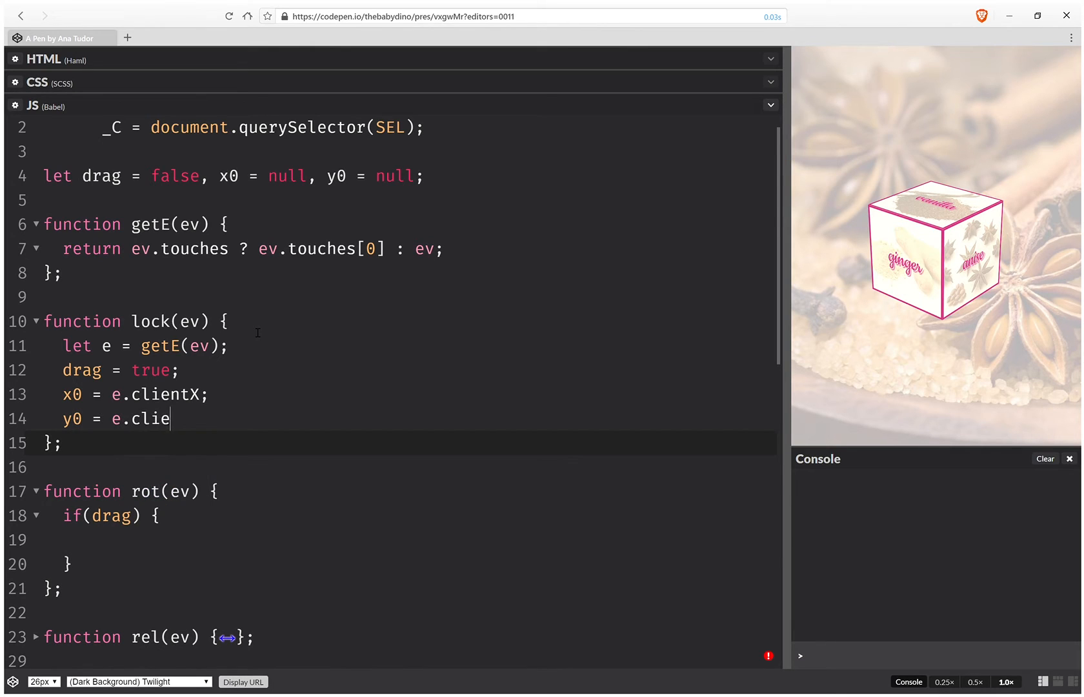
pyautogui.write('ntY;')
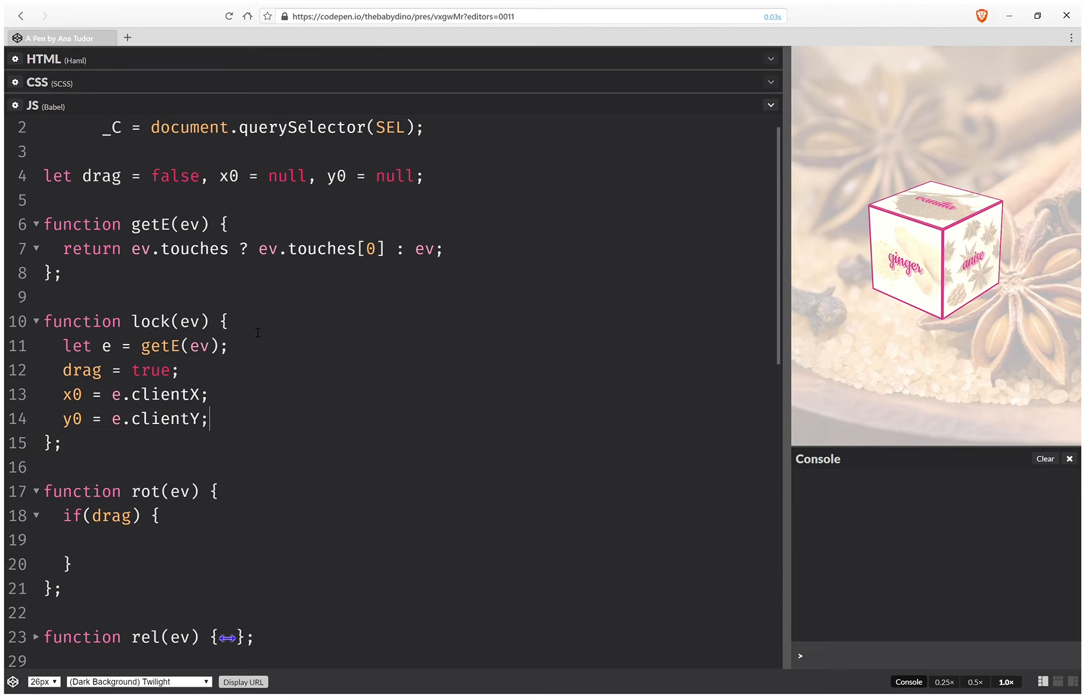
pyautogui.press('ctrl+s')
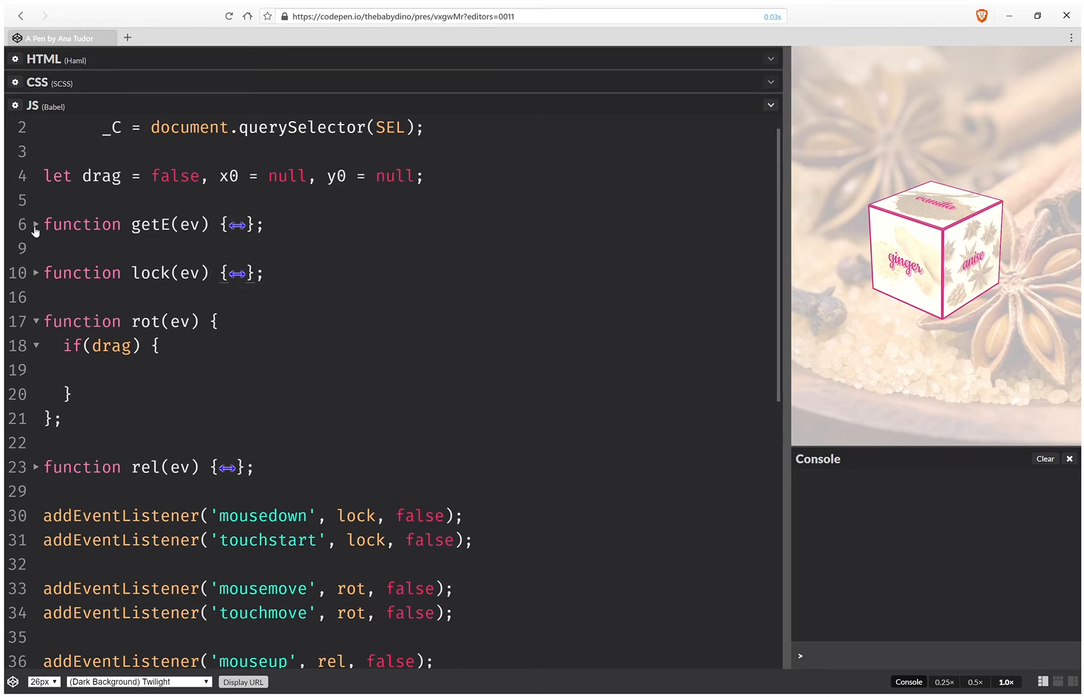
# In rot's drag block, declare let e = getE(ev), x = e.clientX, y = e.clientY.
pyautogui.write('l')
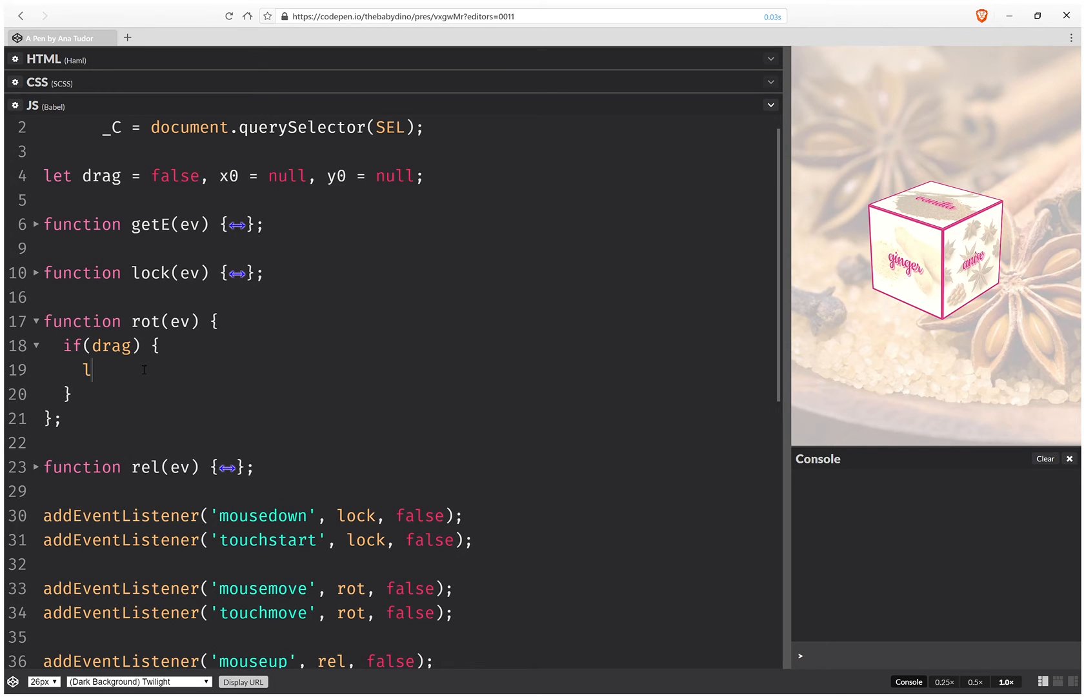
pyautogui.write('et e')
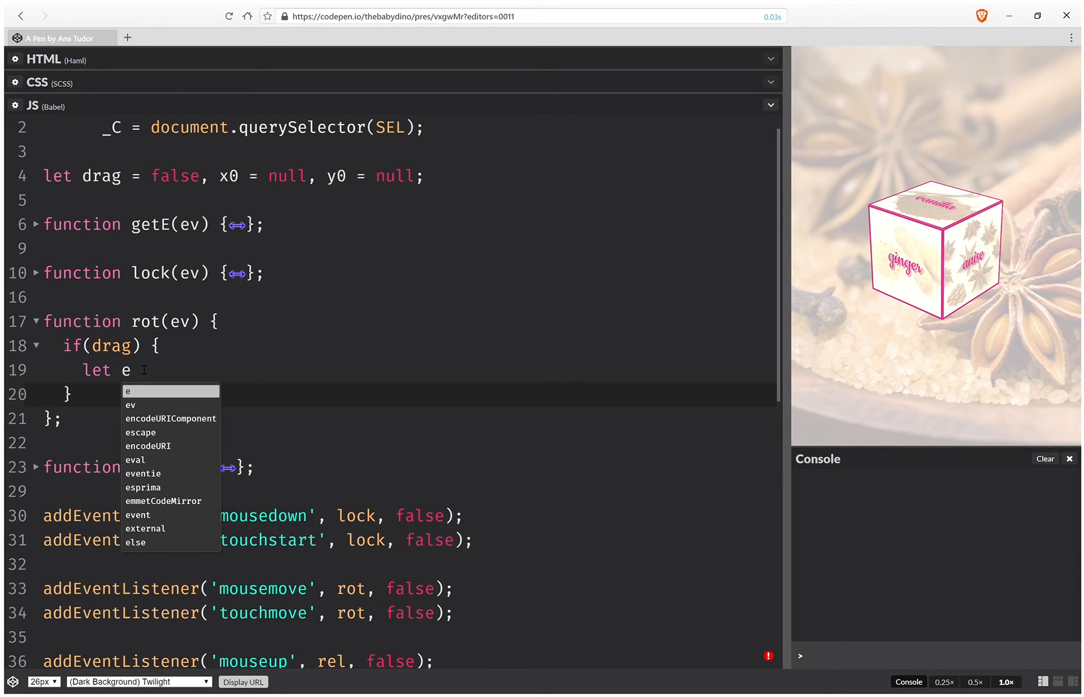
pyautogui.write('=')
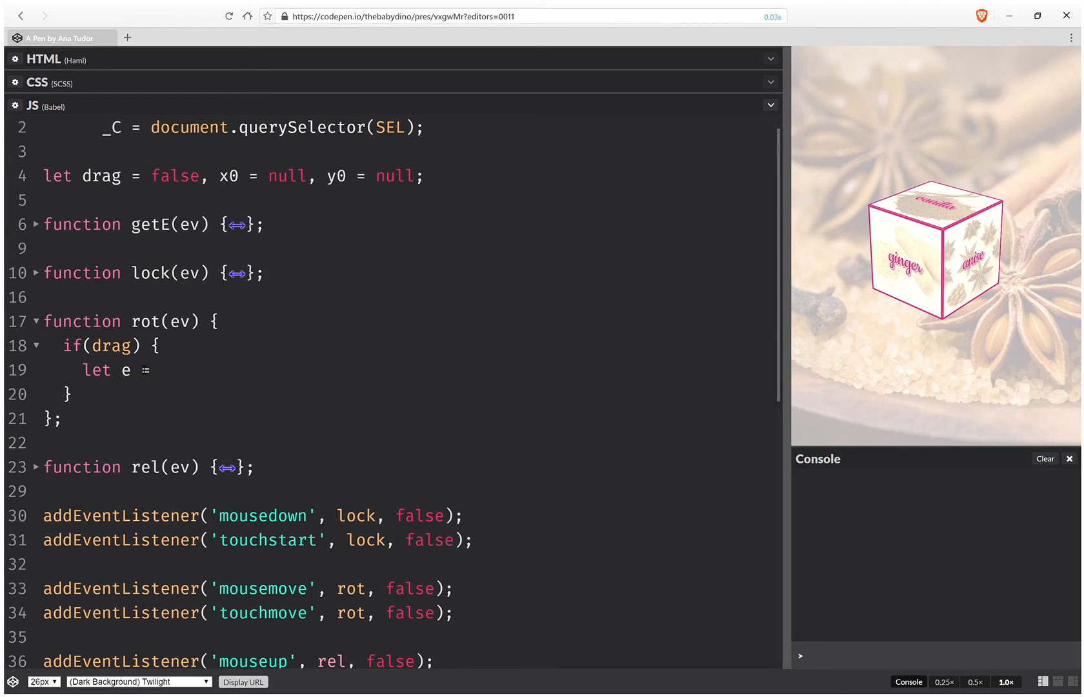
pyautogui.write('getE(')
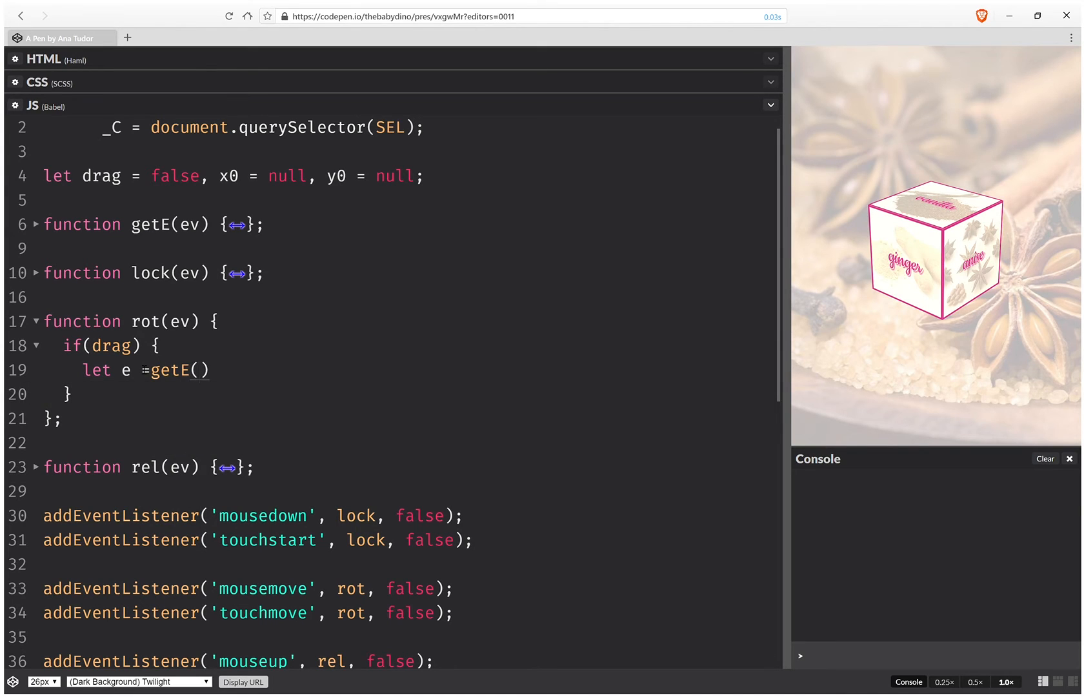
pyautogui.write('ev')
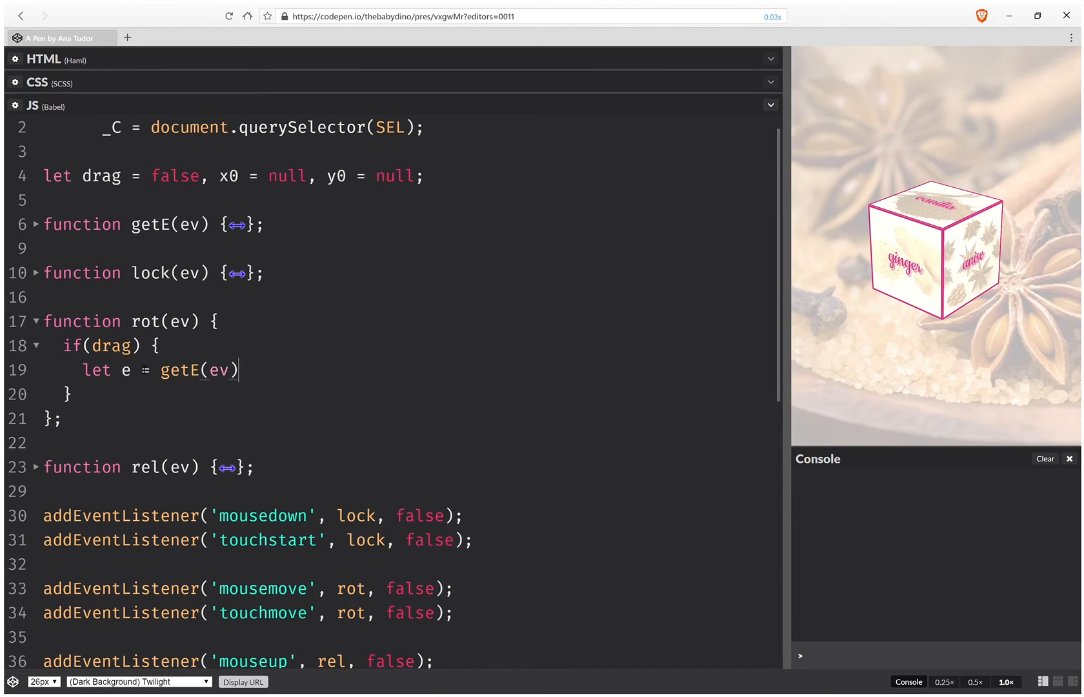
pyautogui.write(',')
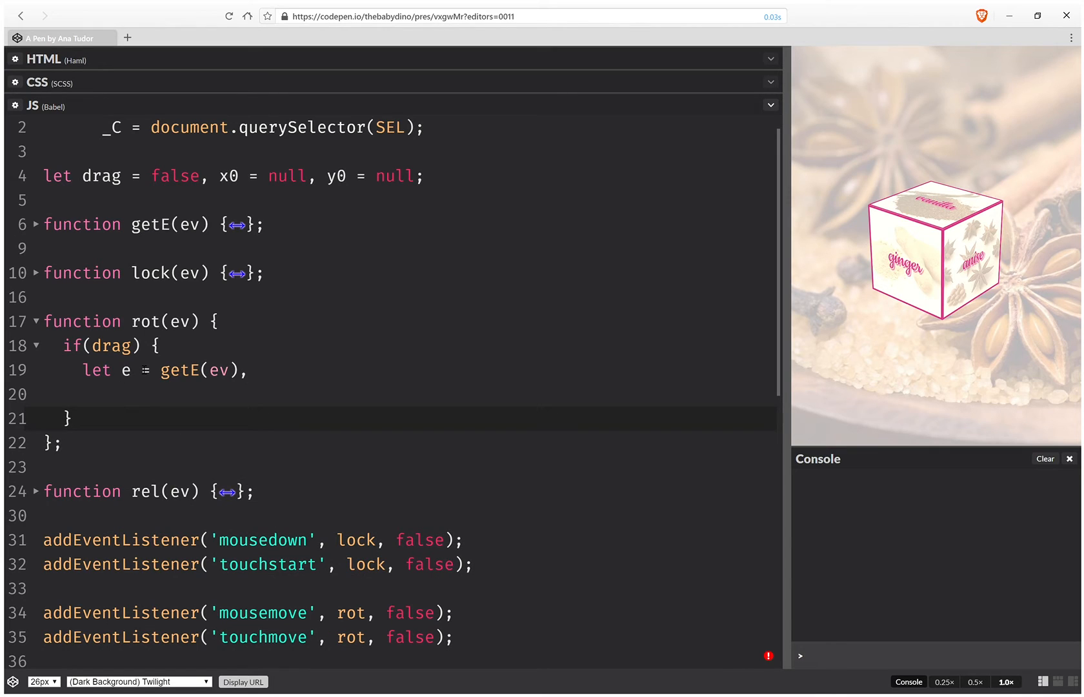
pyautogui.write('x')
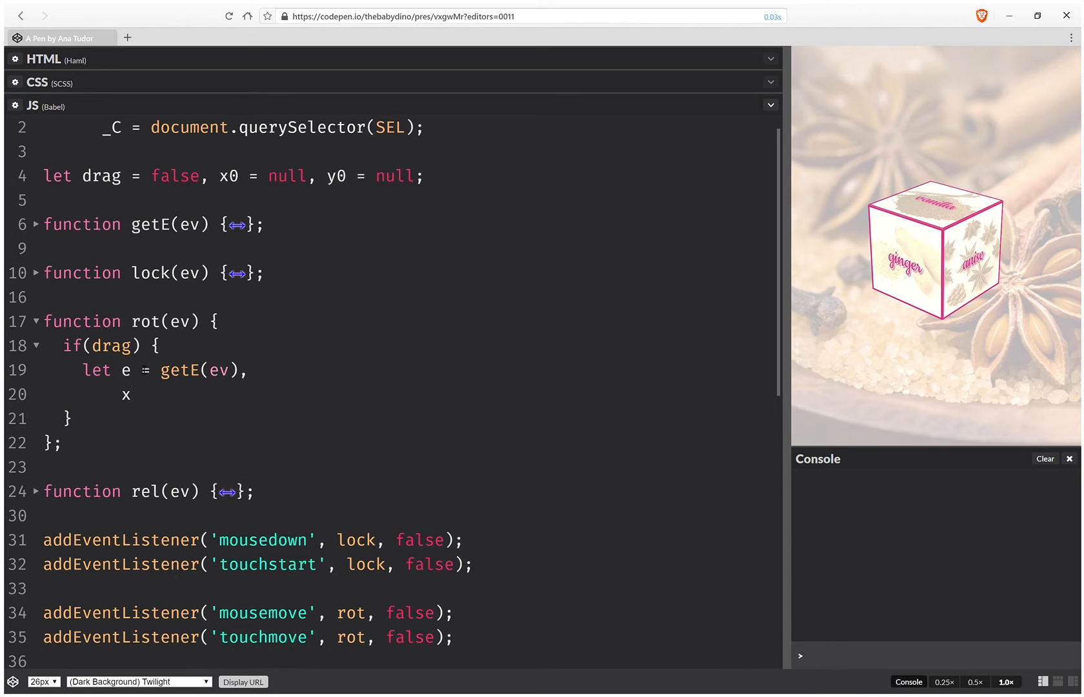
pyautogui.write('= e.')
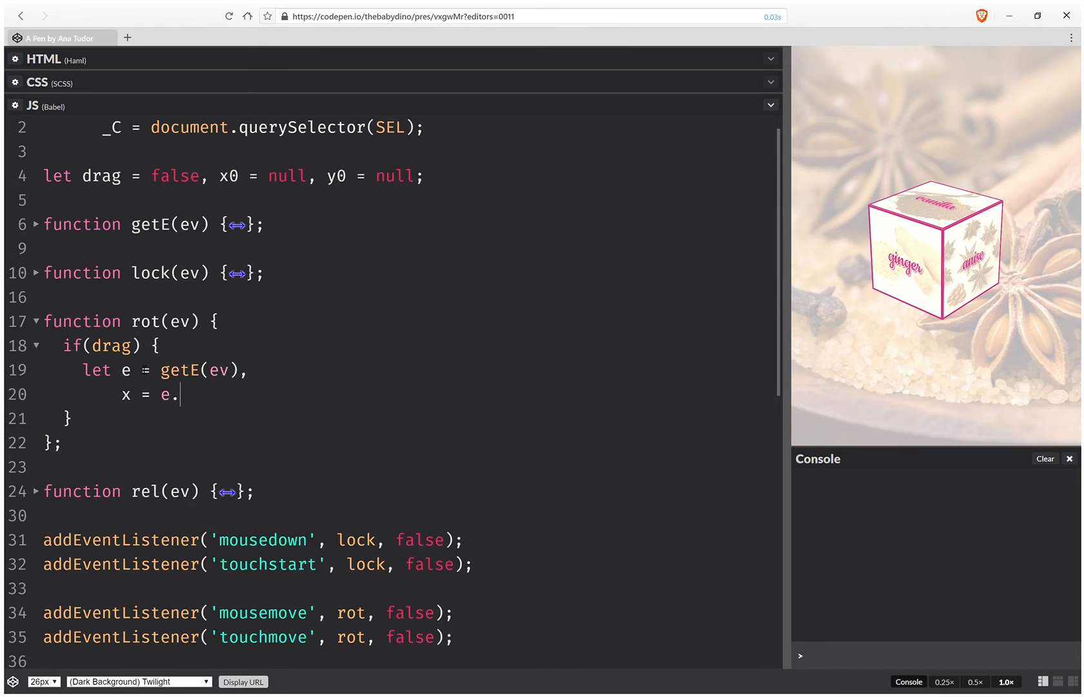
pyautogui.write('clien')
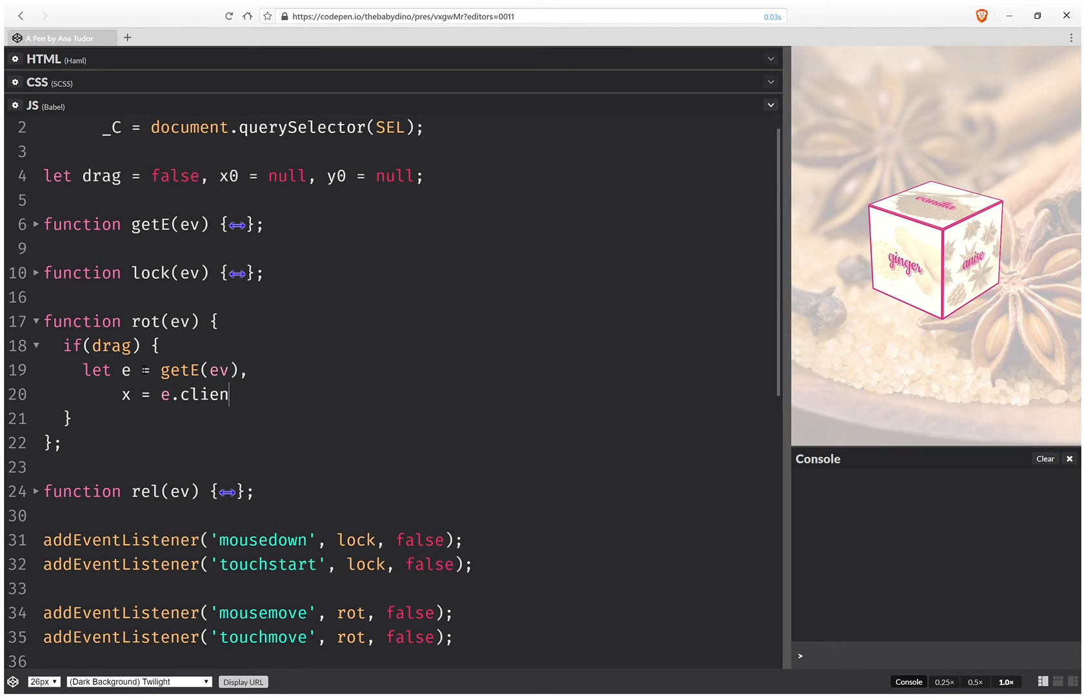
pyautogui.write('tX,')
pyautogui.write('y = e.client')
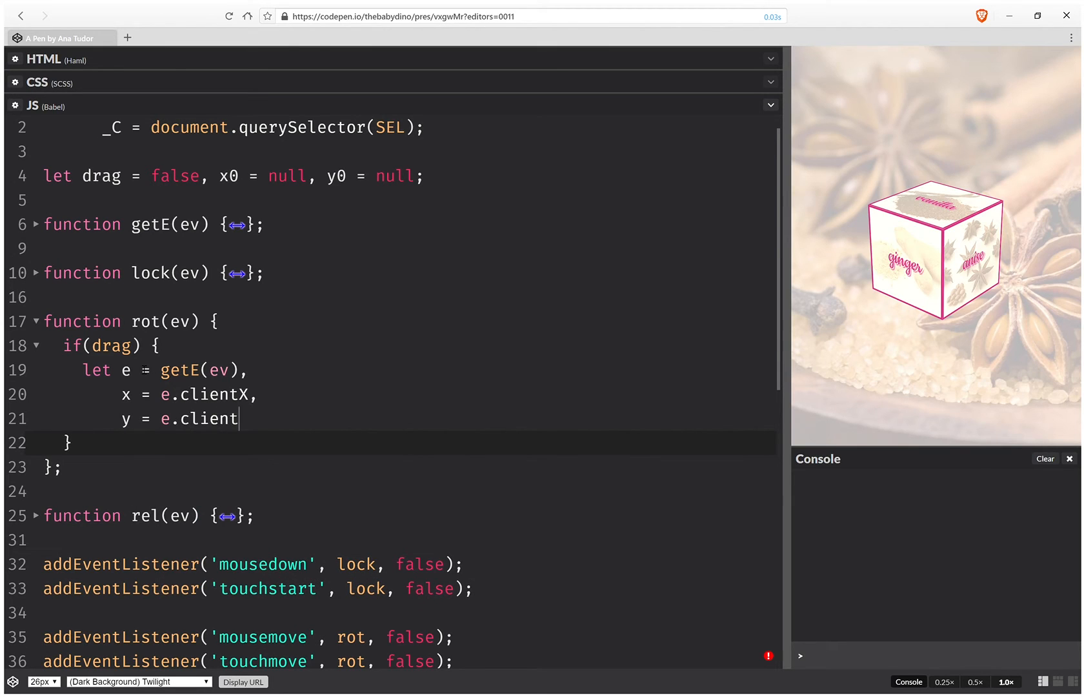
pyautogui.write('Y,')
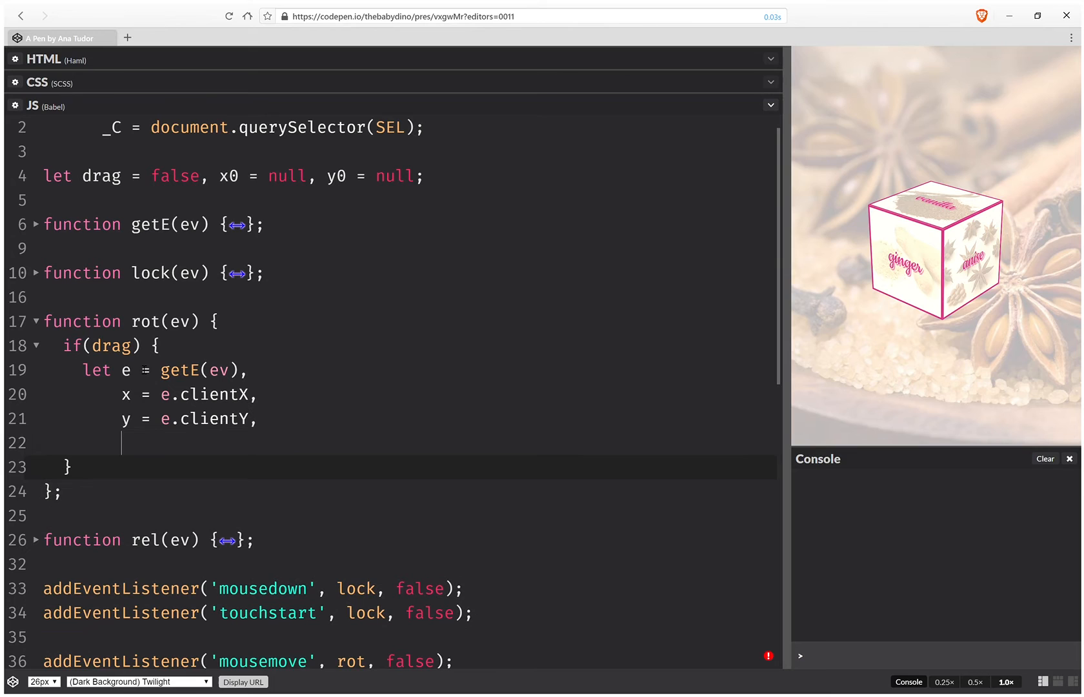
# Extend rot's declaration with dx = x - x0, dy = y - y0, d = Math.hypot(dx, dy).
pyautogui.write('d')
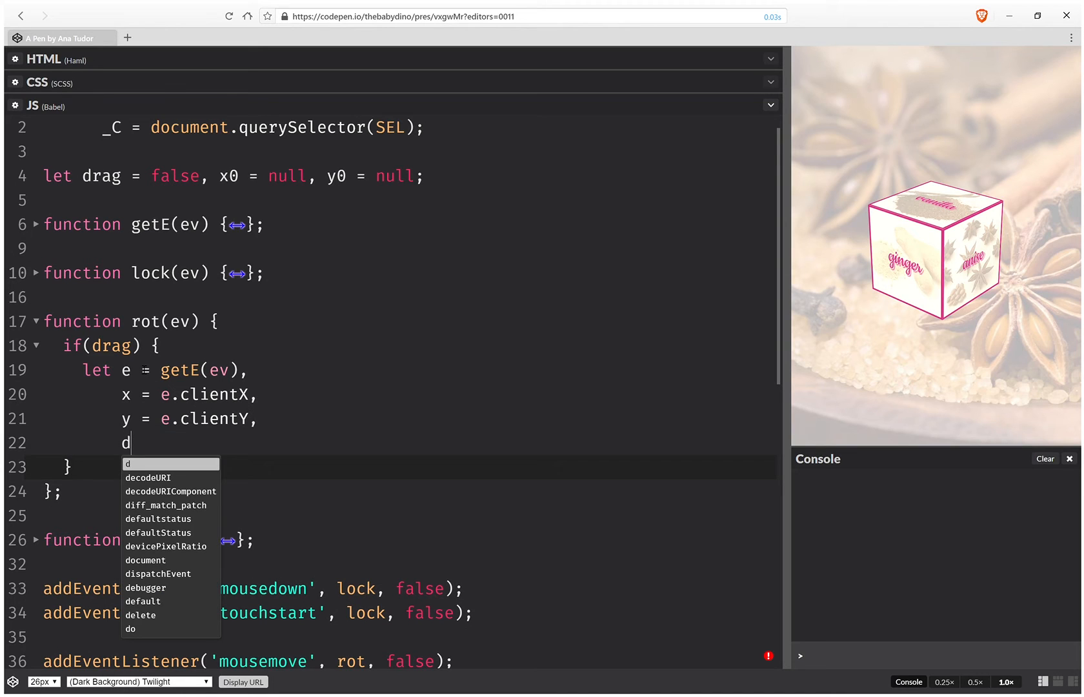
pyautogui.write('x')
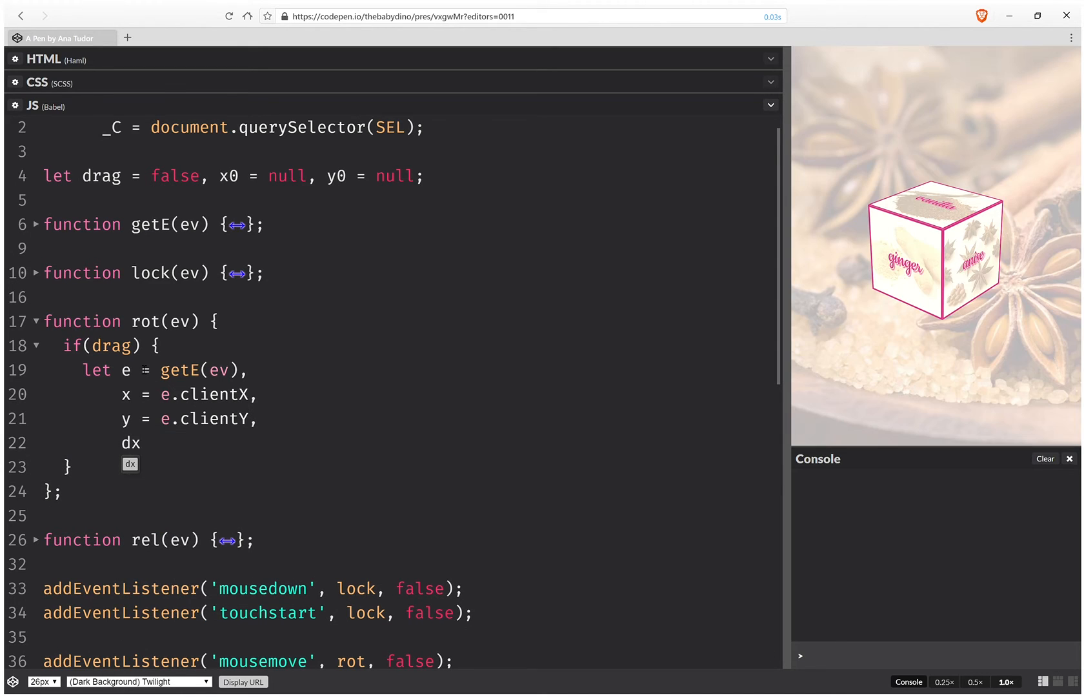
pyautogui.write('= x')
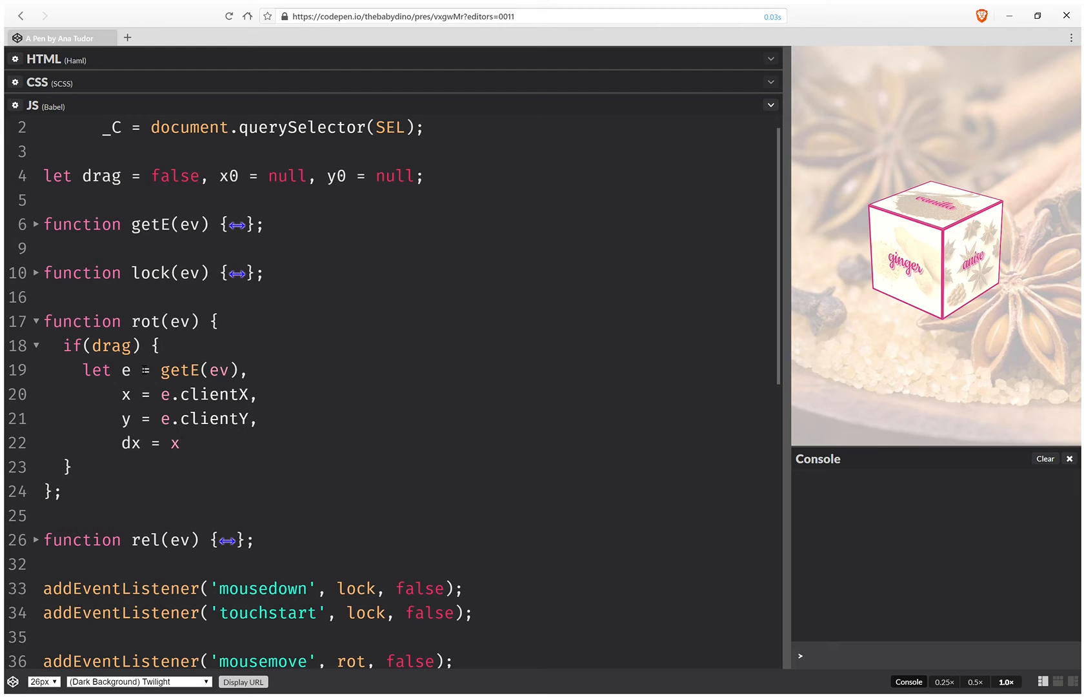
pyautogui.write('- x0,')
pyautogui.write('d')
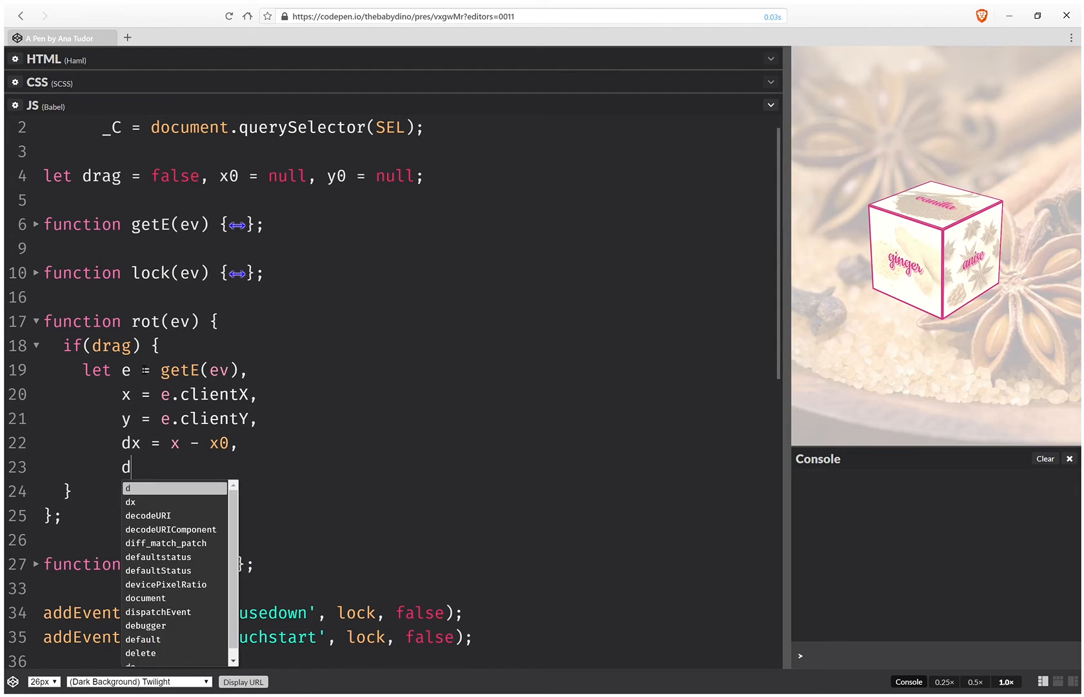
pyautogui.write('y =')
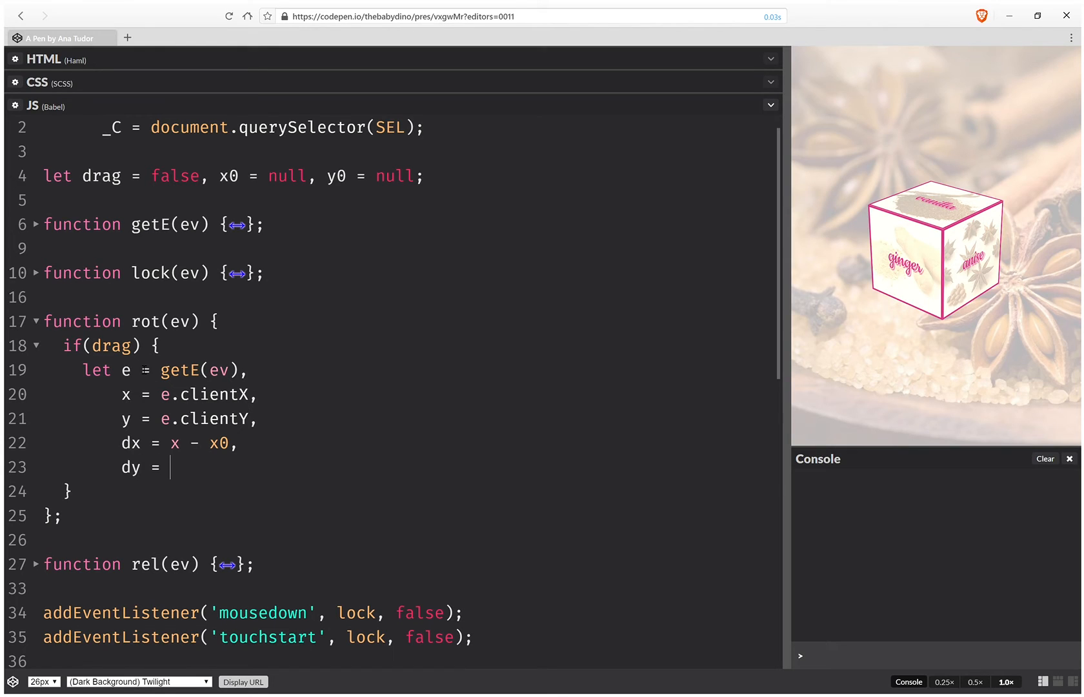
pyautogui.write('y - y')
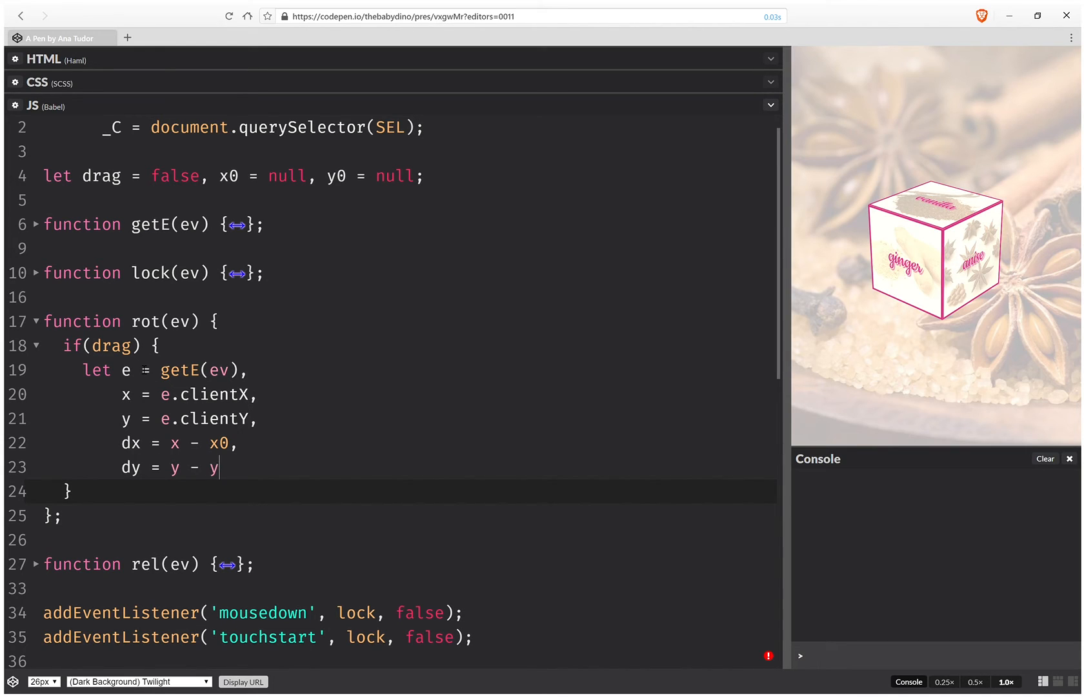
pyautogui.write('0,')
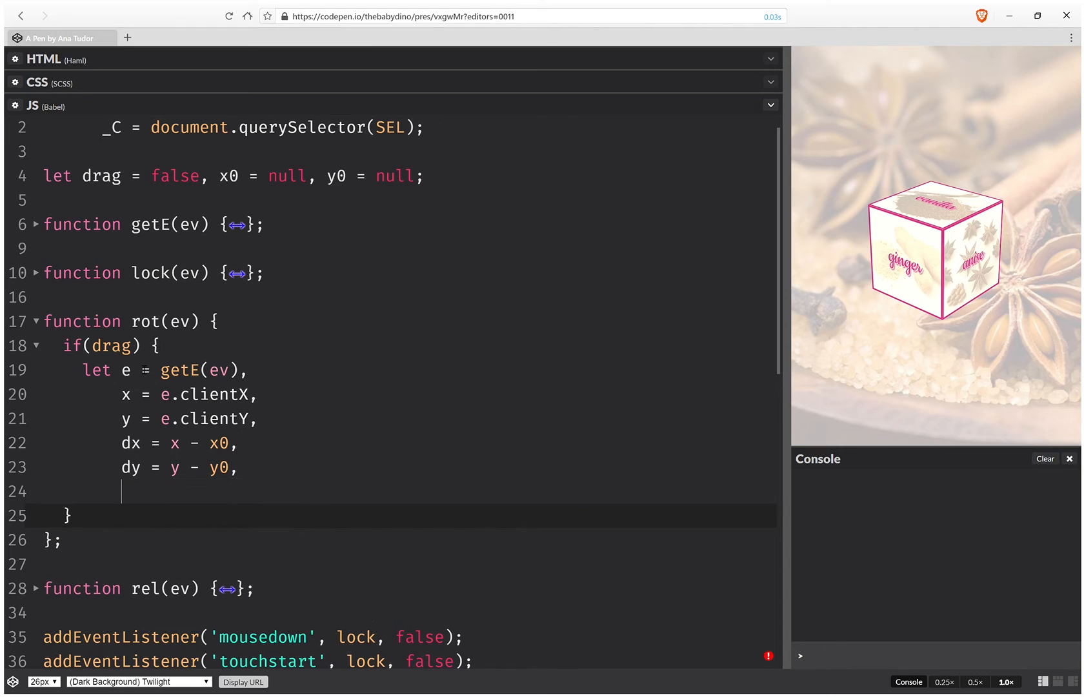
pyautogui.write('d =')
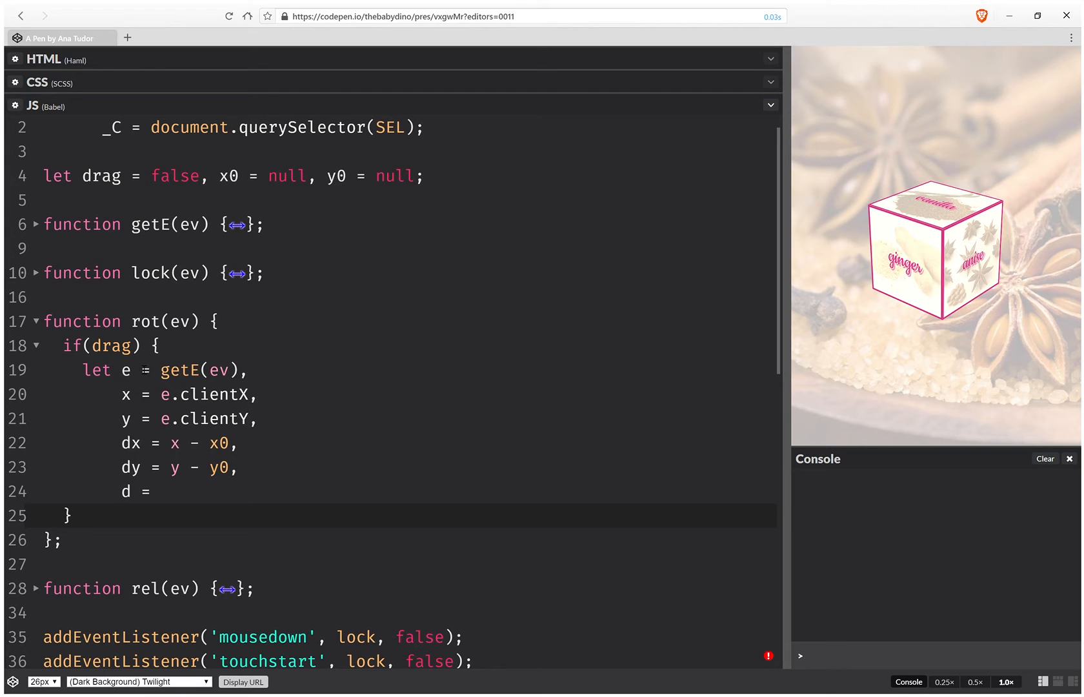
pyautogui.write('Math.')
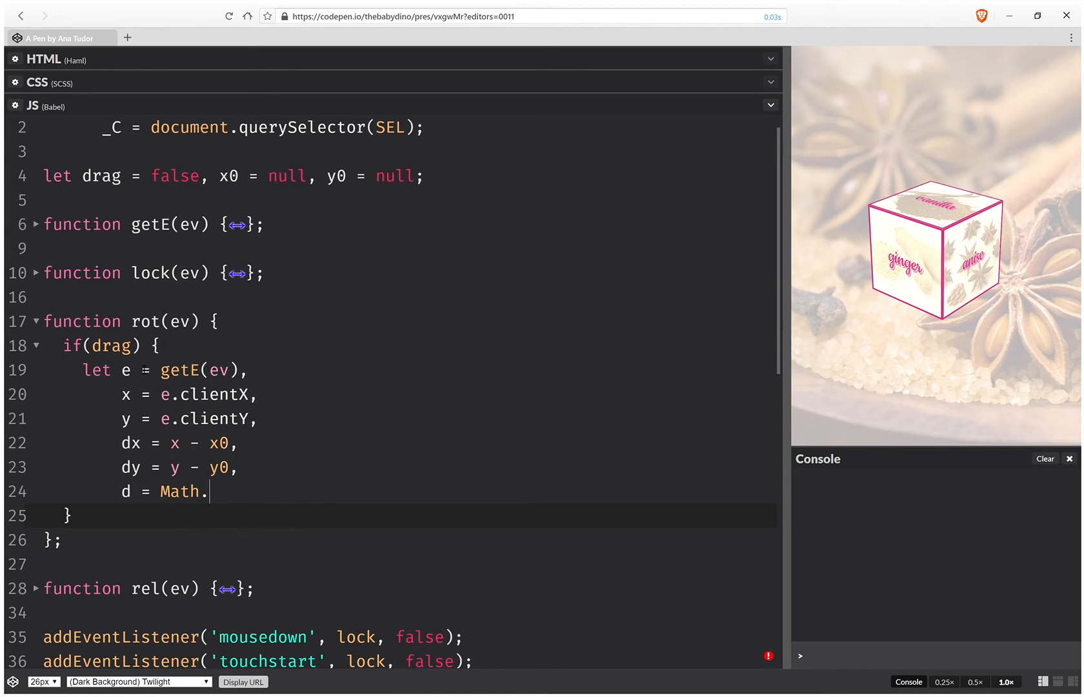
pyautogui.write('hypot(dx')
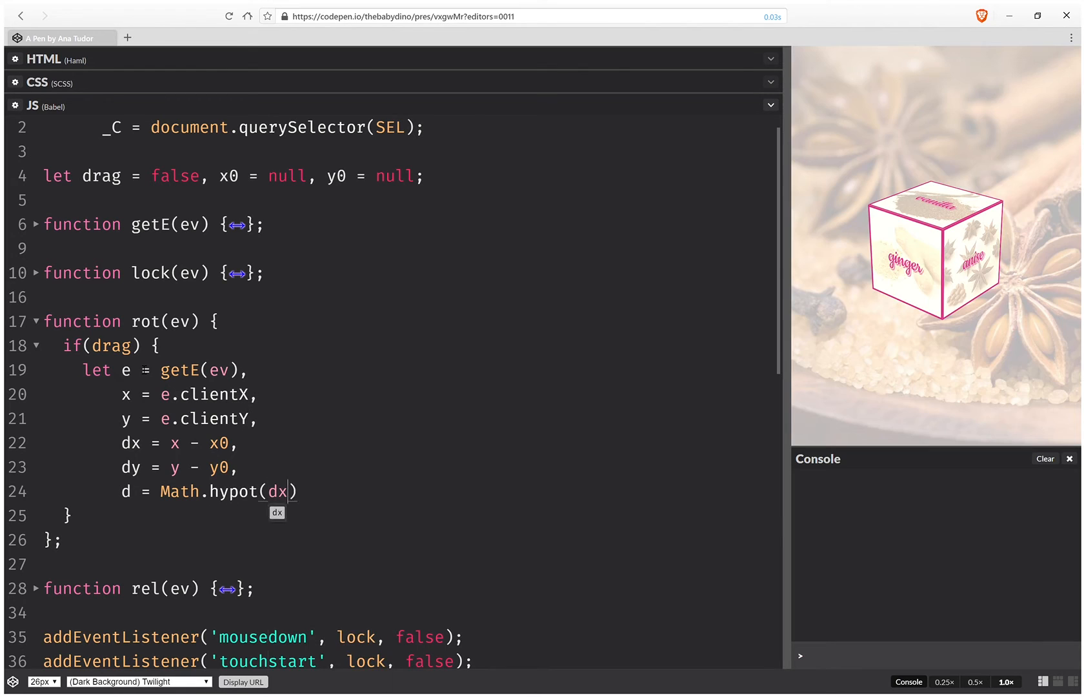
pyautogui.write(', dy')
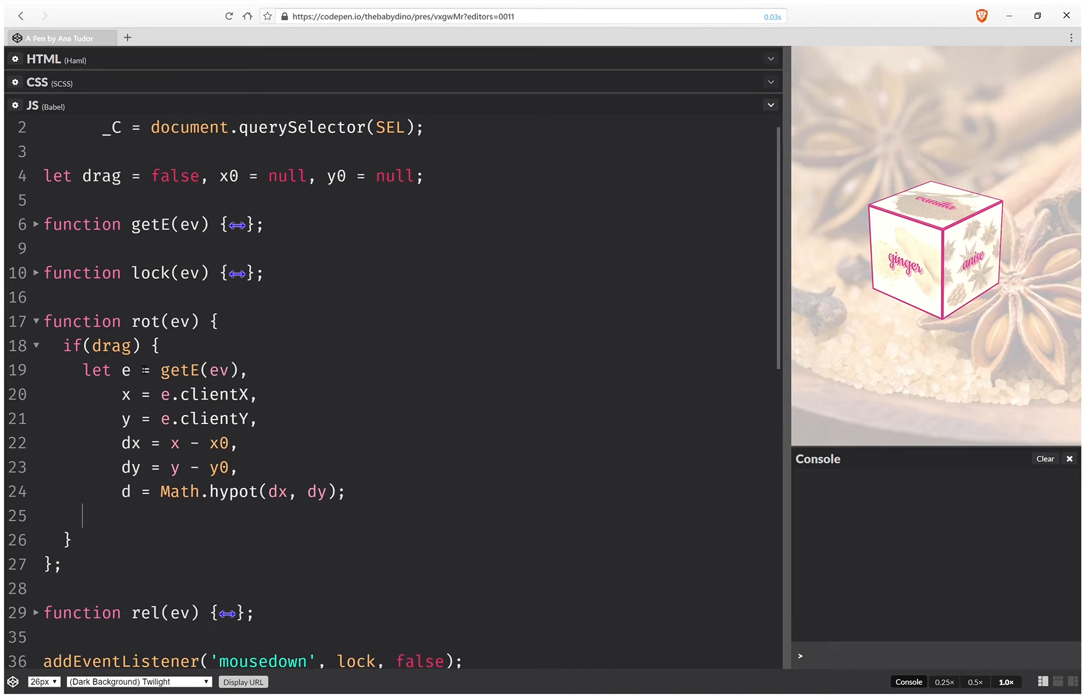
pyautogui.write('if(')
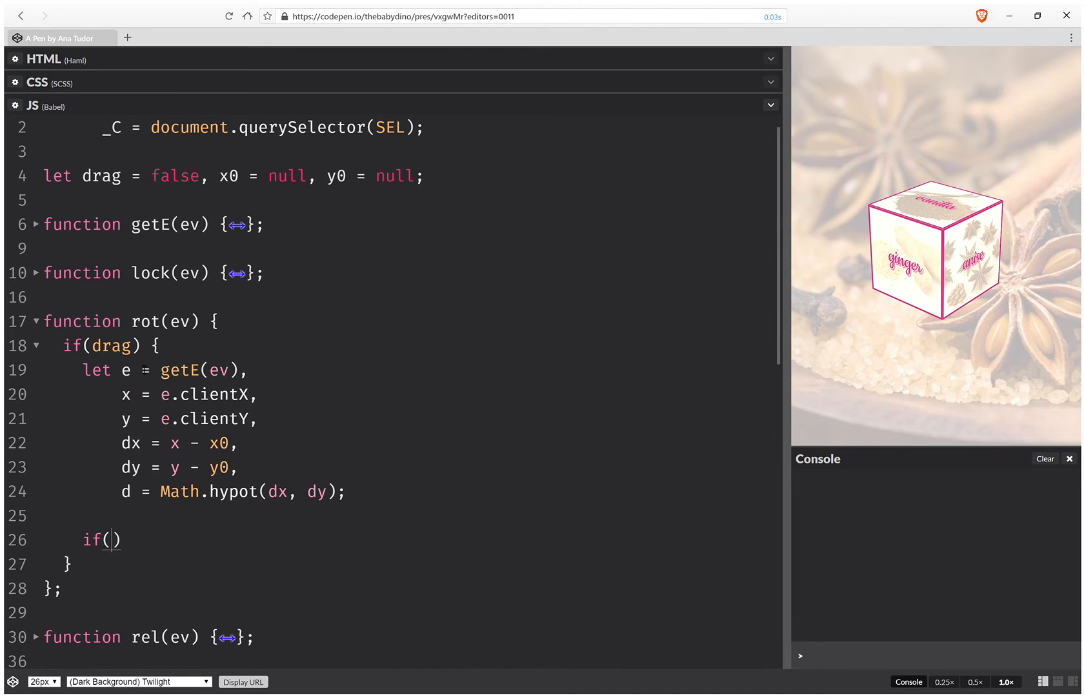
# Write if(d) { x0 = x; y0 = y; } inside rot's drag block.
pyautogui.write('d) {')
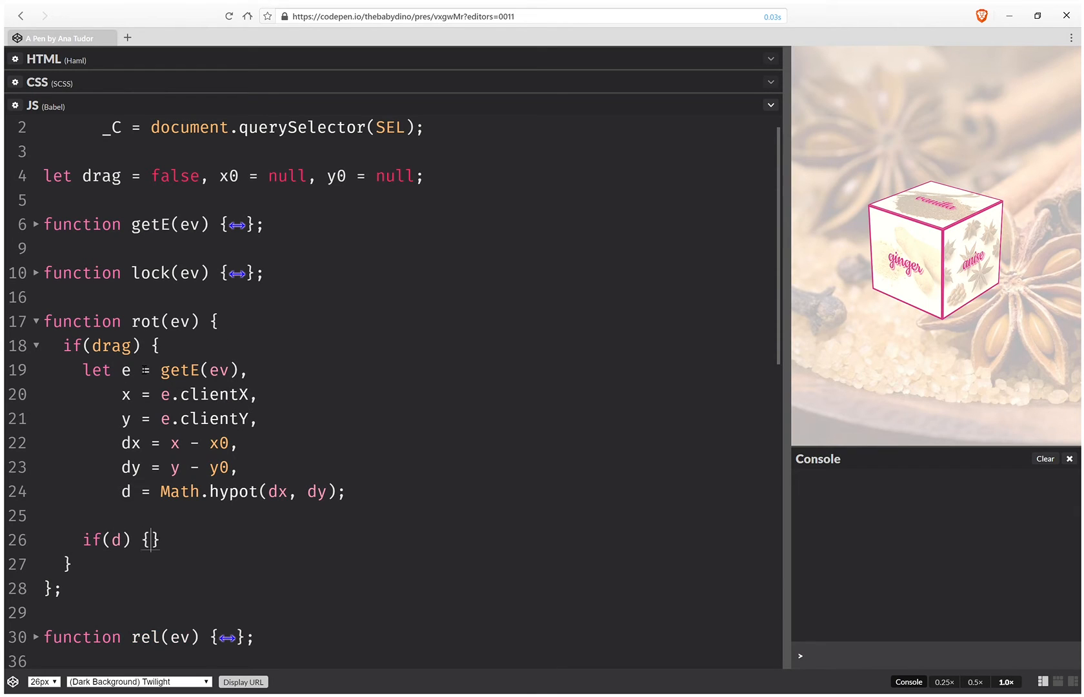
pyautogui.press('Enter')
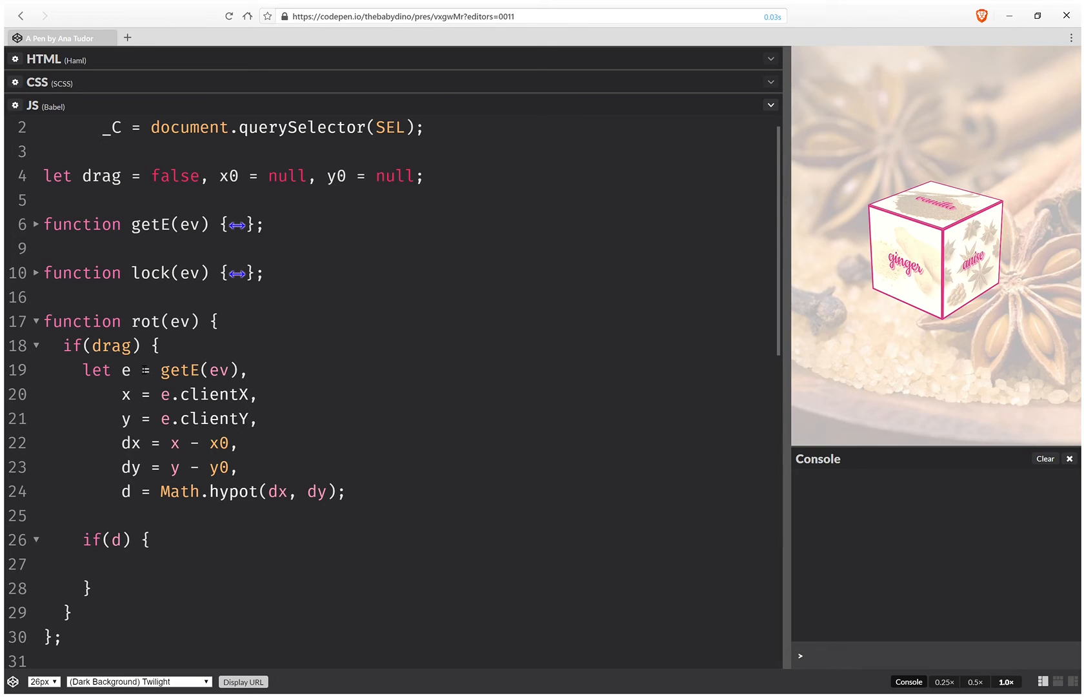
pyautogui.write('x = x')
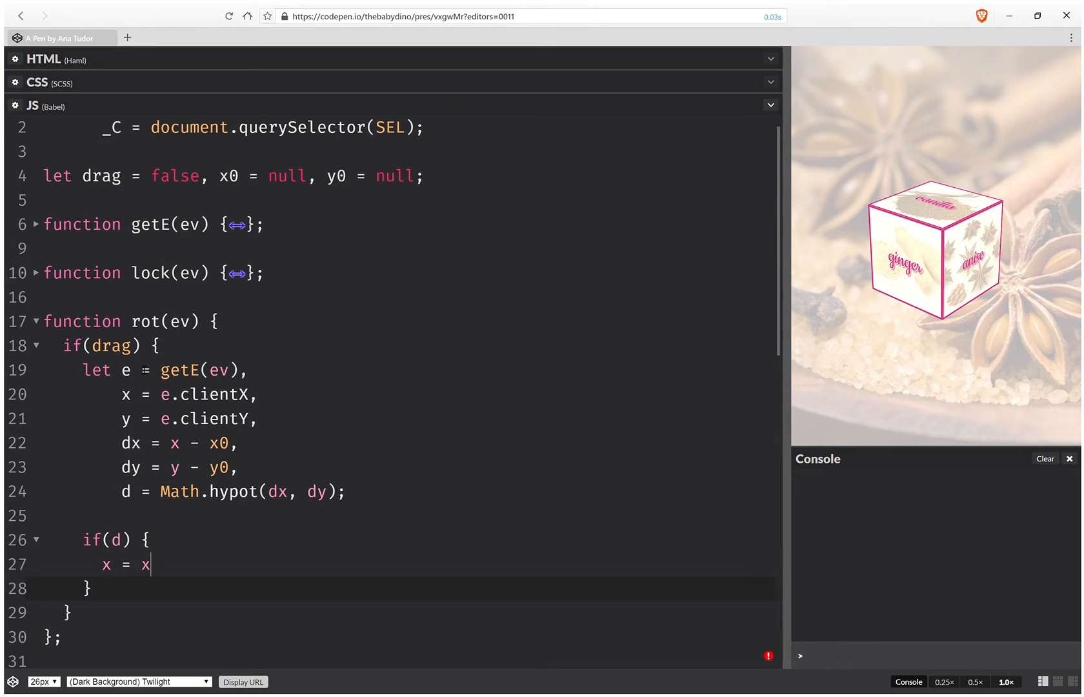
pyautogui.write('0')
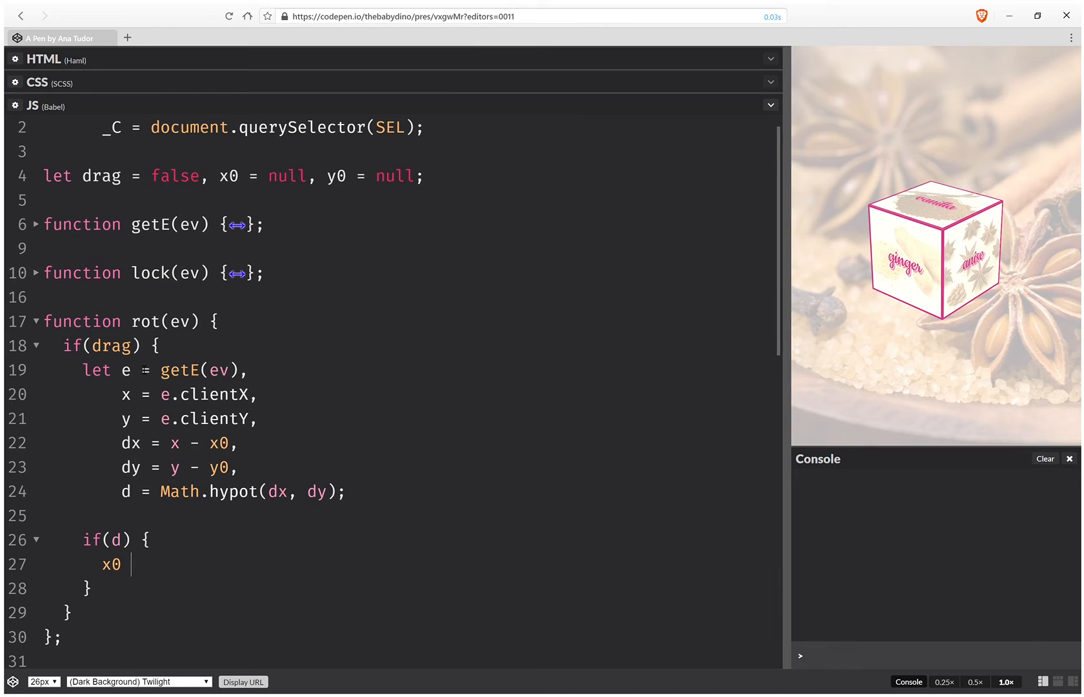
pyautogui.write('=')
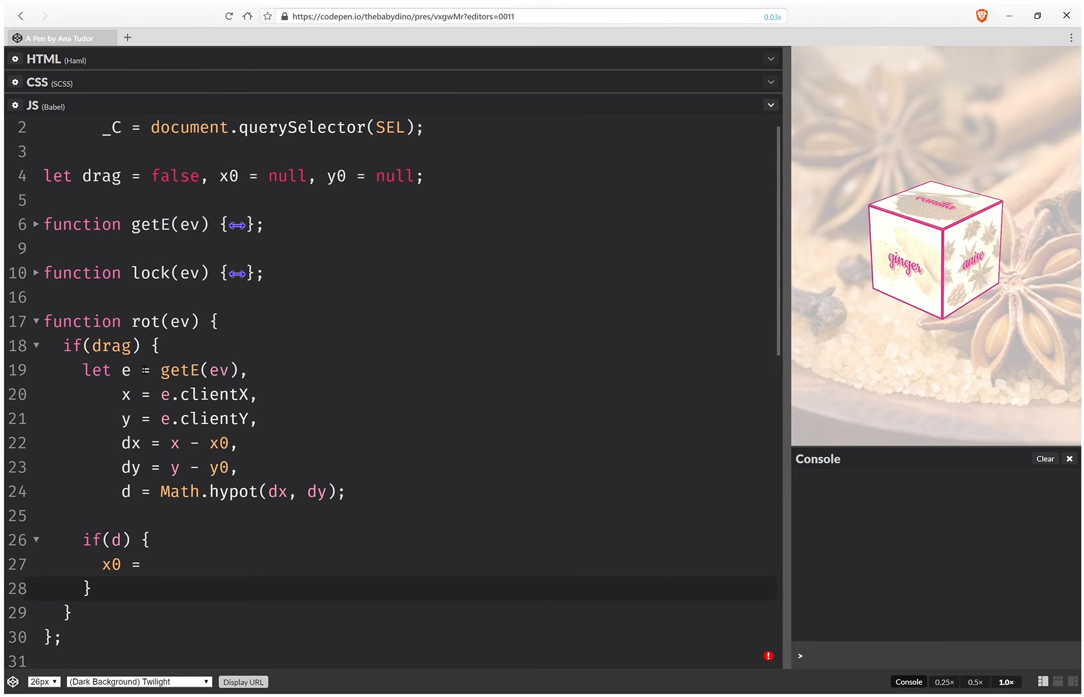
pyautogui.write('x')
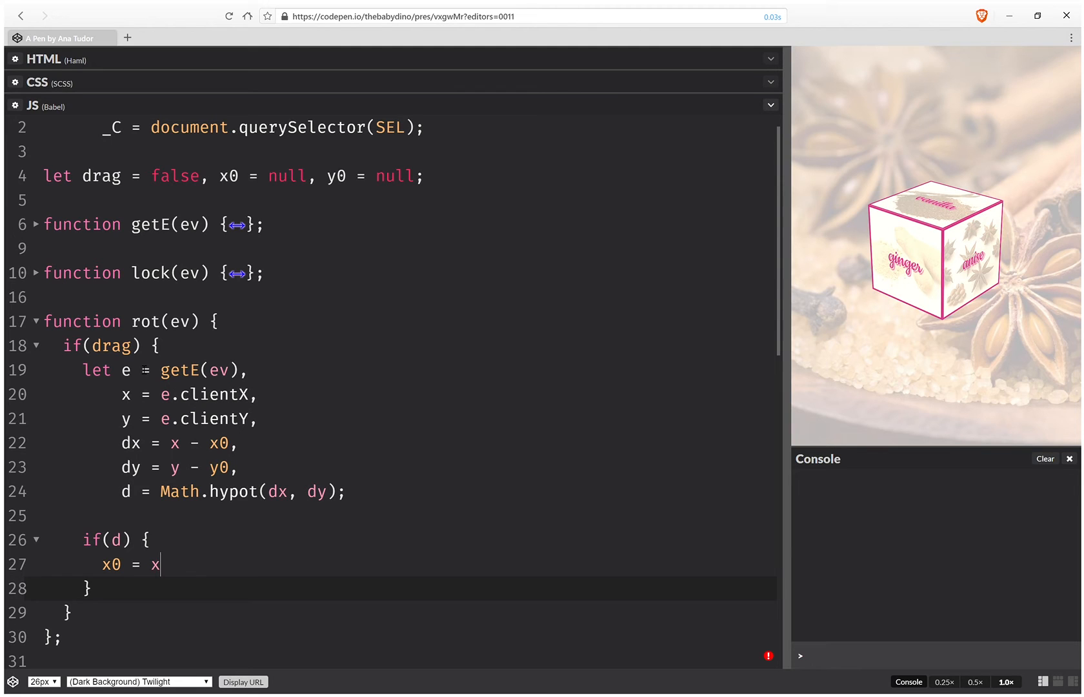
pyautogui.write(';')
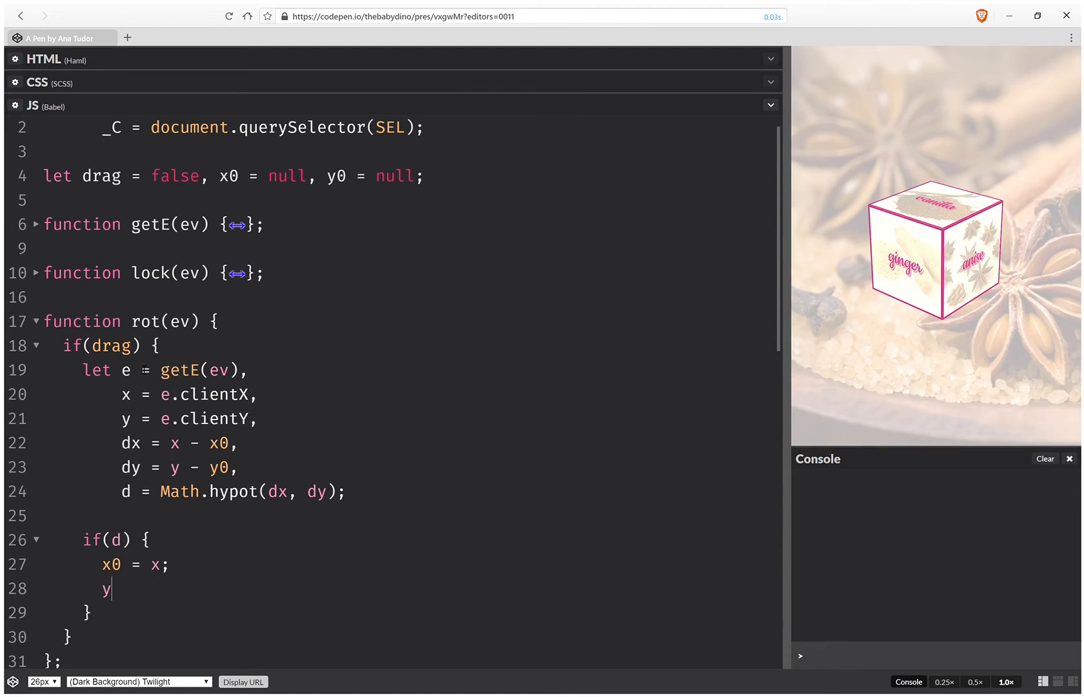
pyautogui.write('0 = y;')
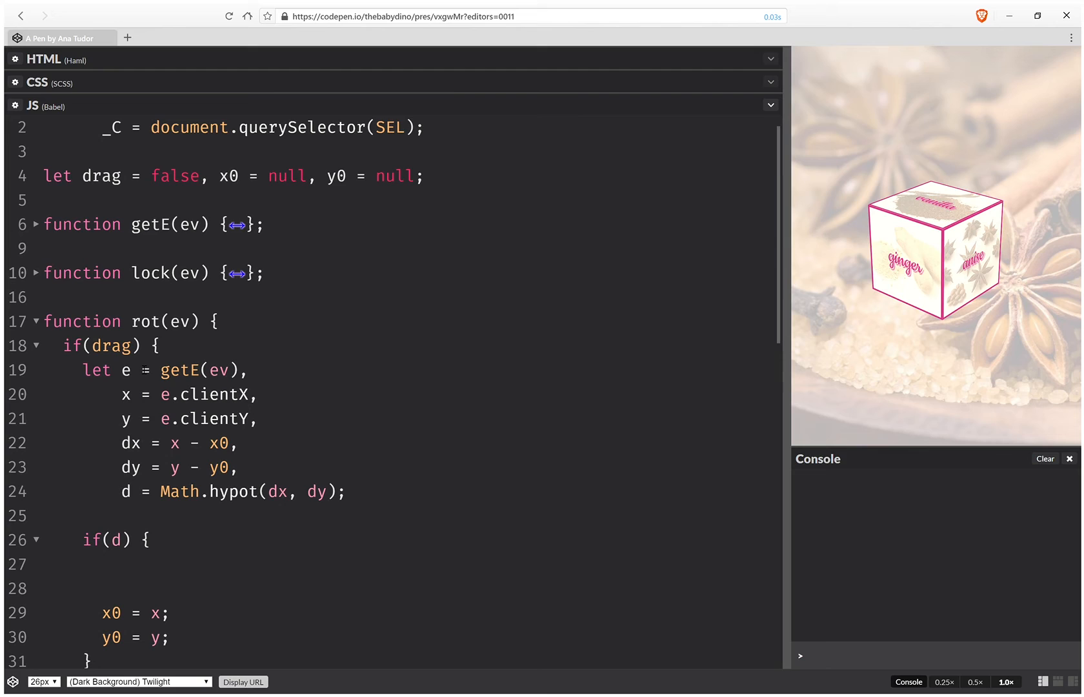
# Declare i = +(-dy/d).toFixed(5) and j = +(dx/d).toFixed(5) inside rot's if(d) block.
pyautogui.click(104, 563)
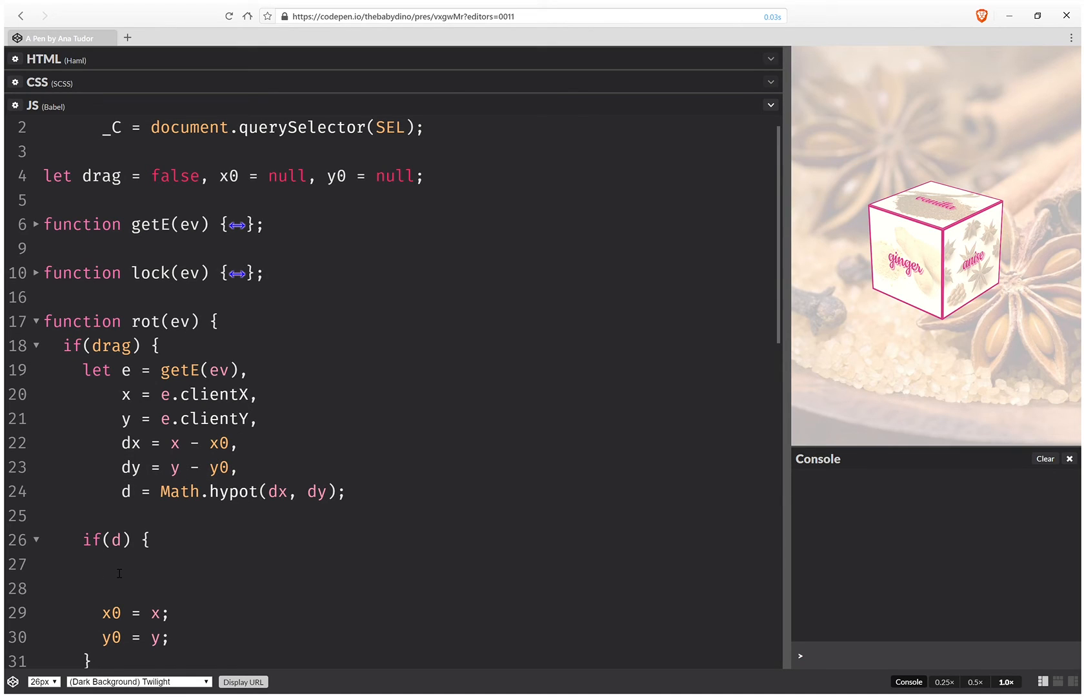
pyautogui.write('let i')
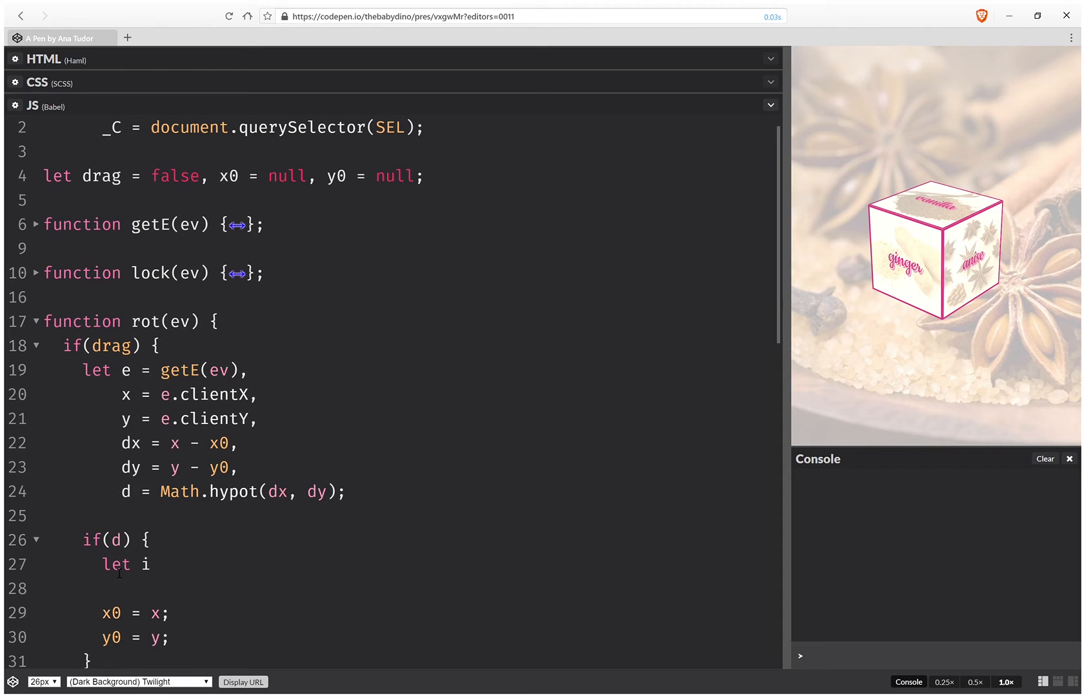
pyautogui.write('(-dy)')
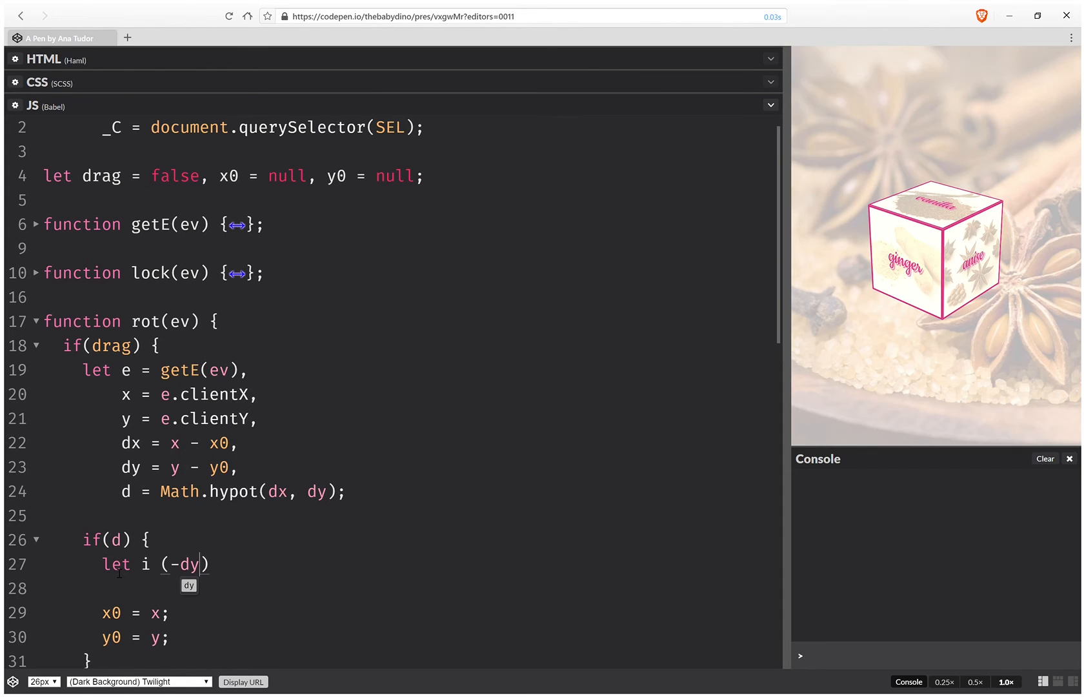
pyautogui.write('/d')
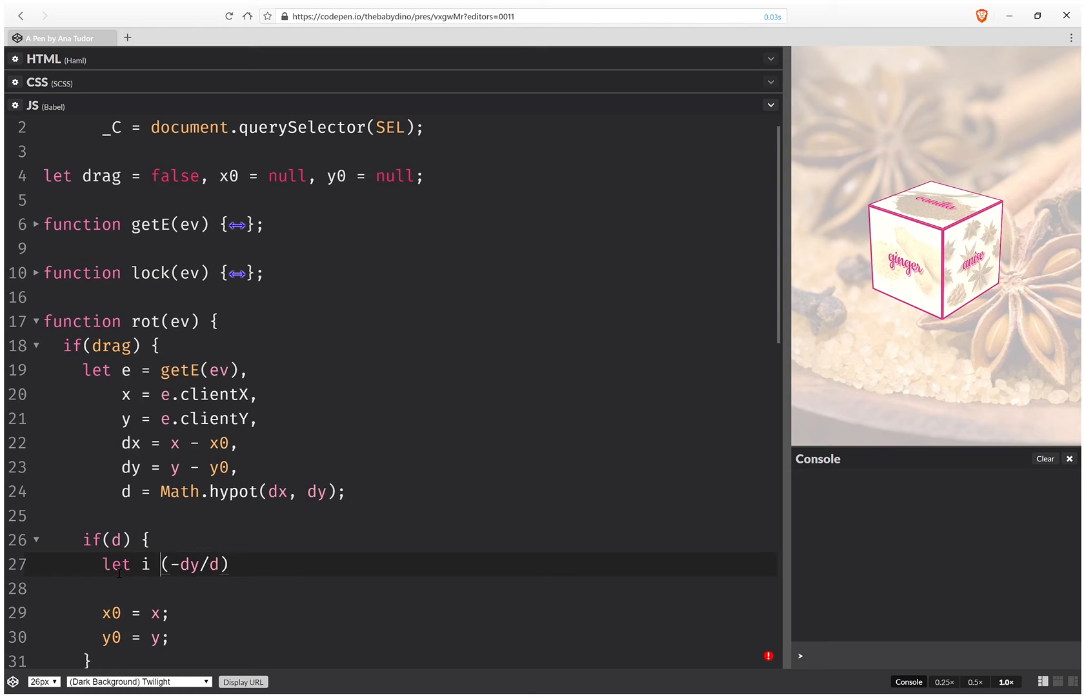
pyautogui.write('=')
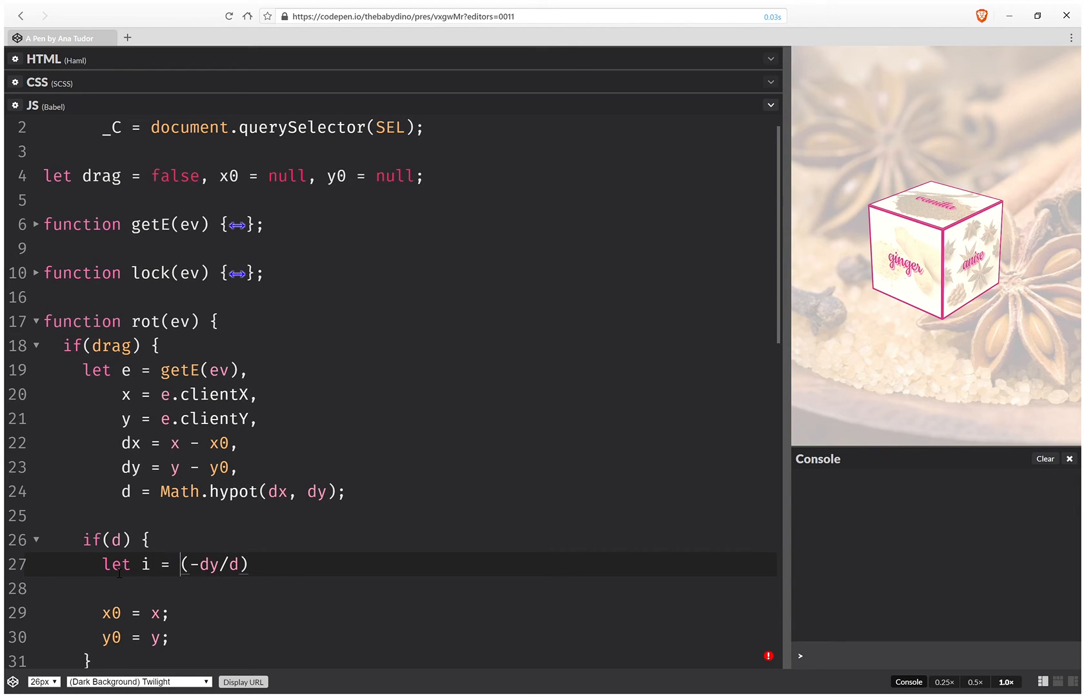
pyautogui.write('+')
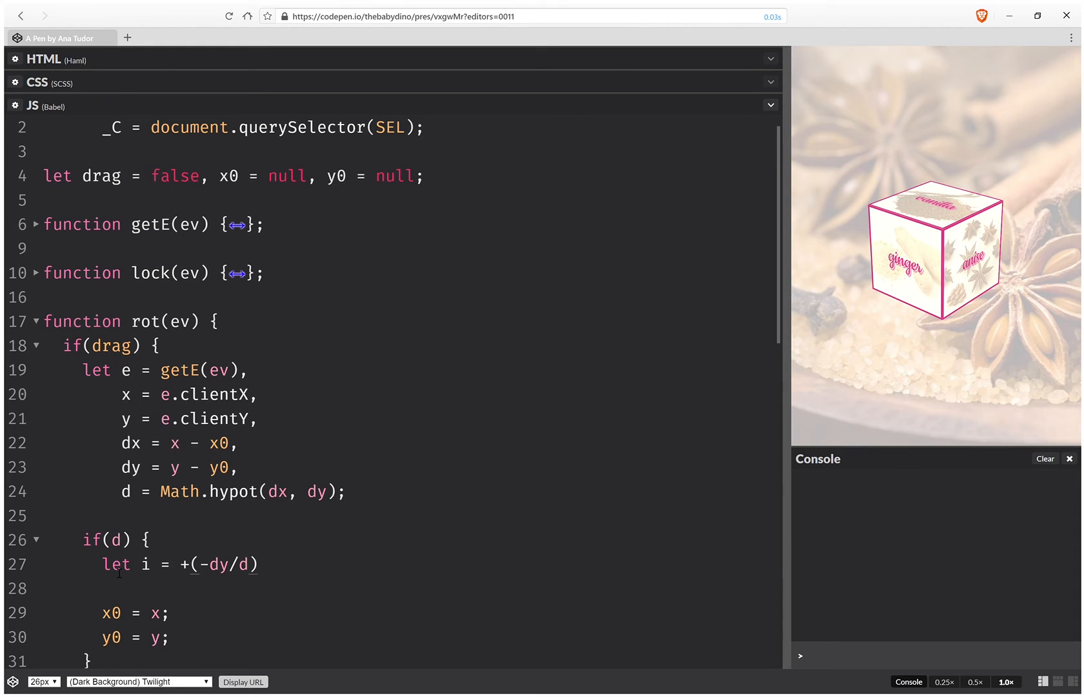
pyautogui.write('.toFixed(5')
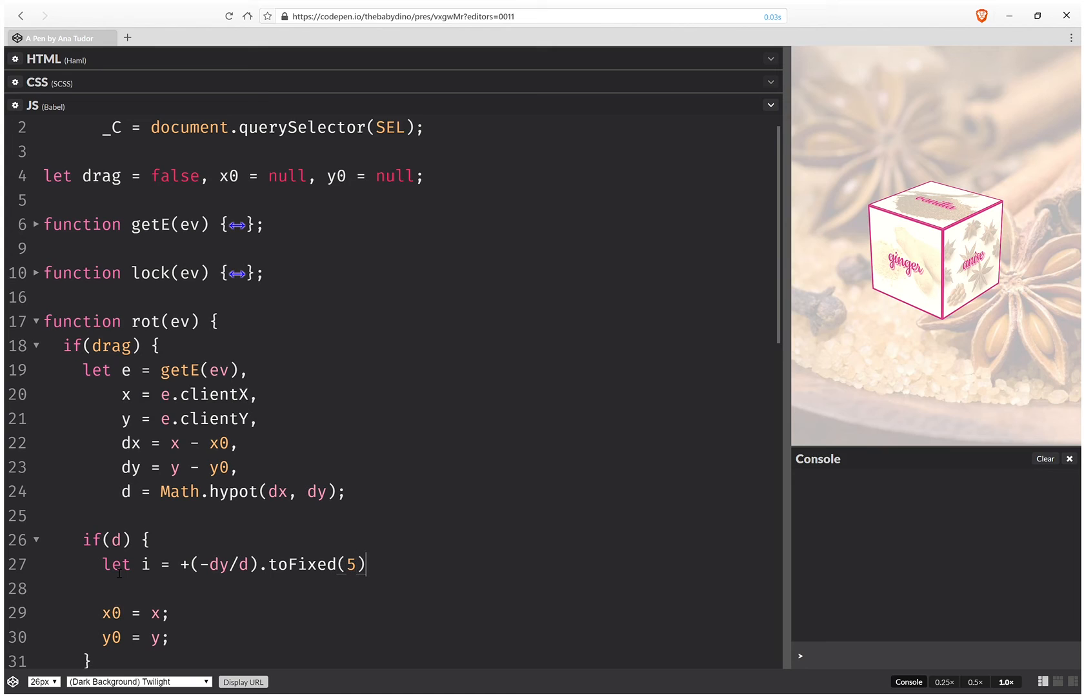
pyautogui.write(',')
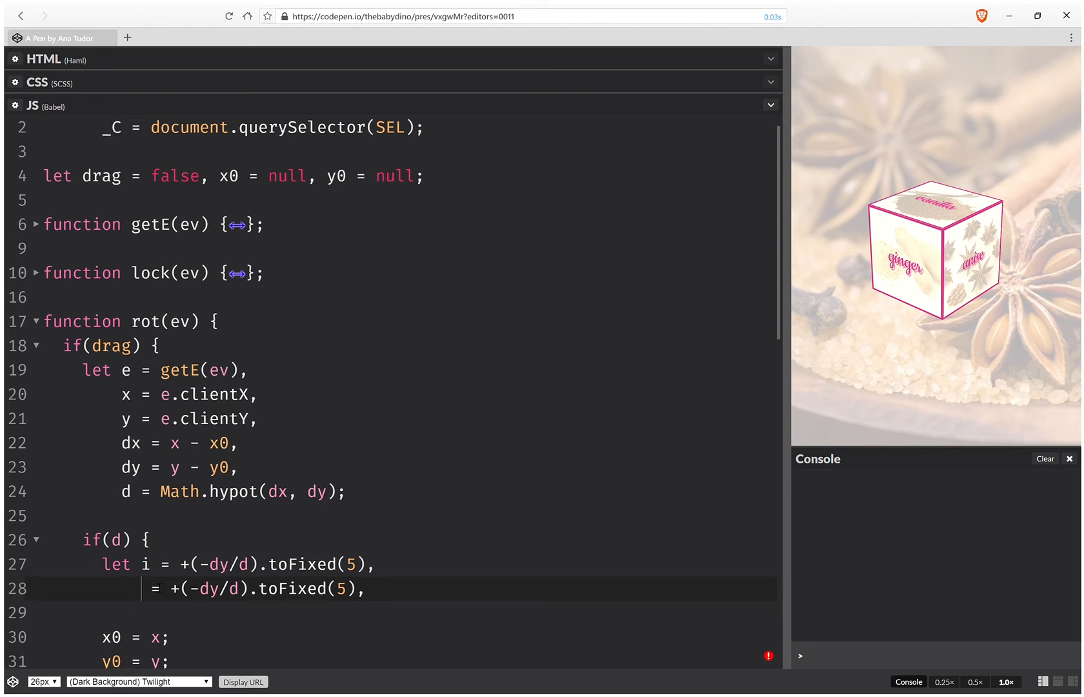
pyautogui.write('j')
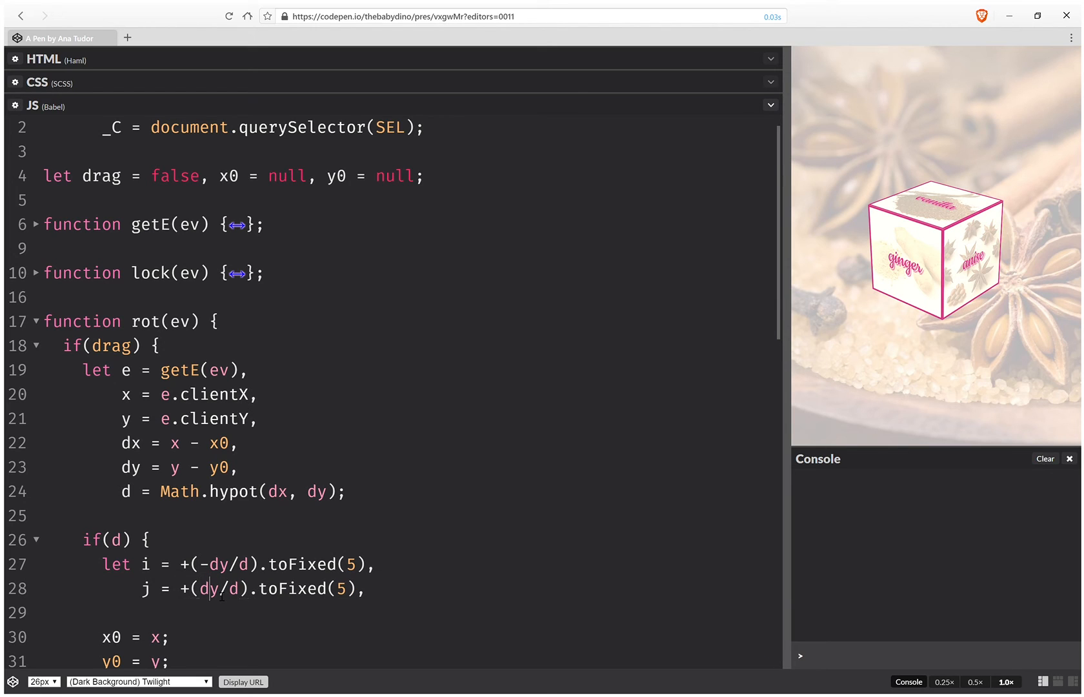
pyautogui.write('x')
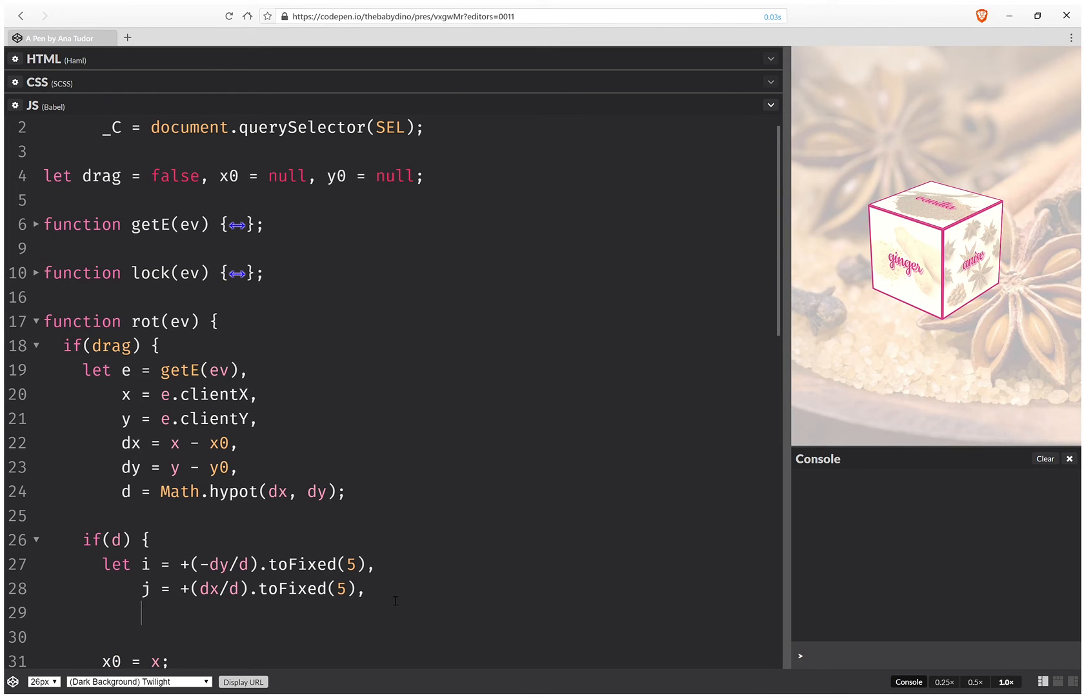
# Add constant K = .2 to the top declarations and declare a = +(K*d) in rot.
pyautogui.write('a =')
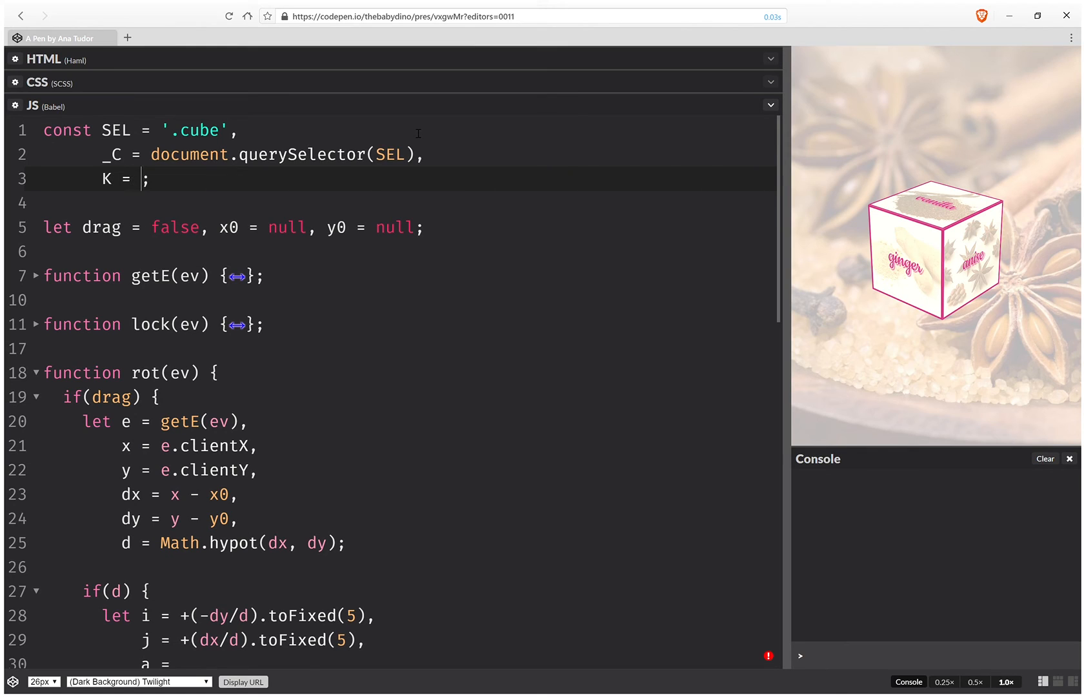
pyautogui.write('.')
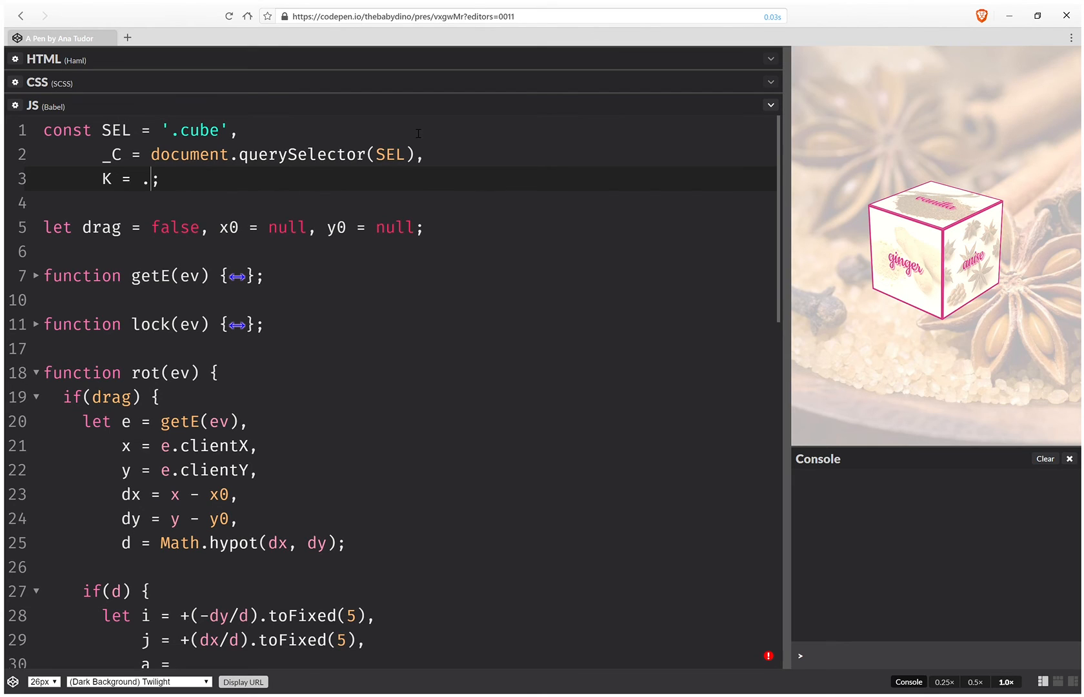
pyautogui.write('2')
pyautogui.click(177, 662)
pyautogui.write(' (')
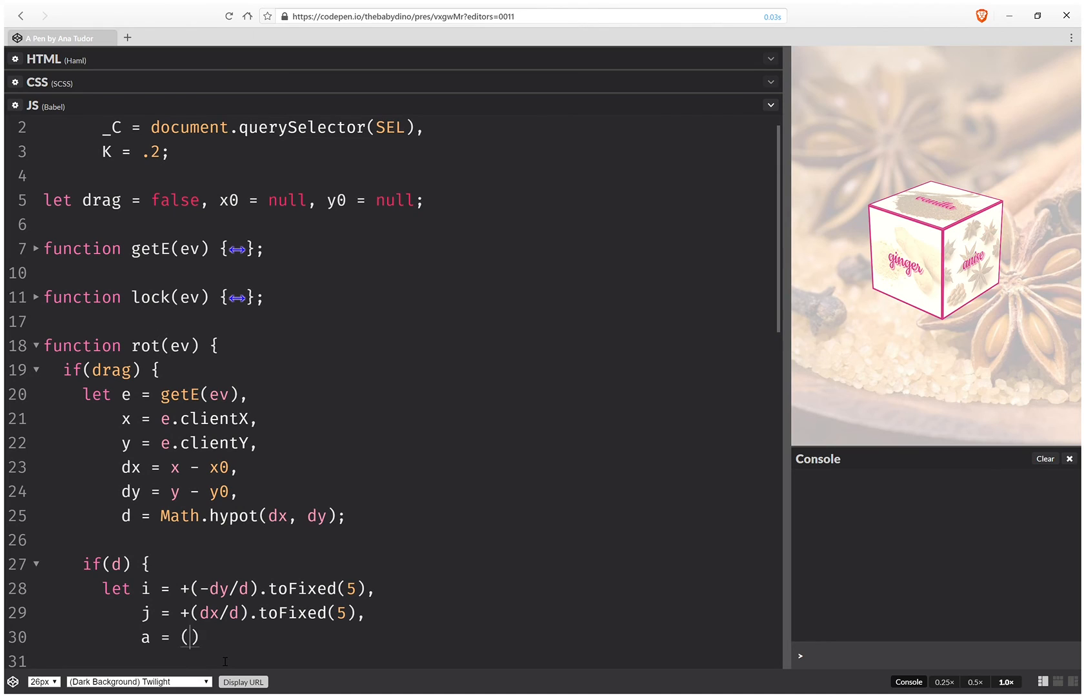
pyautogui.write('K*d')
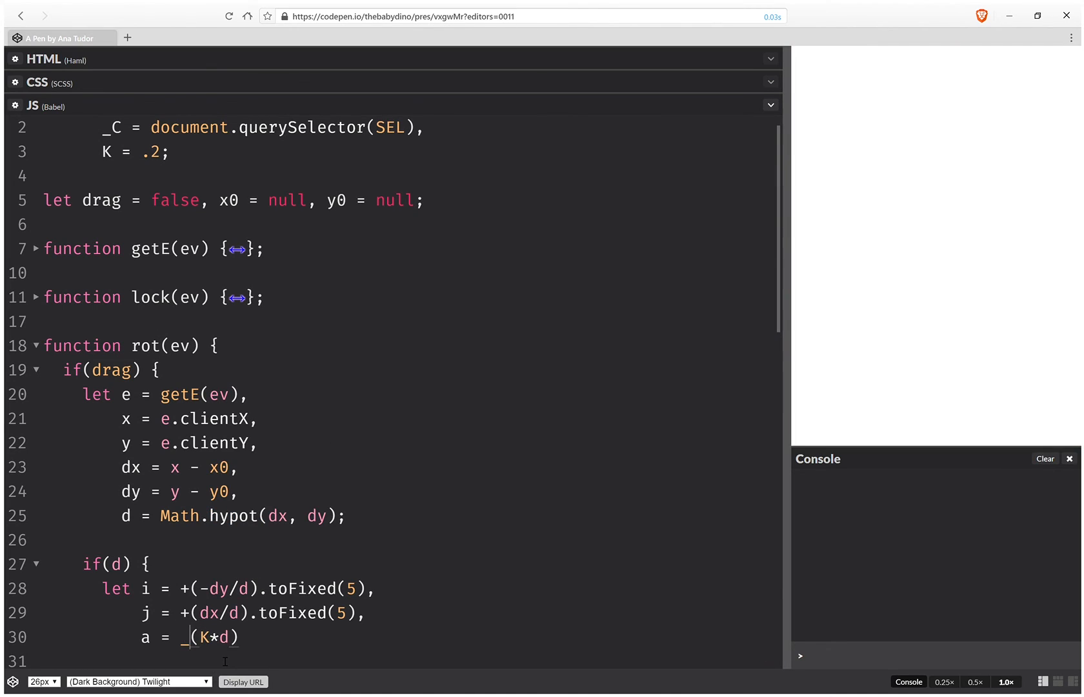
pyautogui.write('+')
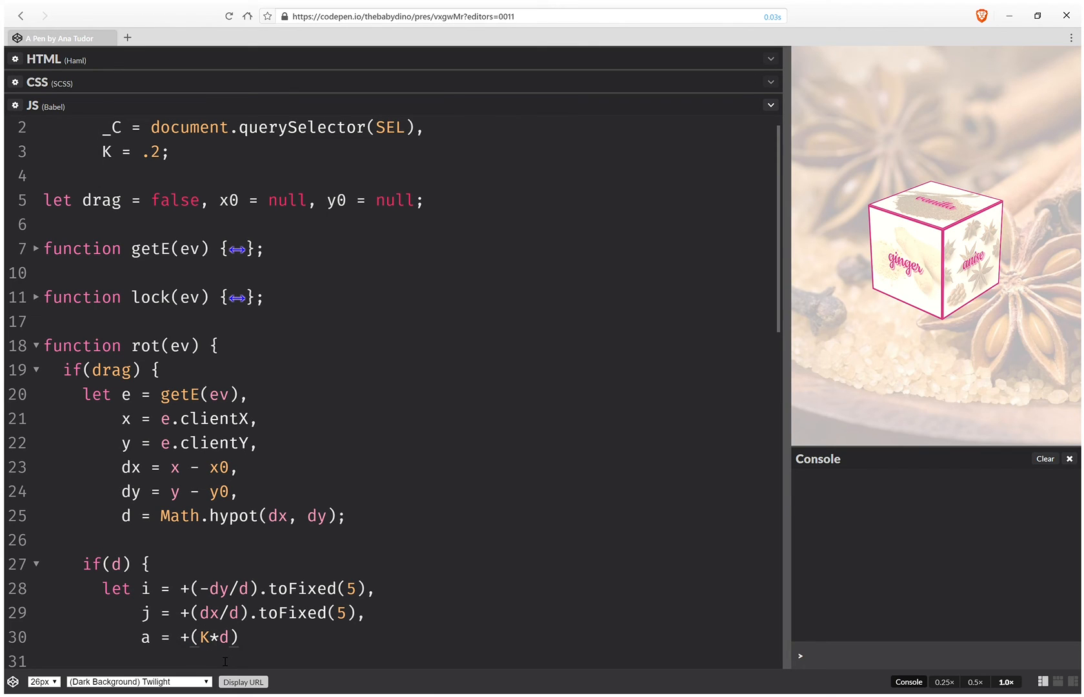
pyautogui.write('.toFixed(2),')
pyautogui.click(406, 661)
pyautogui.write('c =')
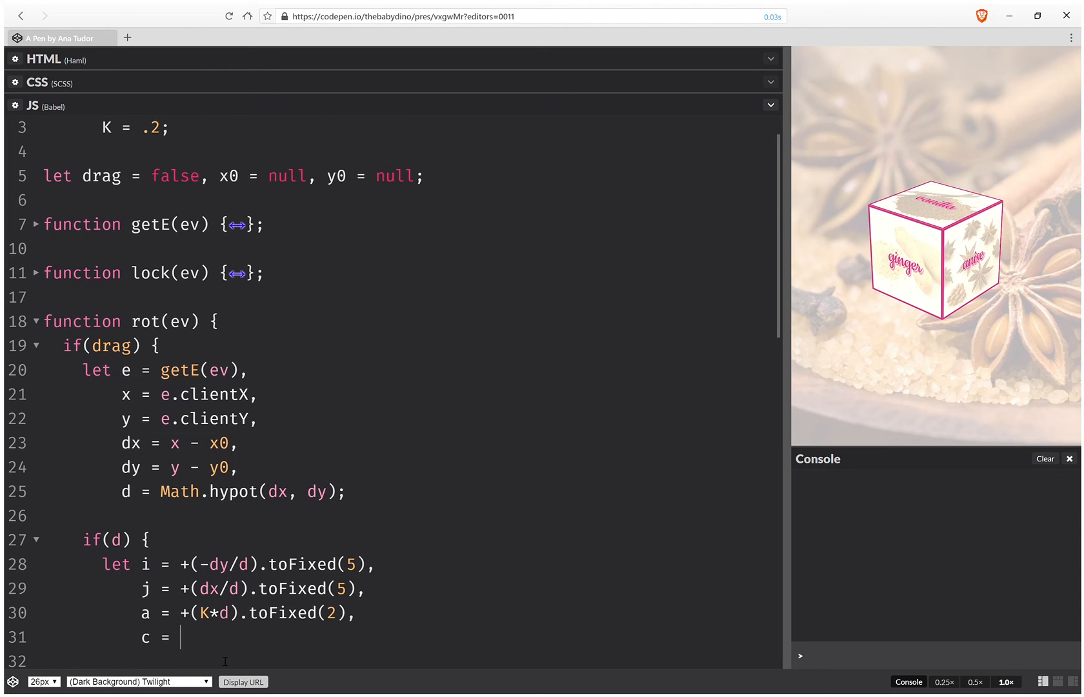
# Set c to the template string `rotate3d(${[i, j, 0, a]}deg)`.
pyautogui.write('`rot`')
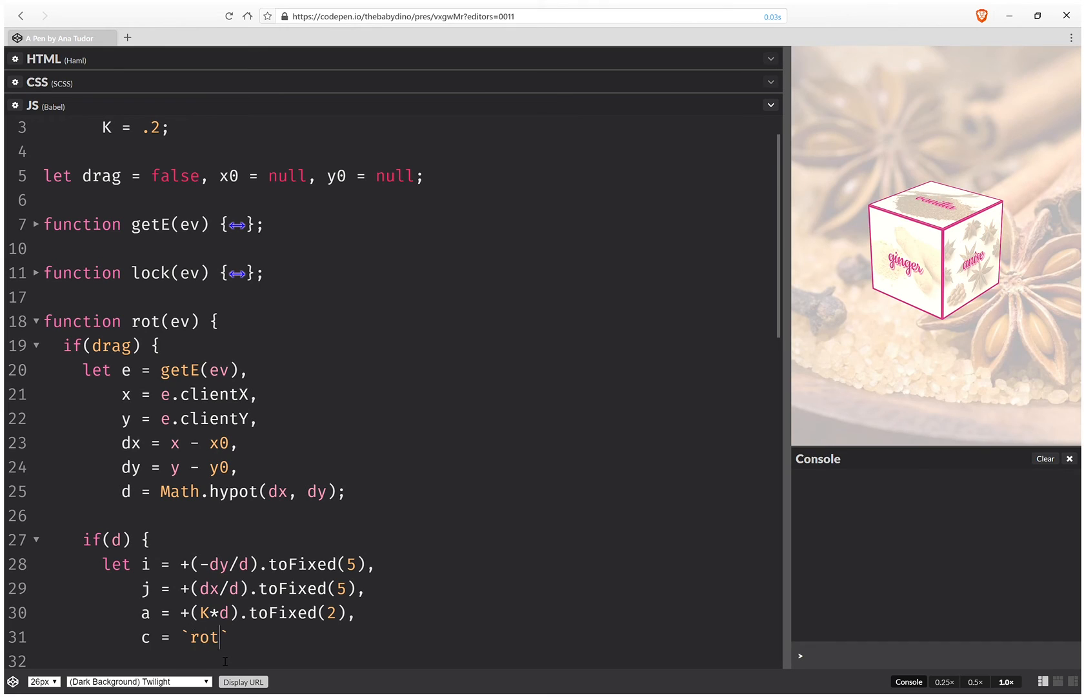
pyautogui.write('ate3d()')
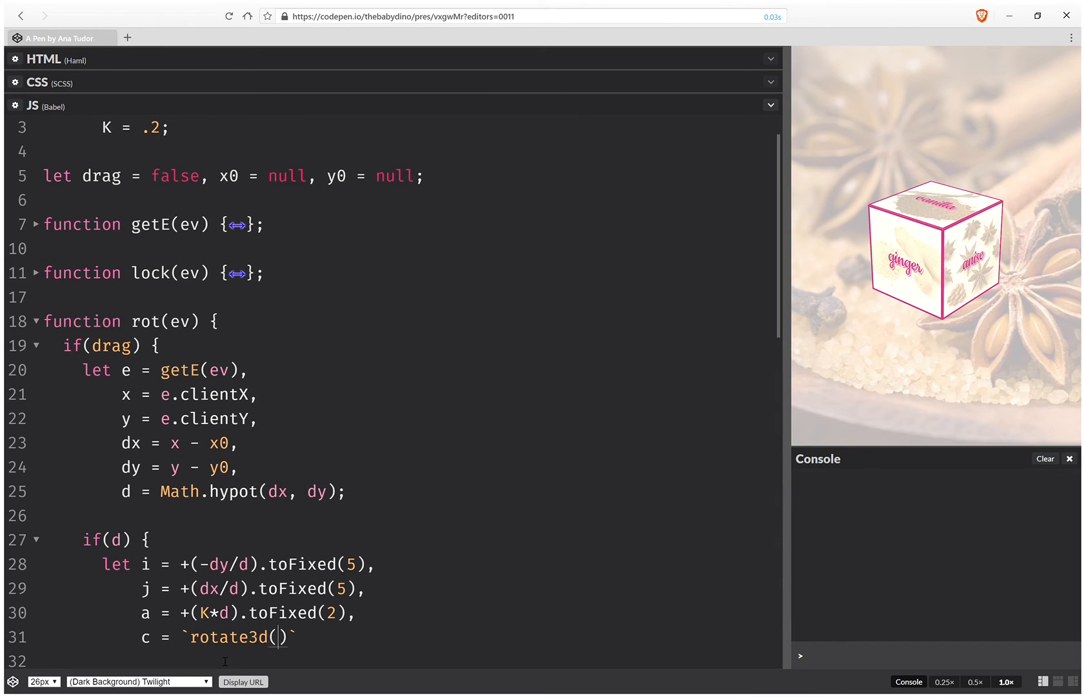
pyautogui.write('${[')
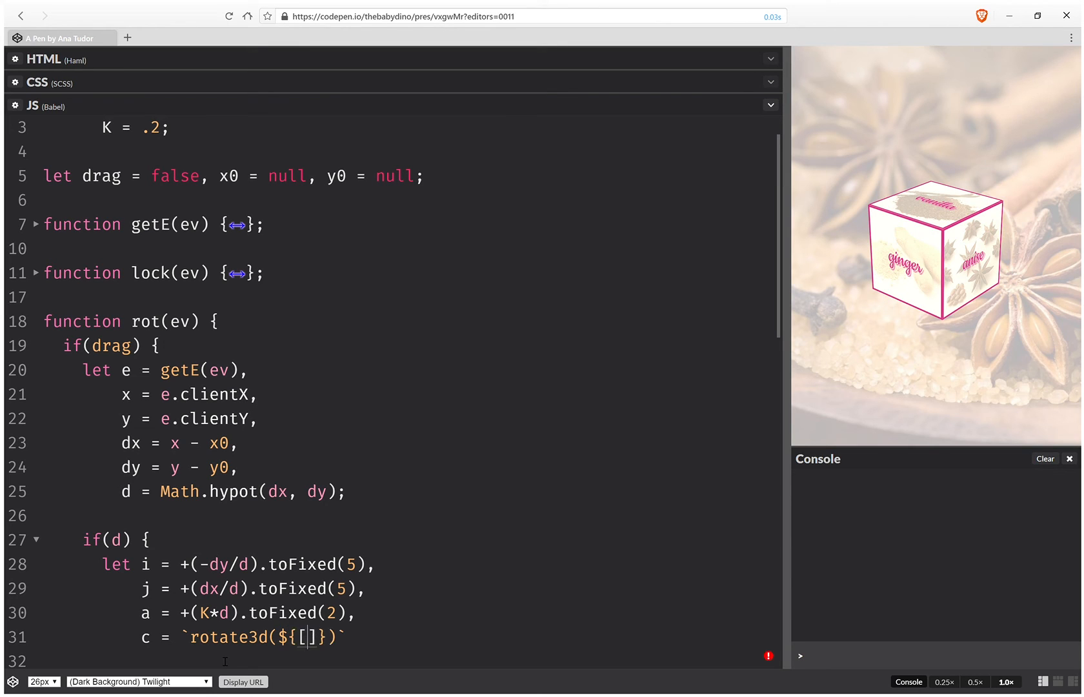
pyautogui.write('i, j,')
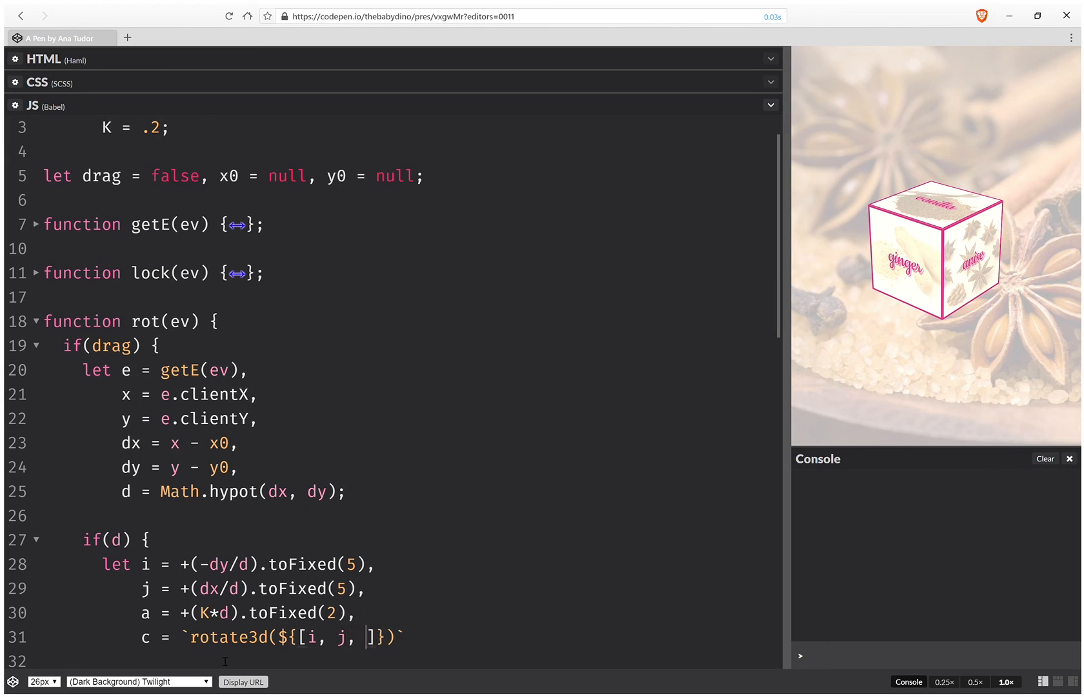
pyautogui.write('0,')
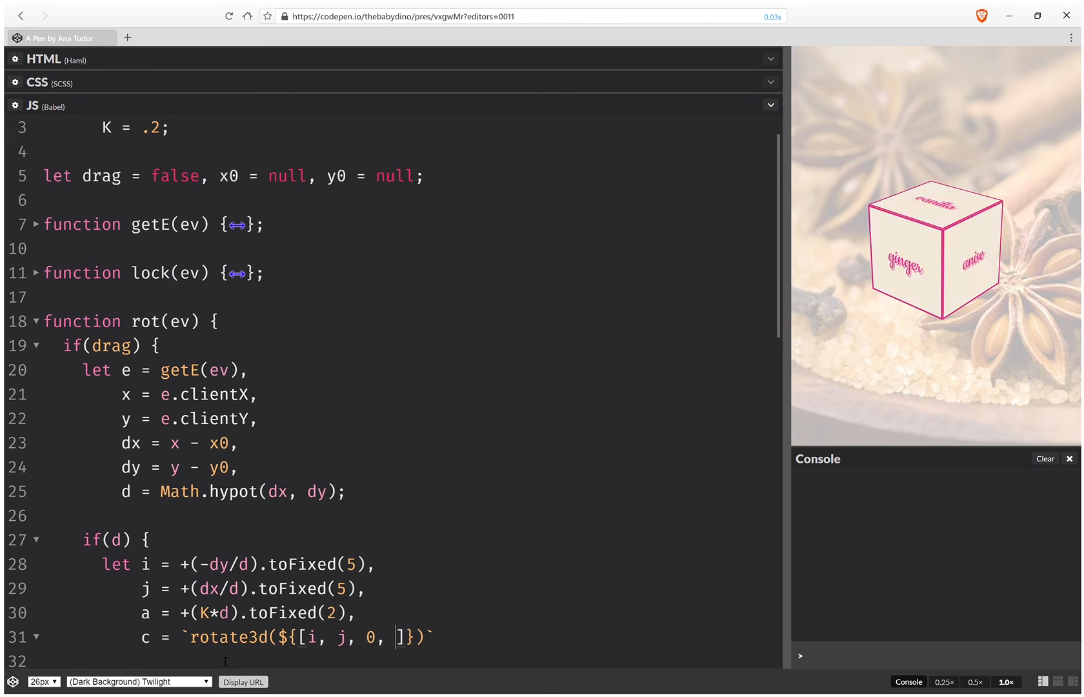
pyautogui.write('a')
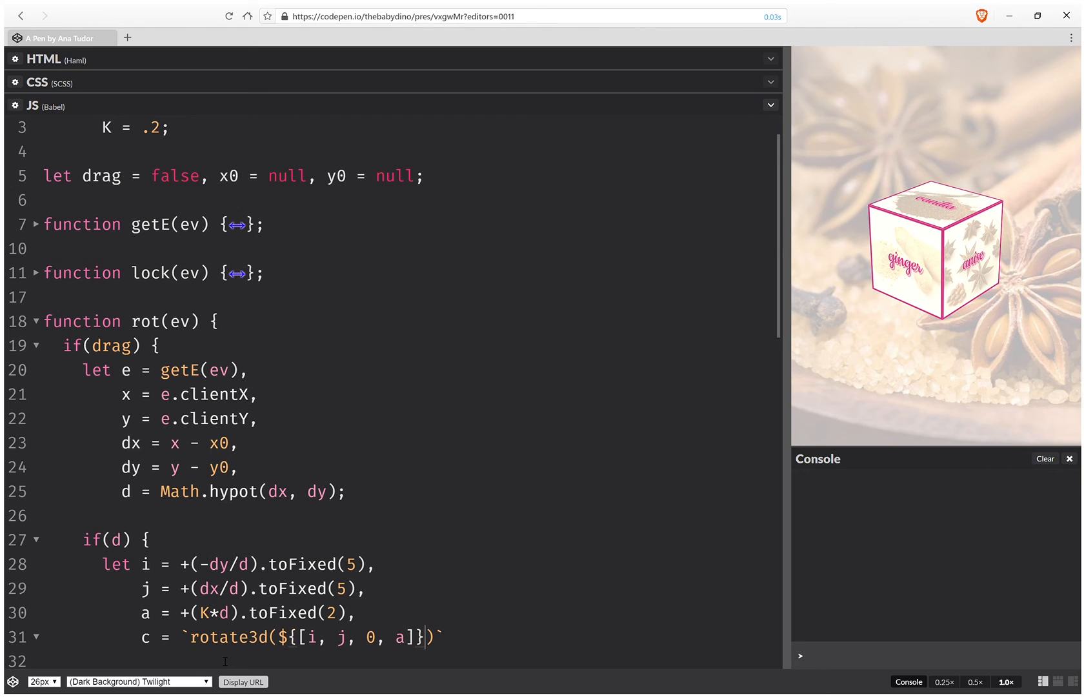
pyautogui.write('deg')
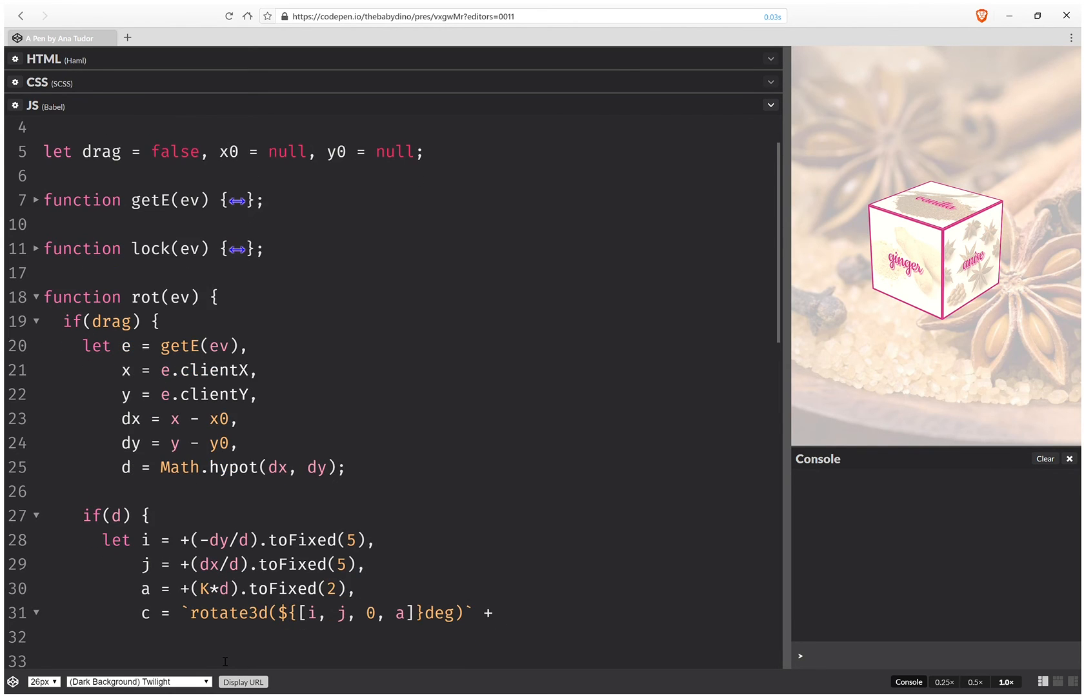
# Append getComputedStyle(_C).transform to c and begin its .replace('none', '') call.
pyautogui.write('getComputedStyle(')
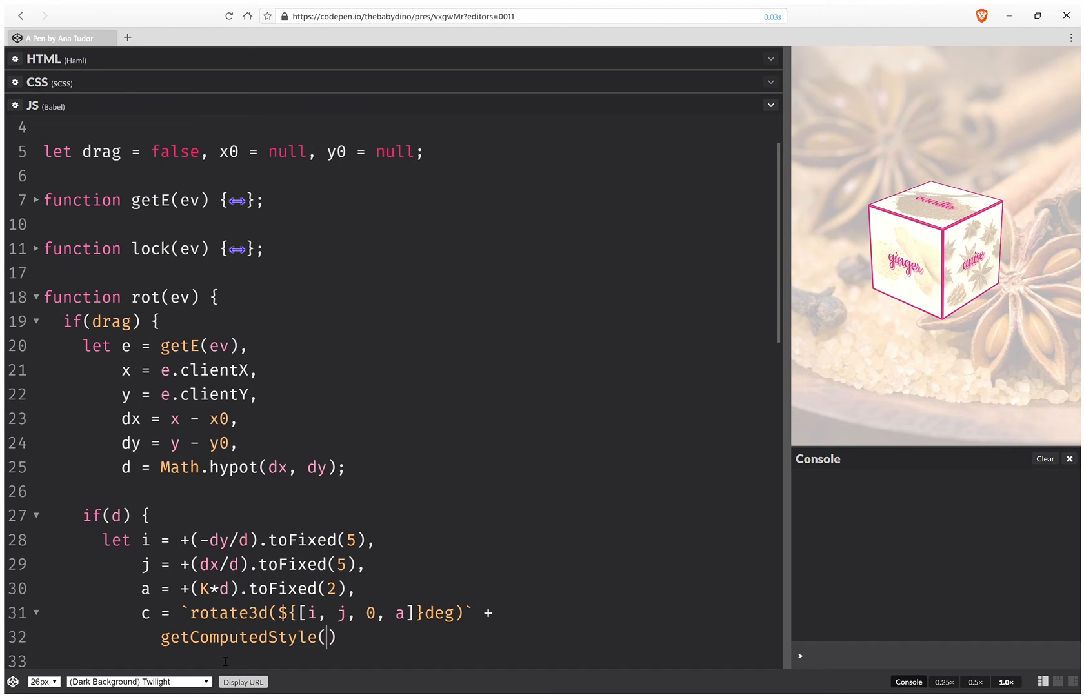
pyautogui.write('_C')
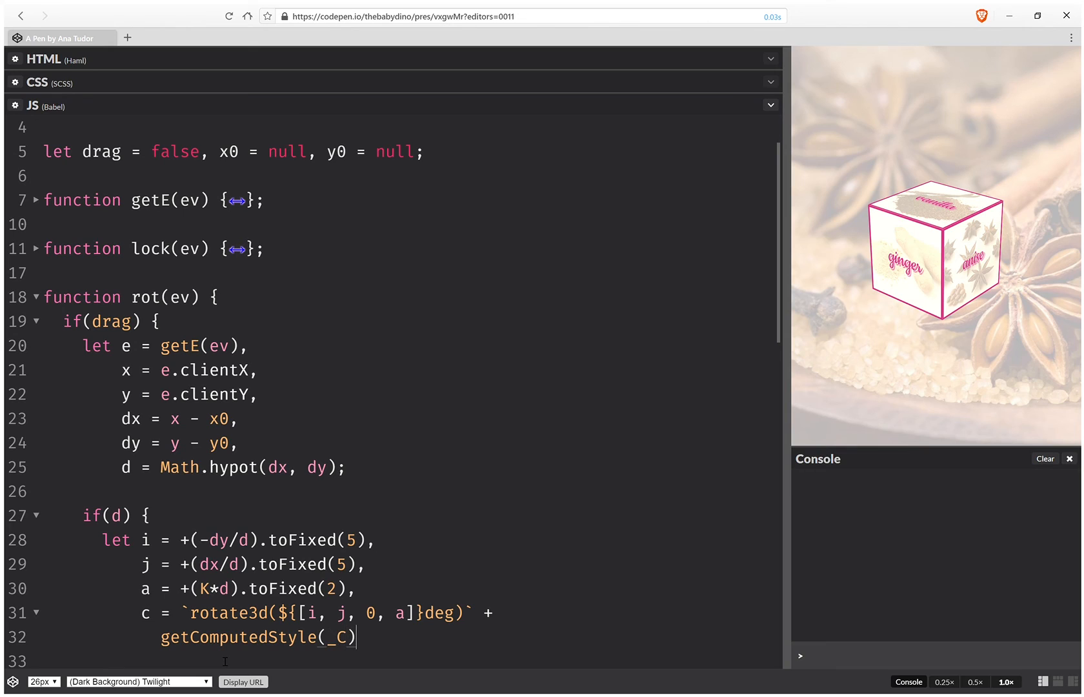
pyautogui.write('.trans')
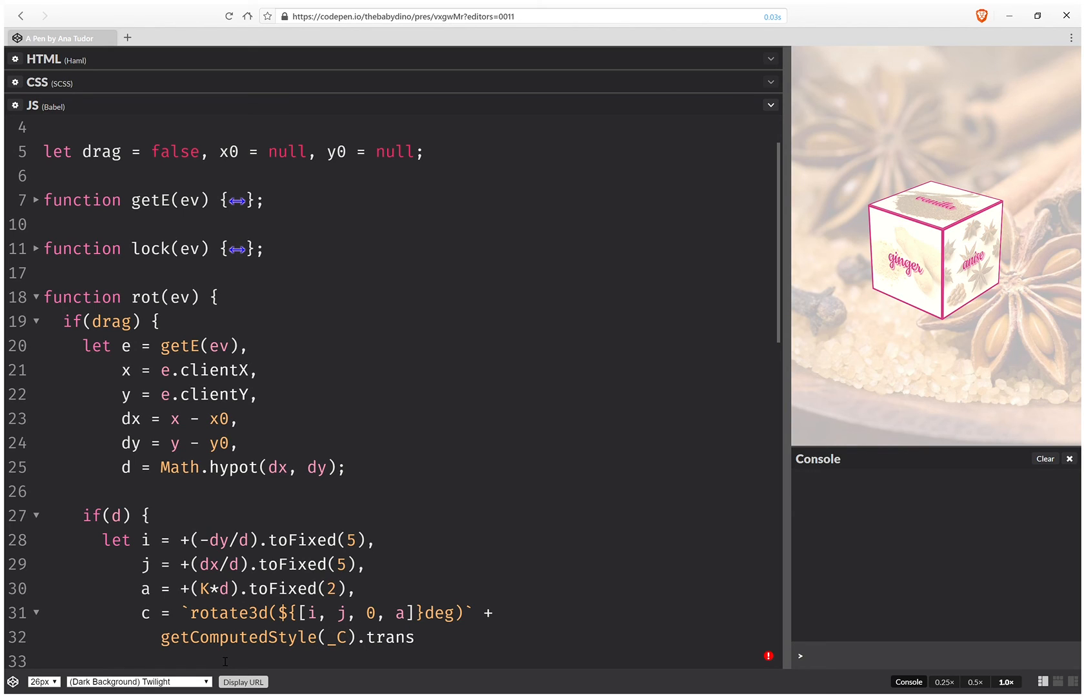
pyautogui.write('form')
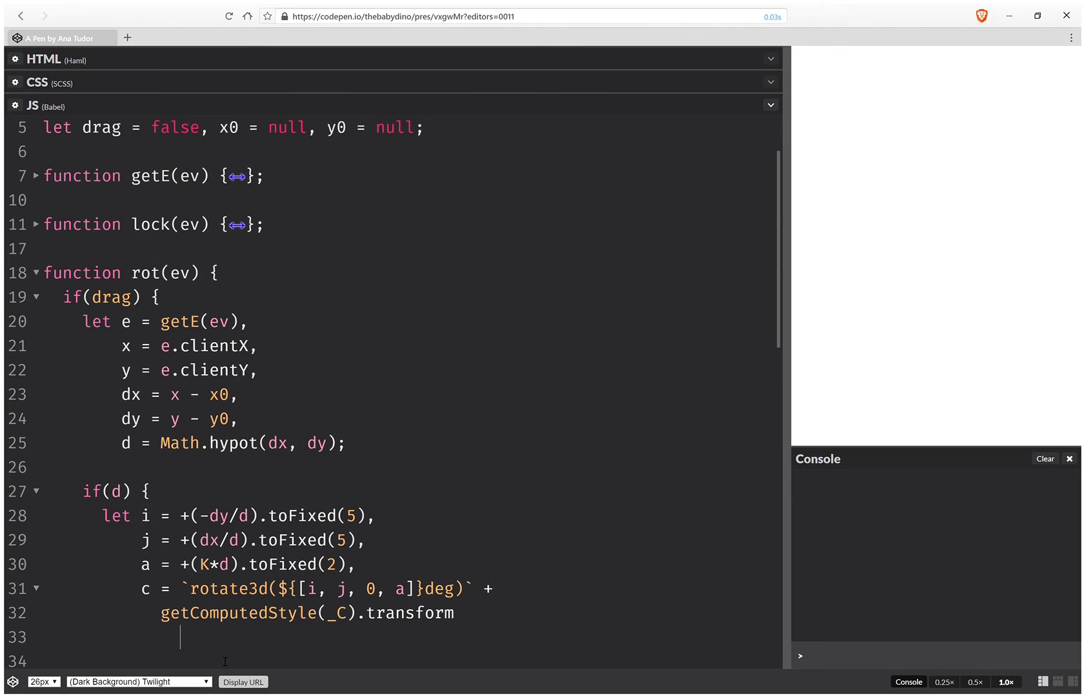
pyautogui.write(".replace('no")
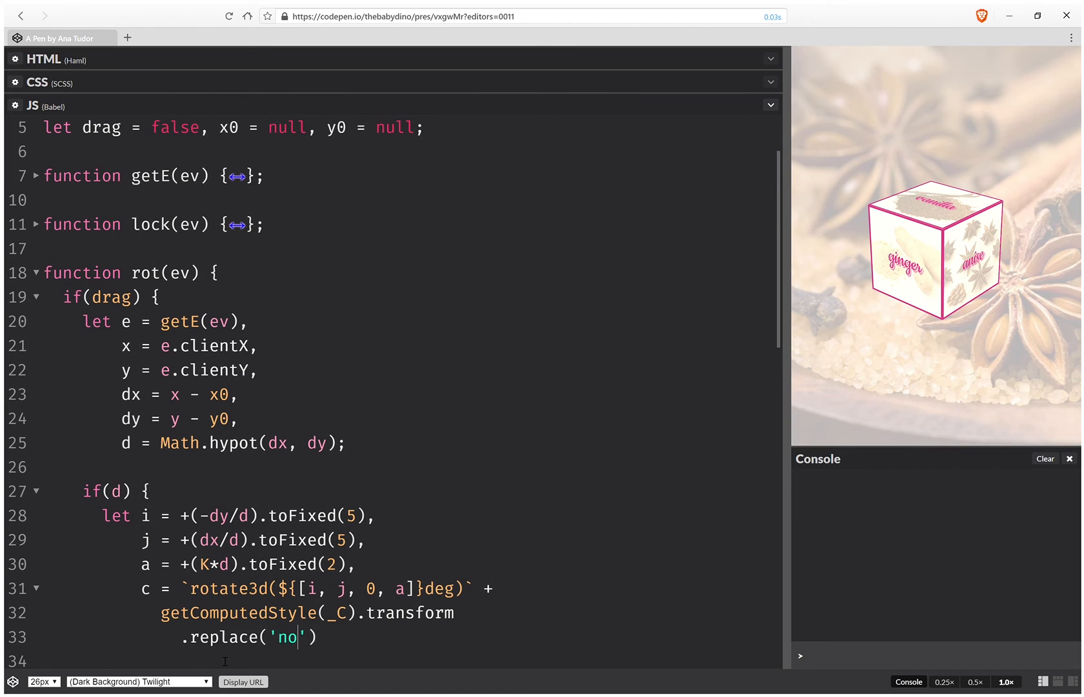
pyautogui.write("ne', '")
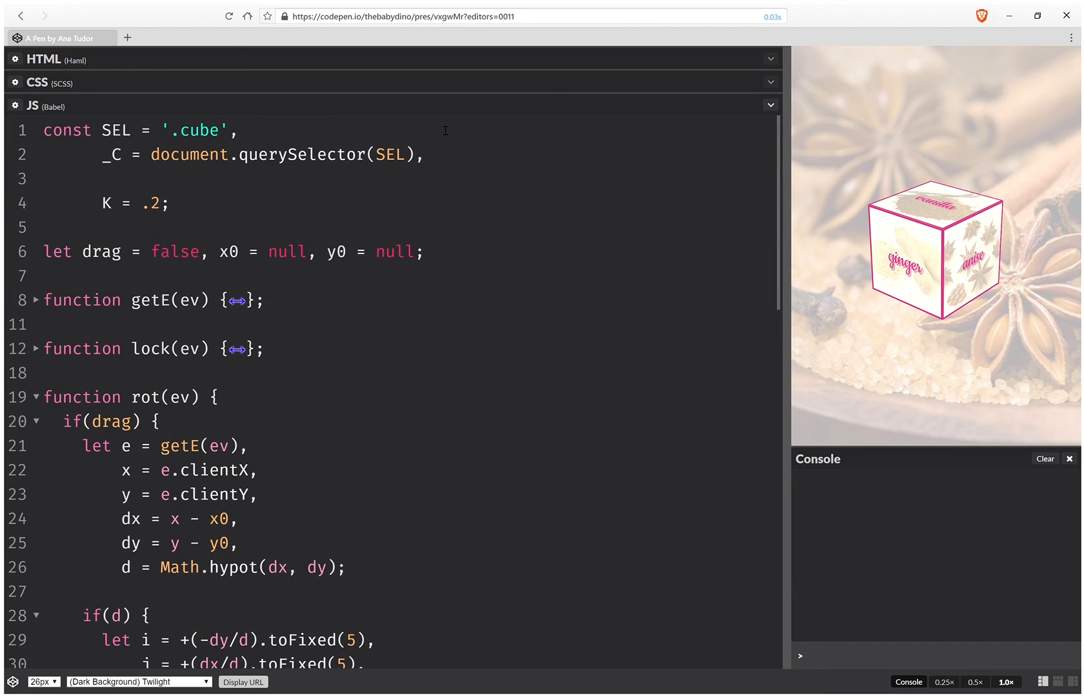
# Add _S = document.createElement('style') to the top constant declarations.
pyautogui.write('_S =')
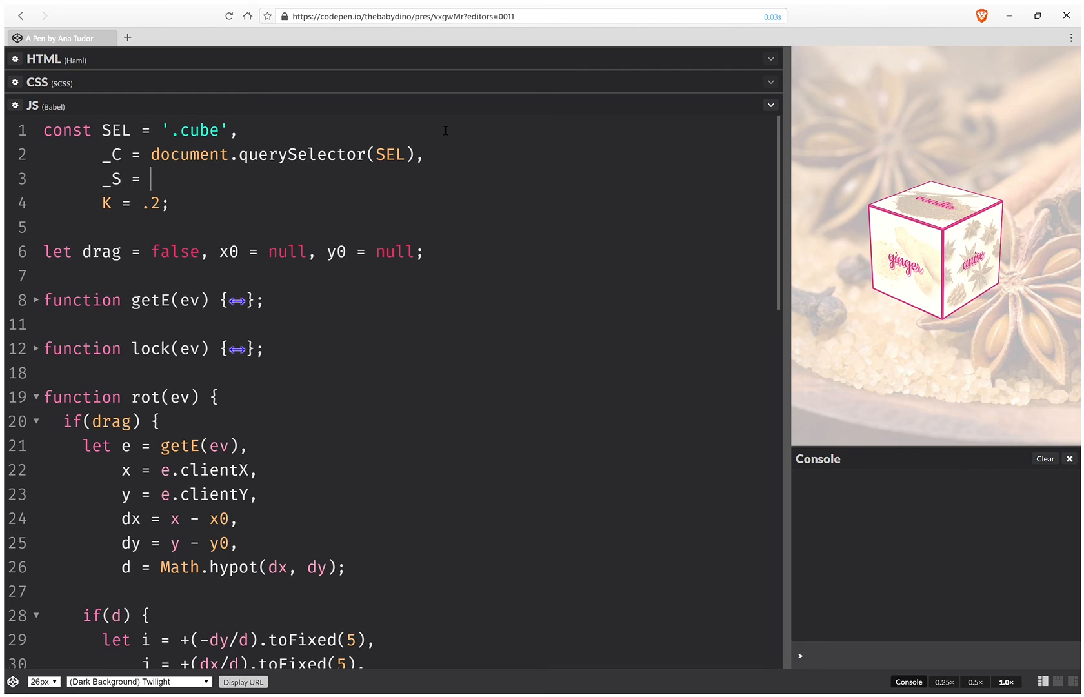
pyautogui.write('document.')
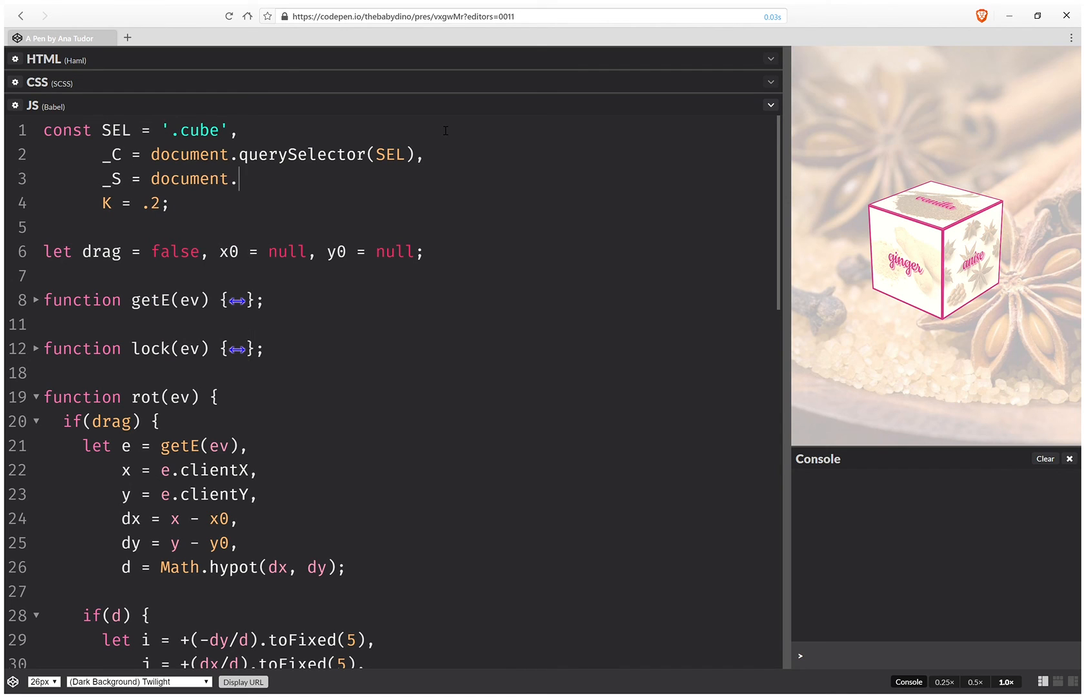
pyautogui.write('createEl')
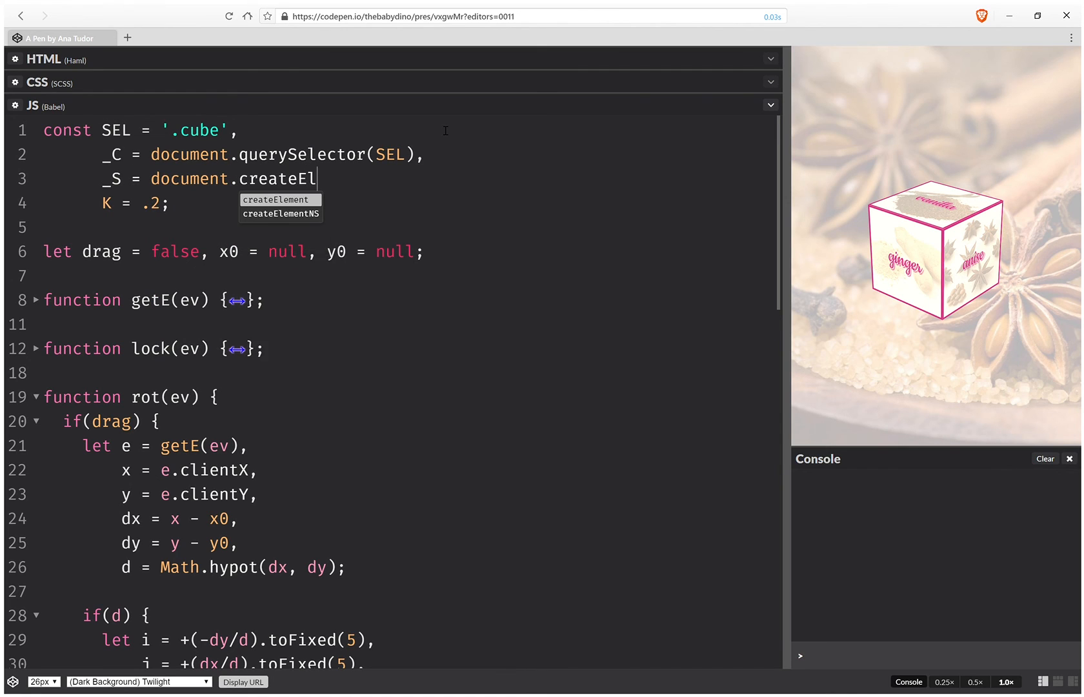
pyautogui.press('Enter')
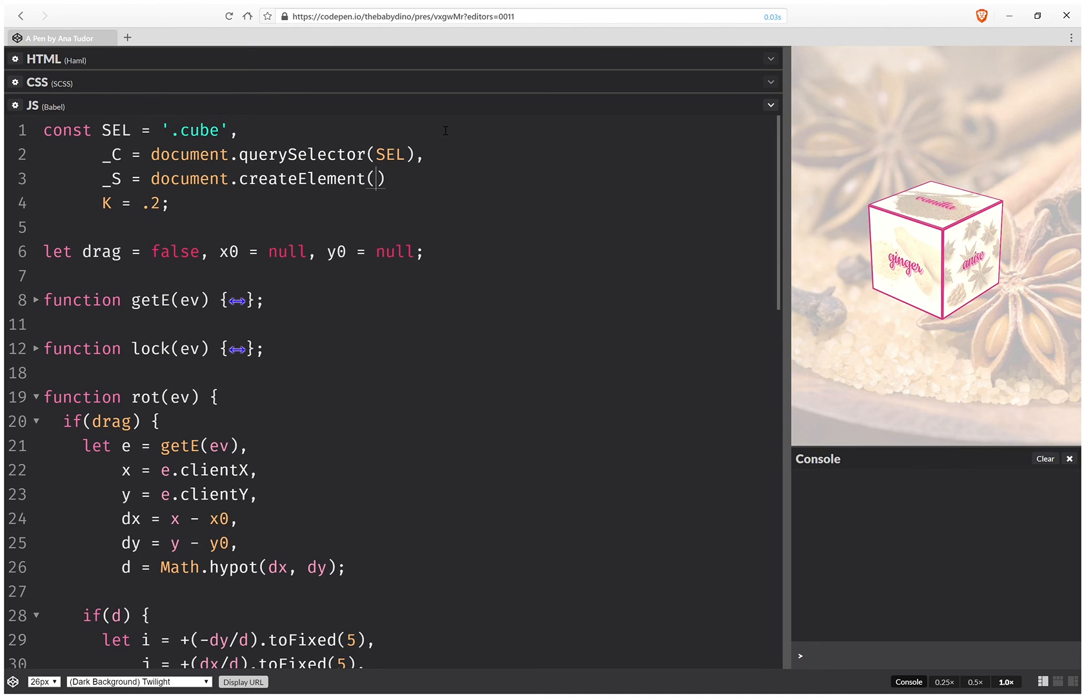
pyautogui.write("'style'")
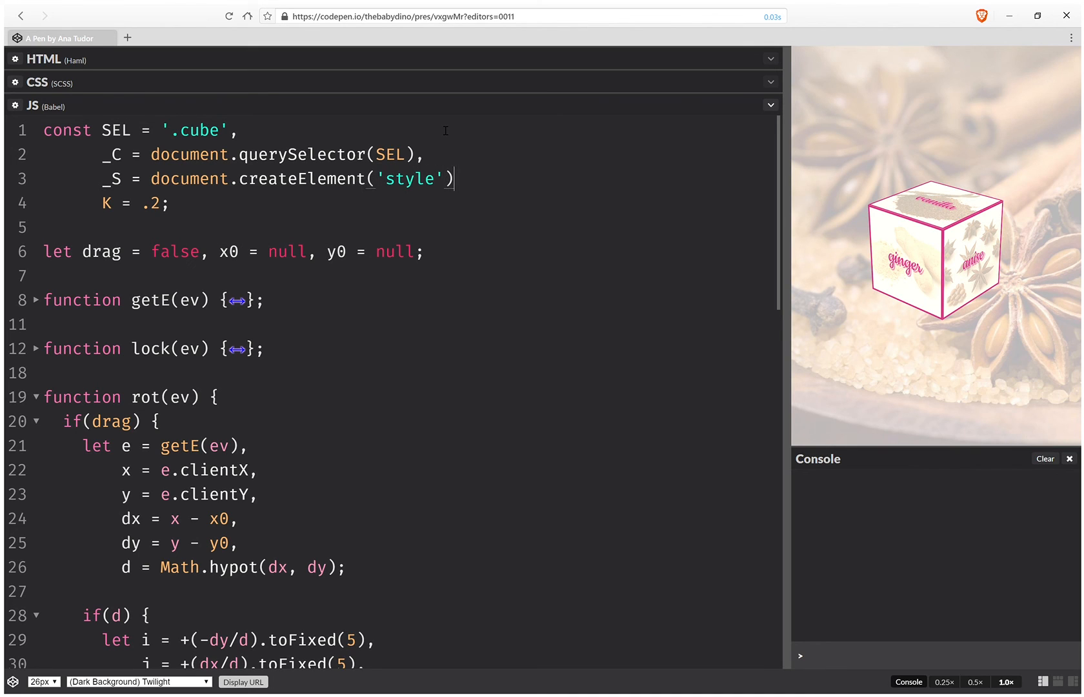
pyautogui.write(',')
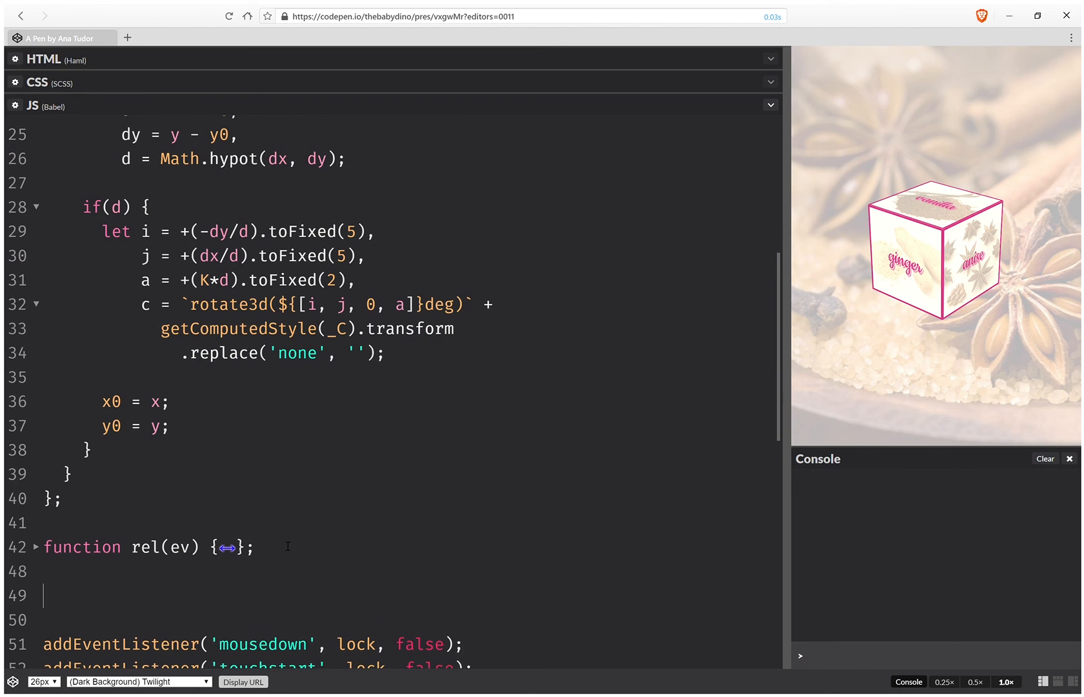
# Add document.body.appendChild(_S); after the rel function.
pyautogui.write('document')
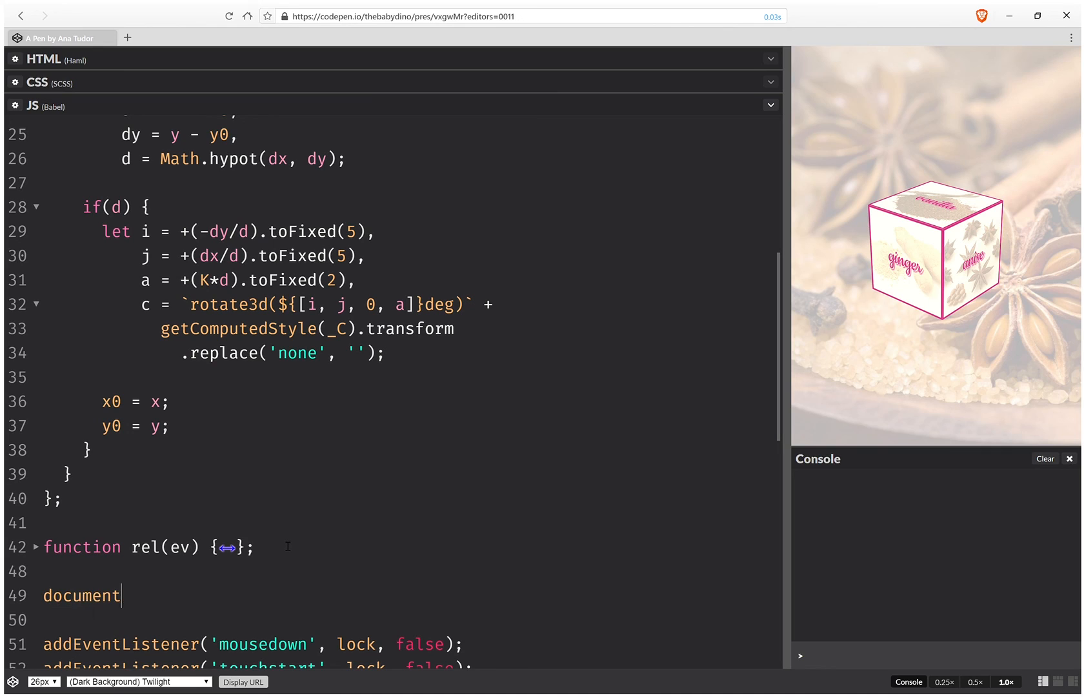
pyautogui.write('.body.')
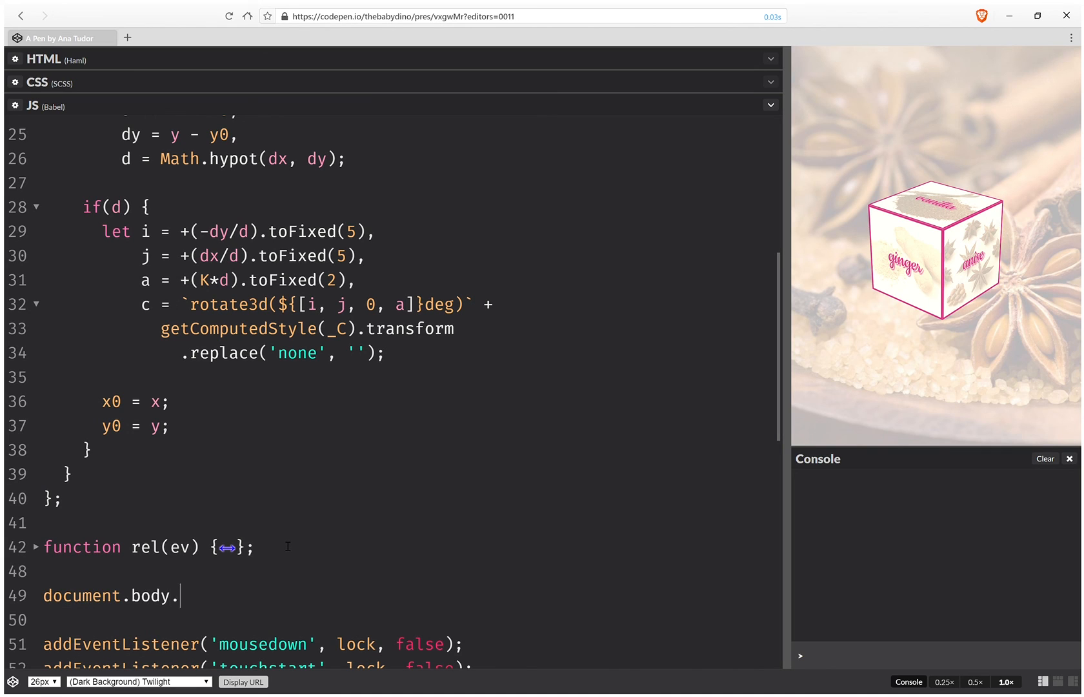
pyautogui.write('appendChild')
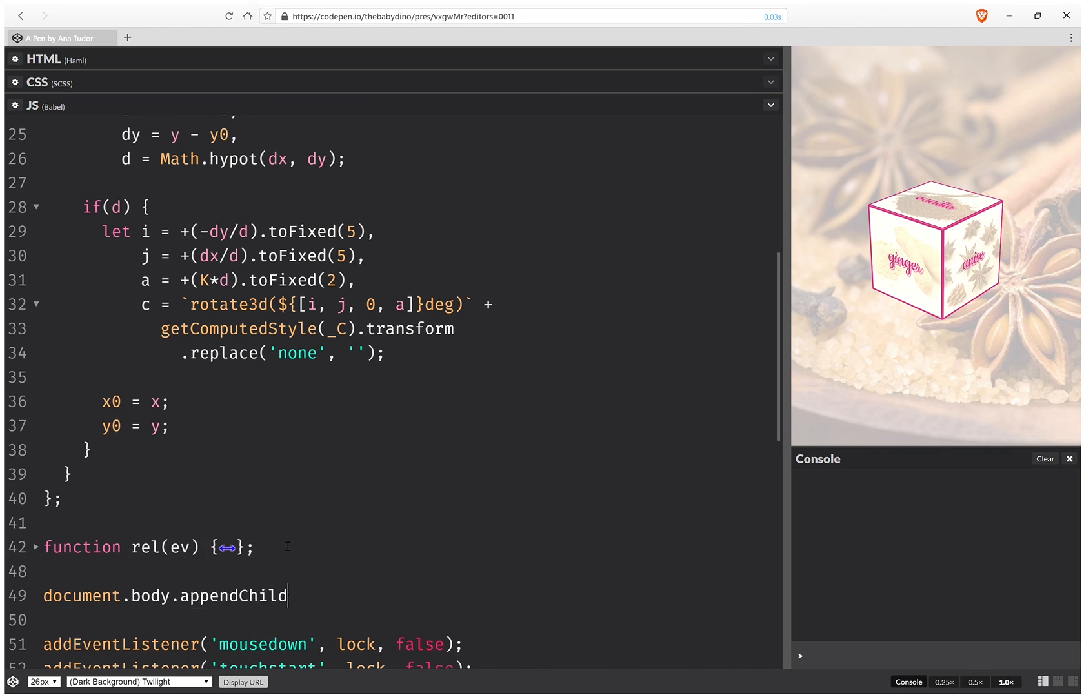
pyautogui.write('(_)')
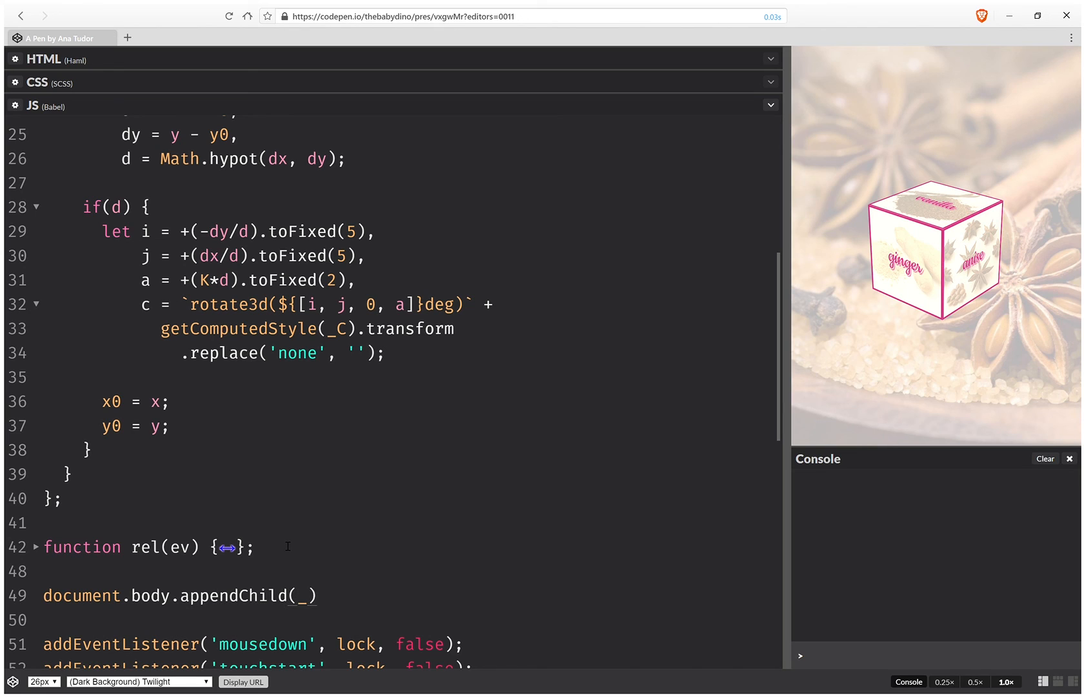
pyautogui.write('S')
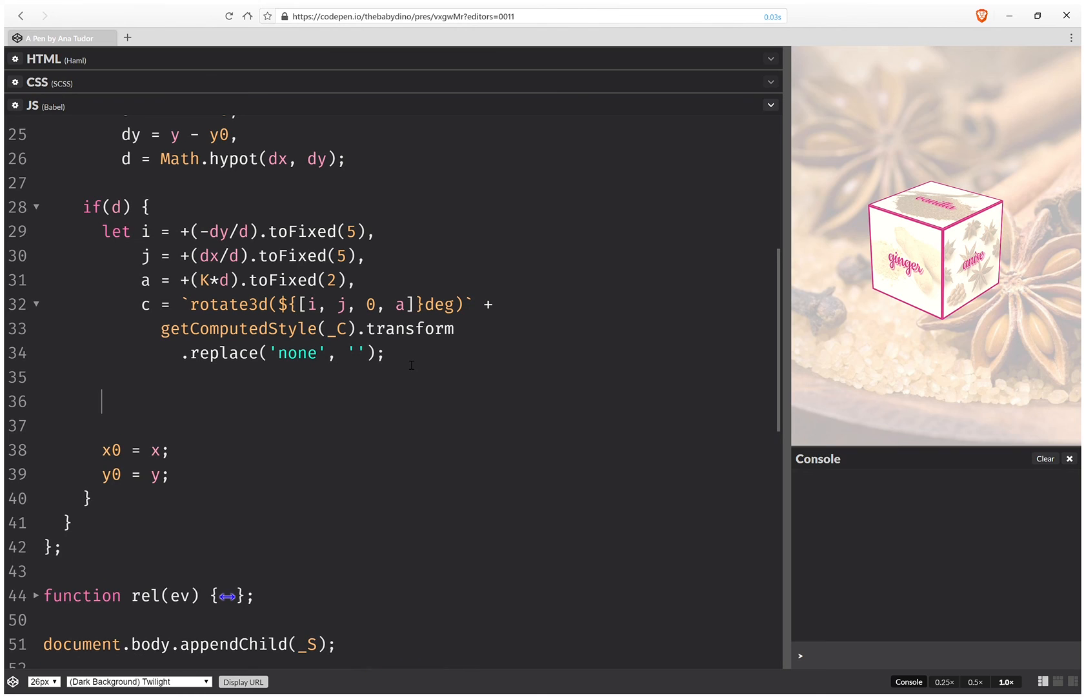
# Set _S.textContent to `${SEL}{transform:${c}}` inside rot's if(d) block.
pyautogui.write('_S')
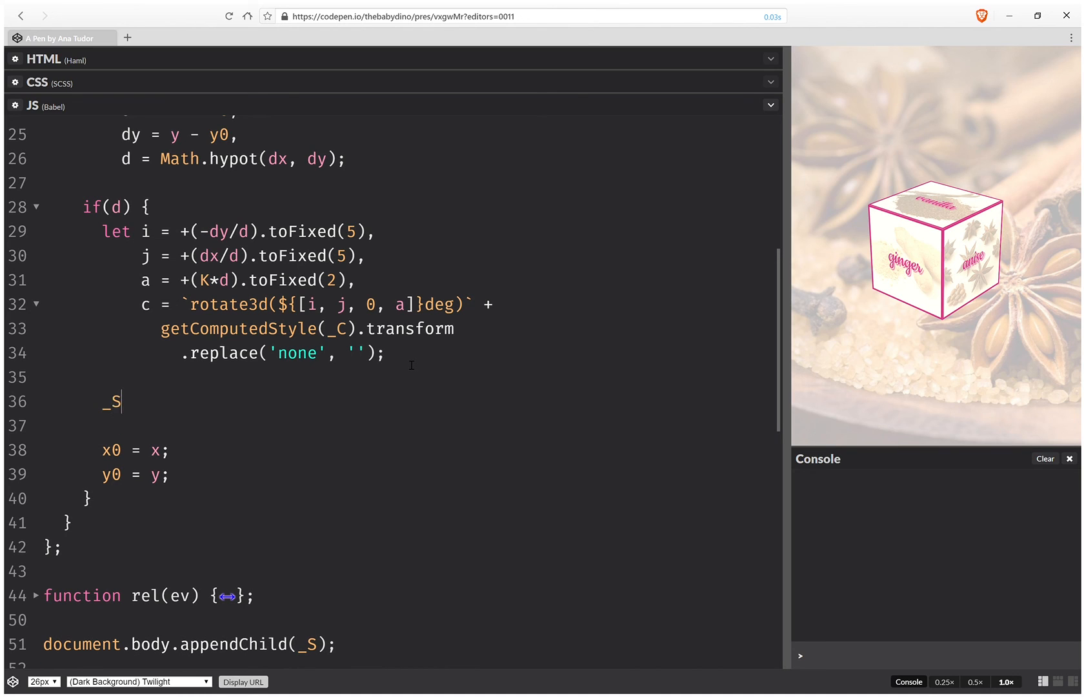
pyautogui.write('.text')
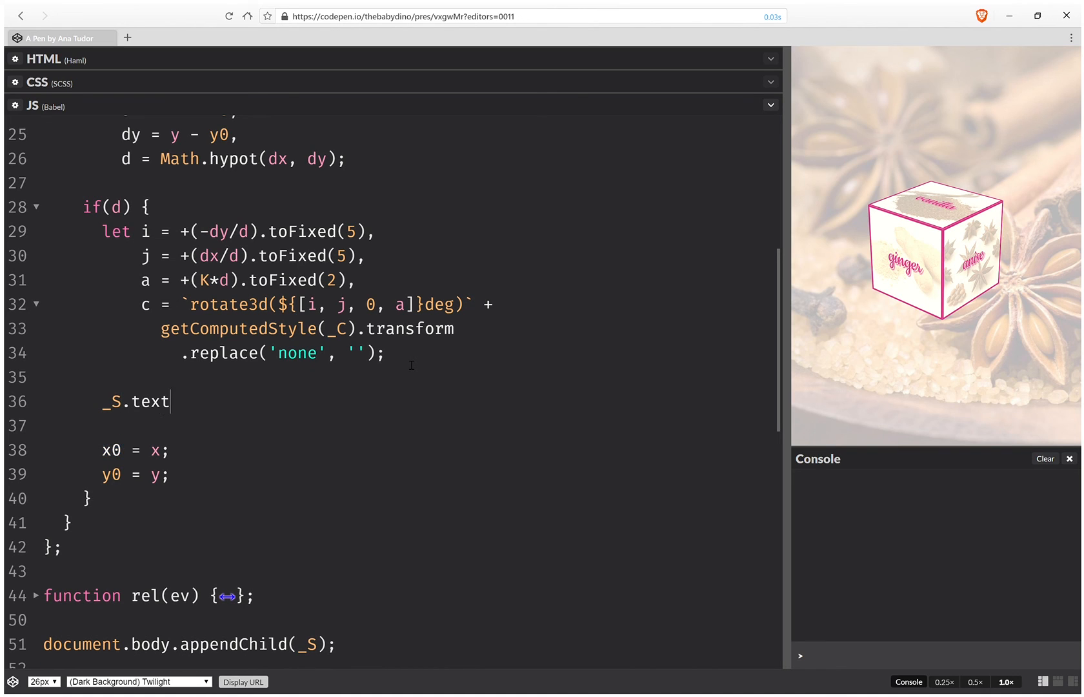
pyautogui.write('Conte')
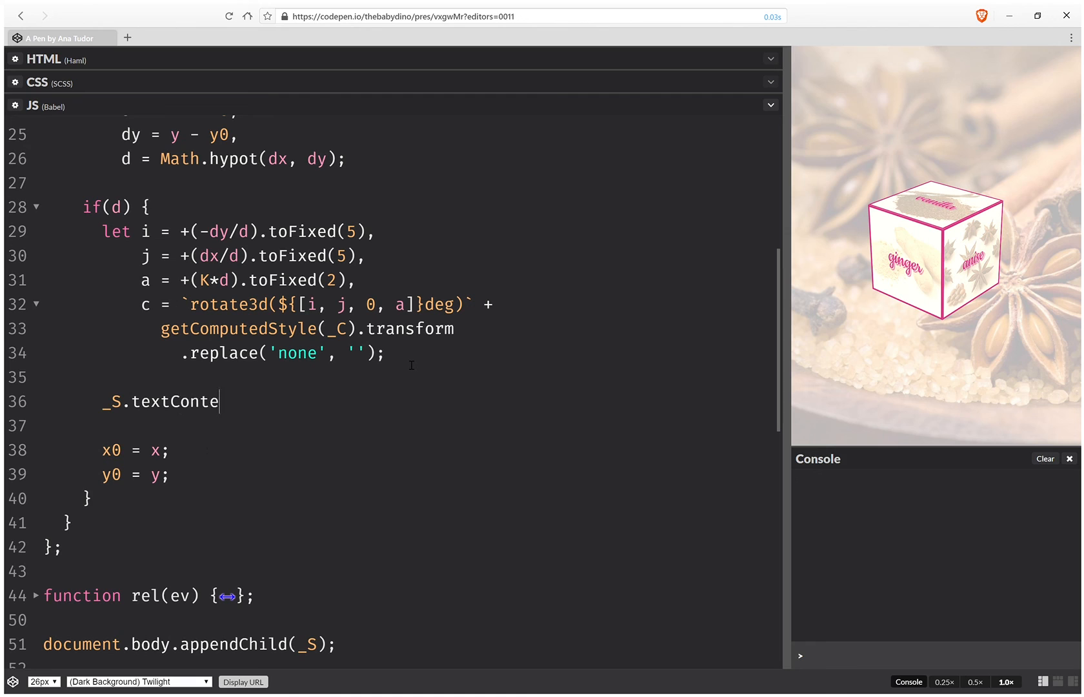
pyautogui.write('nt =')
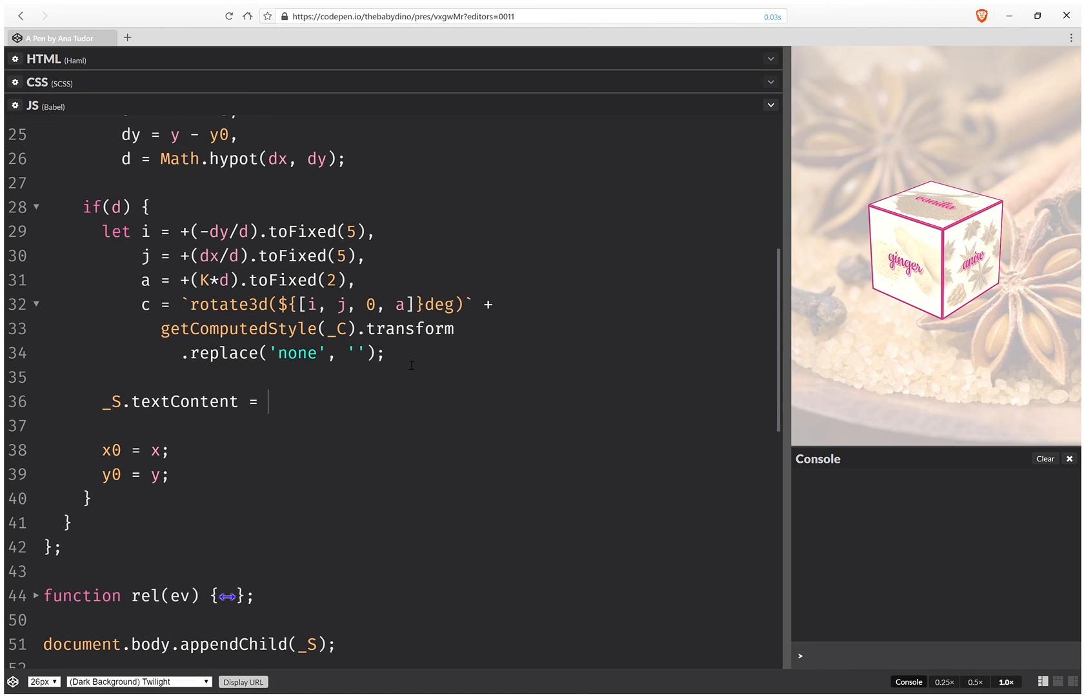
pyautogui.write('``')
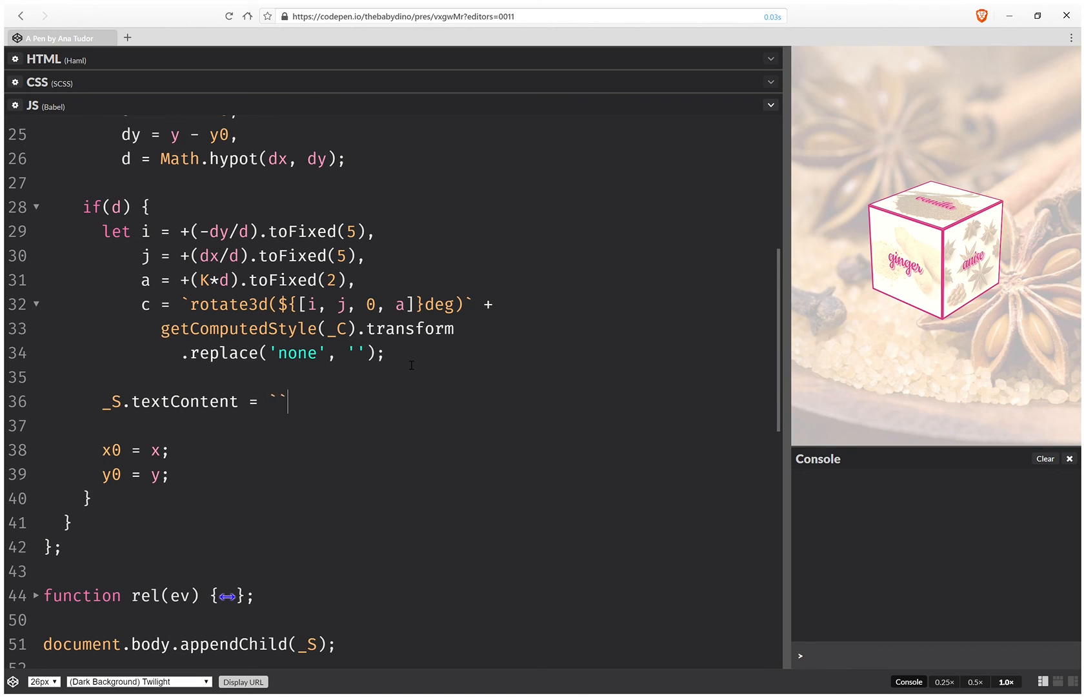
pyautogui.write('$')
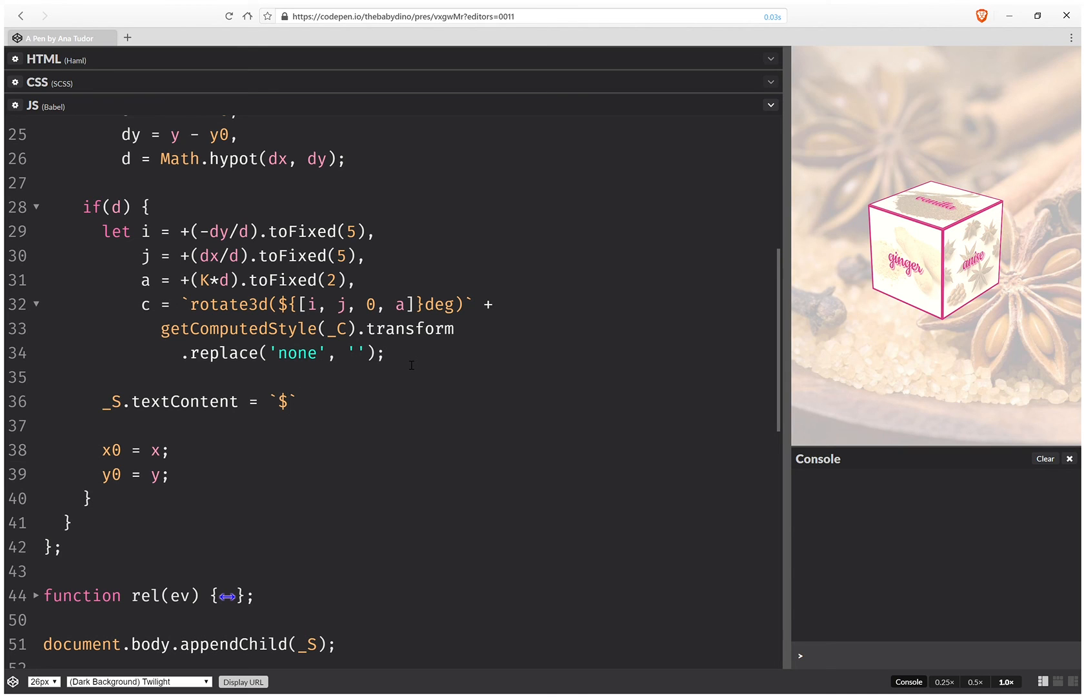
pyautogui.write('{SEL}')
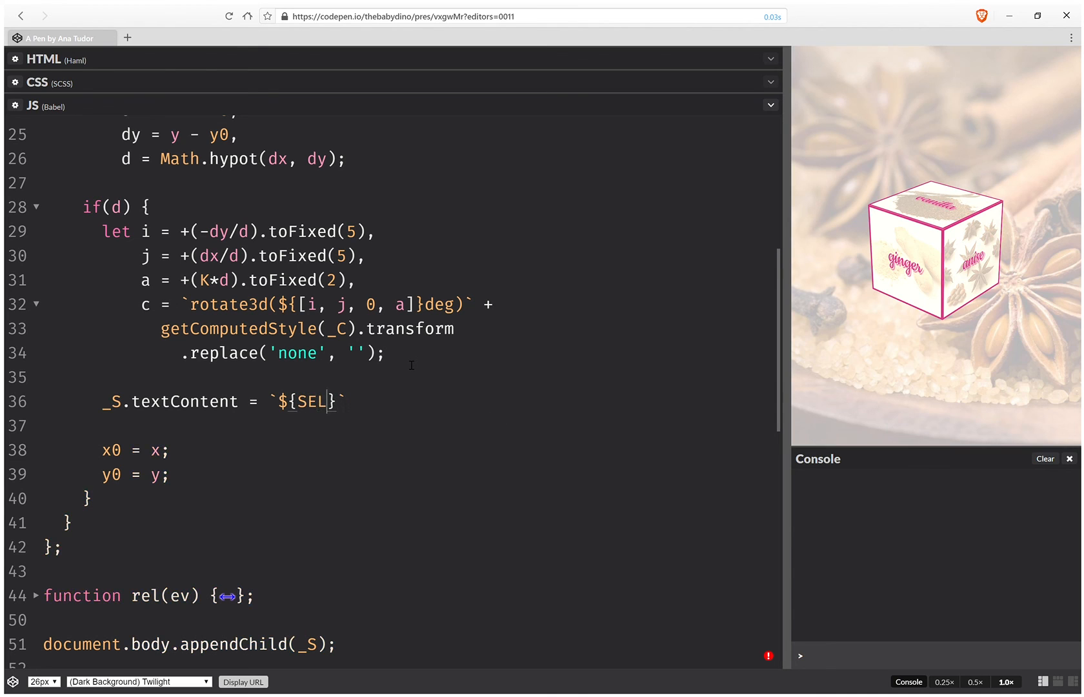
pyautogui.write('{}')
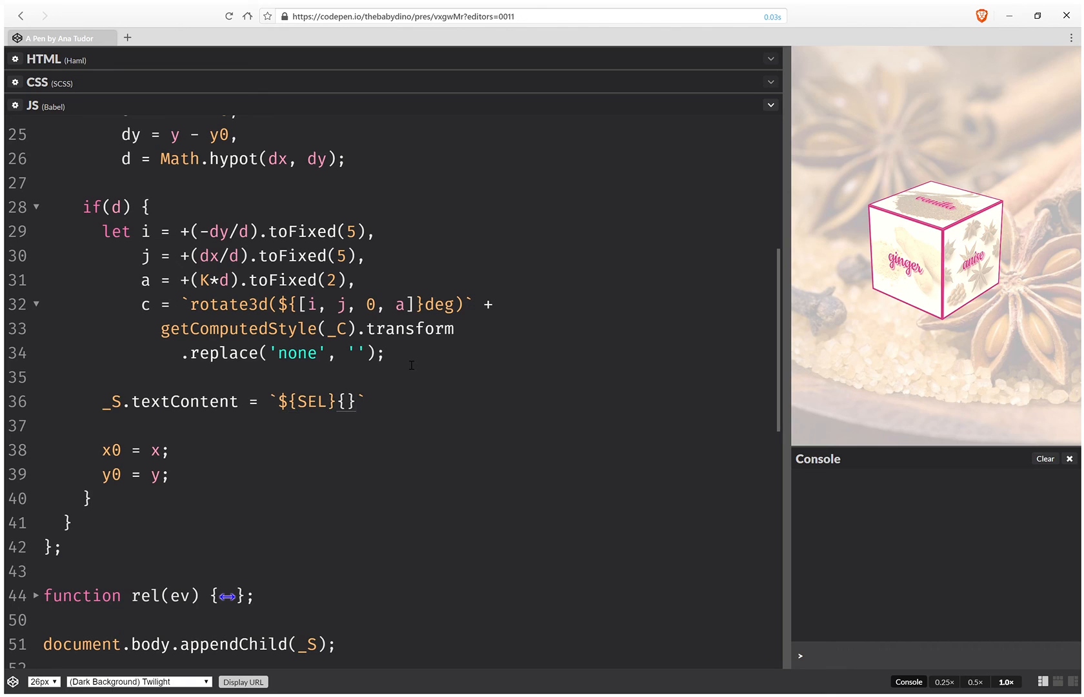
pyautogui.write('tr')
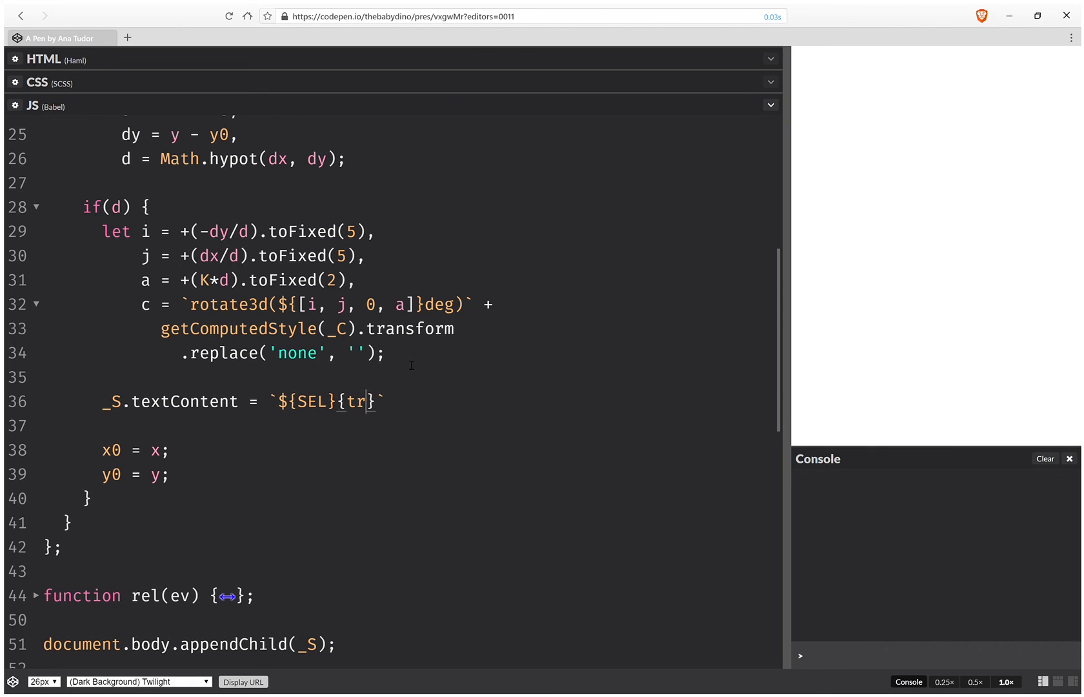
pyautogui.write('ansform')
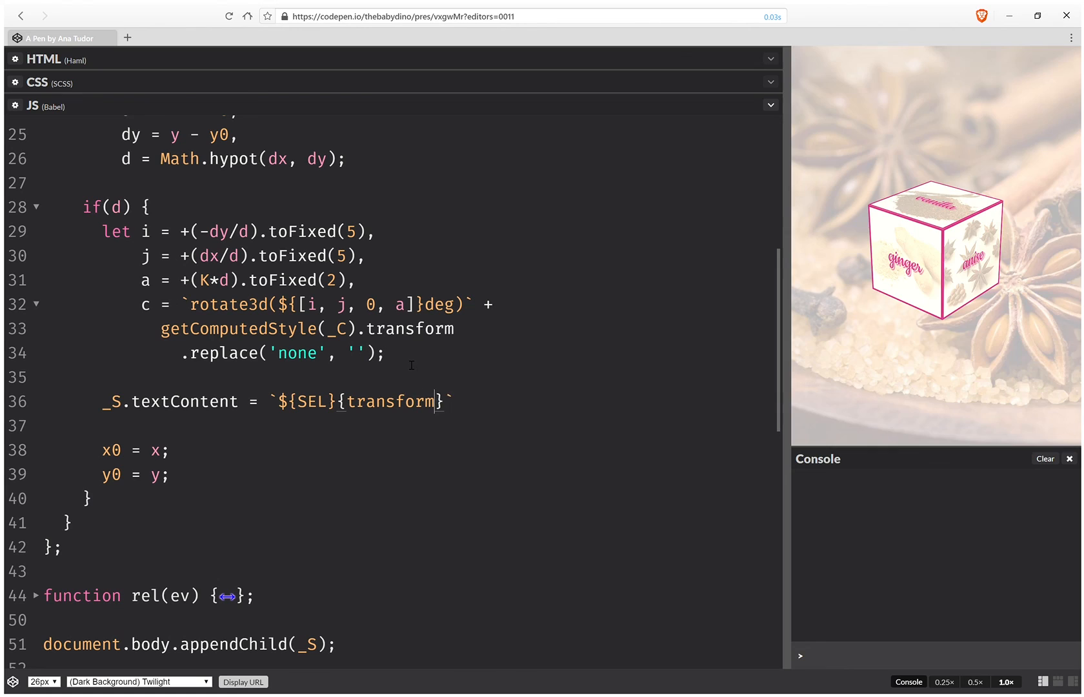
pyautogui.write(':${}')
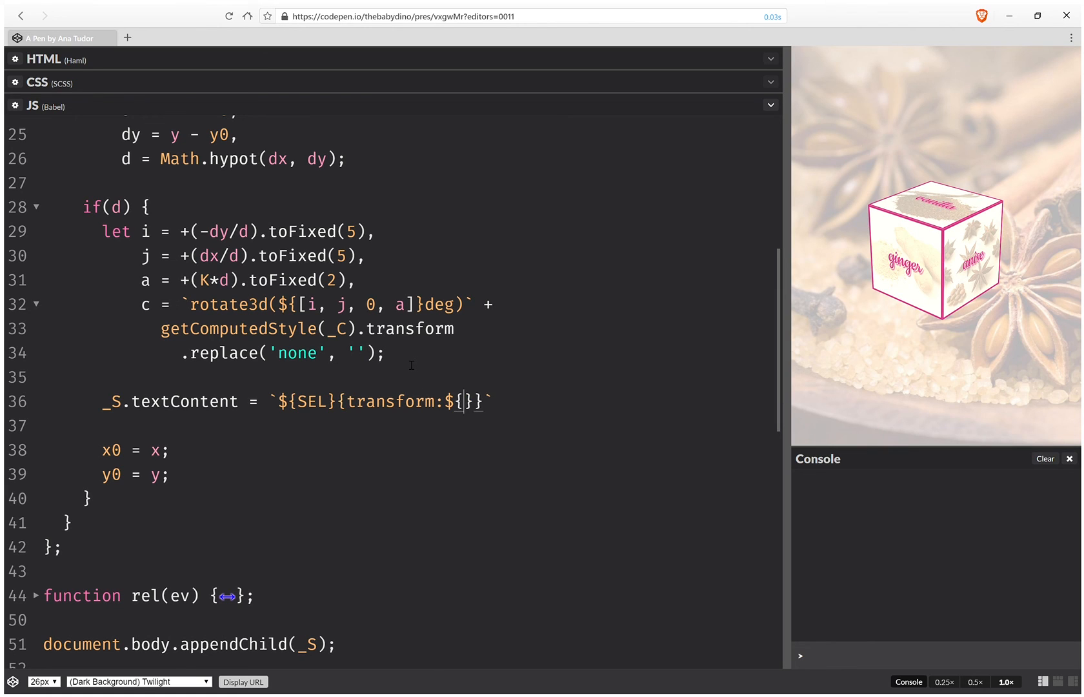
pyautogui.write('c')
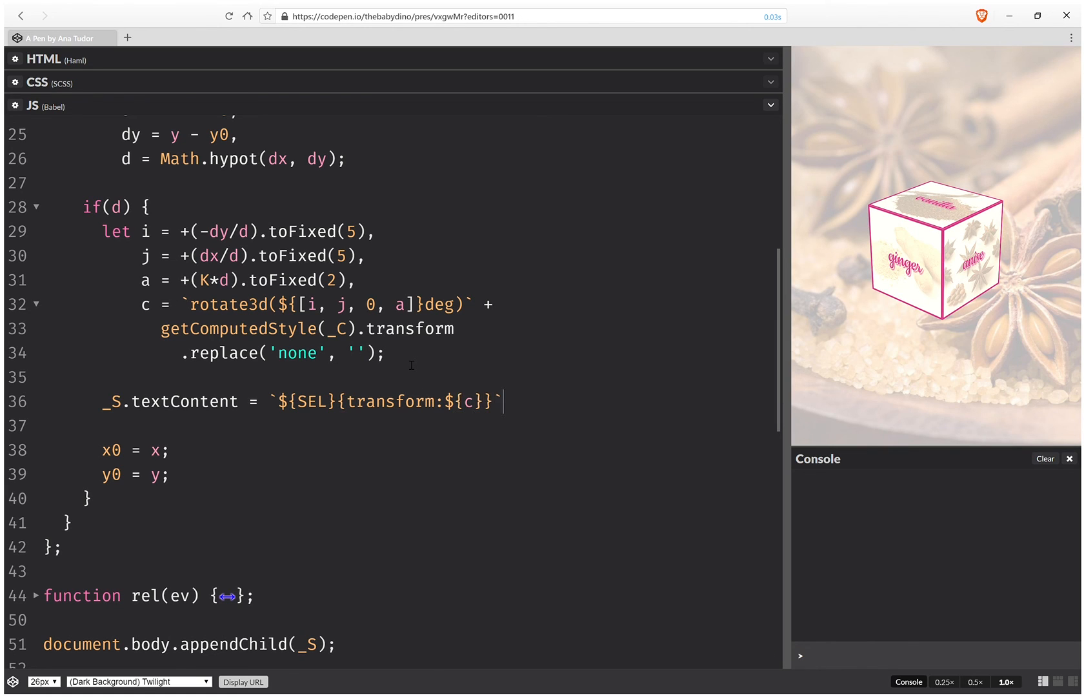